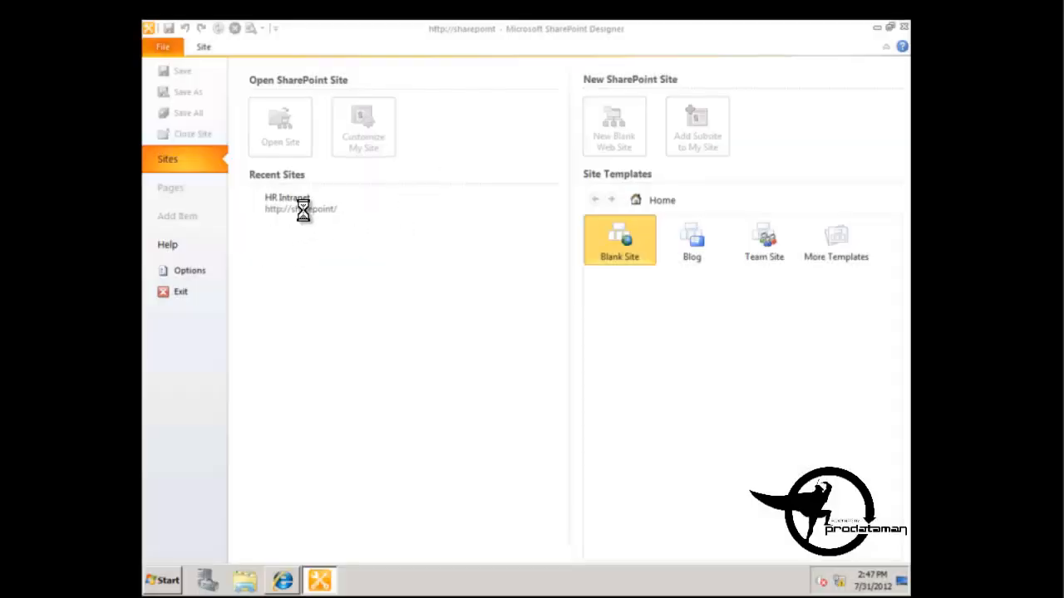
Step: Open the HR Intranet site from Recent Sites to show its summary page
left_click(299, 203)
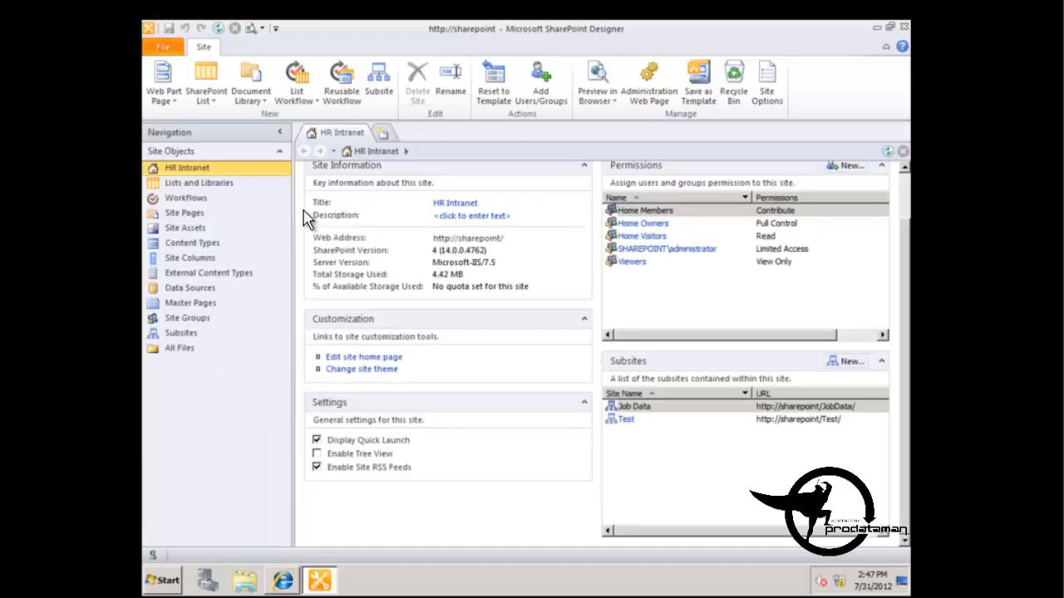
mouse_move(349, 243)
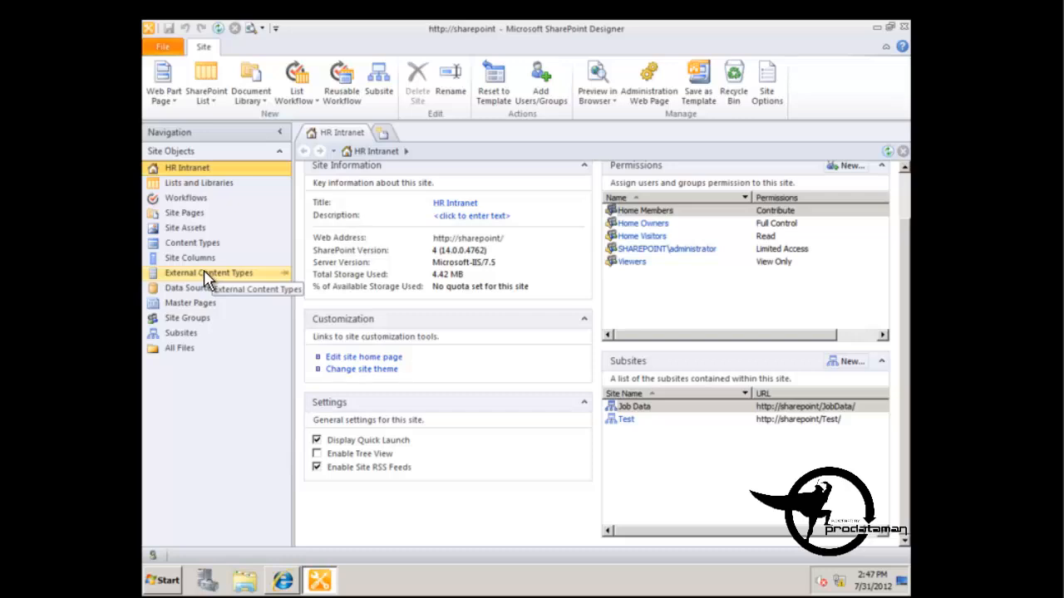
Step: Show the site's External Content Types list from the Navigation pane
left_click(208, 272)
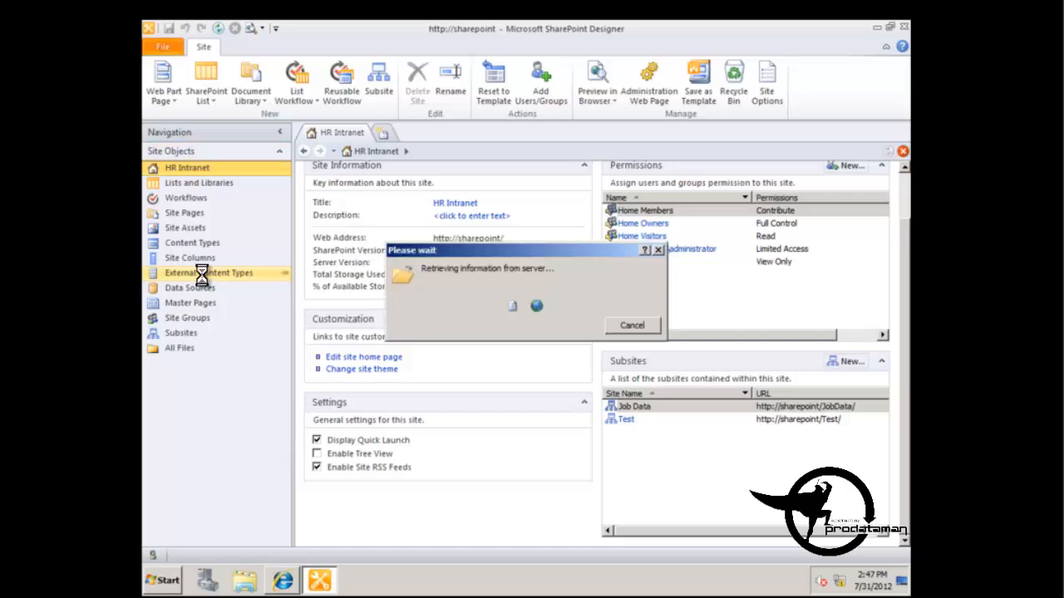
mouse_move(628, 188)
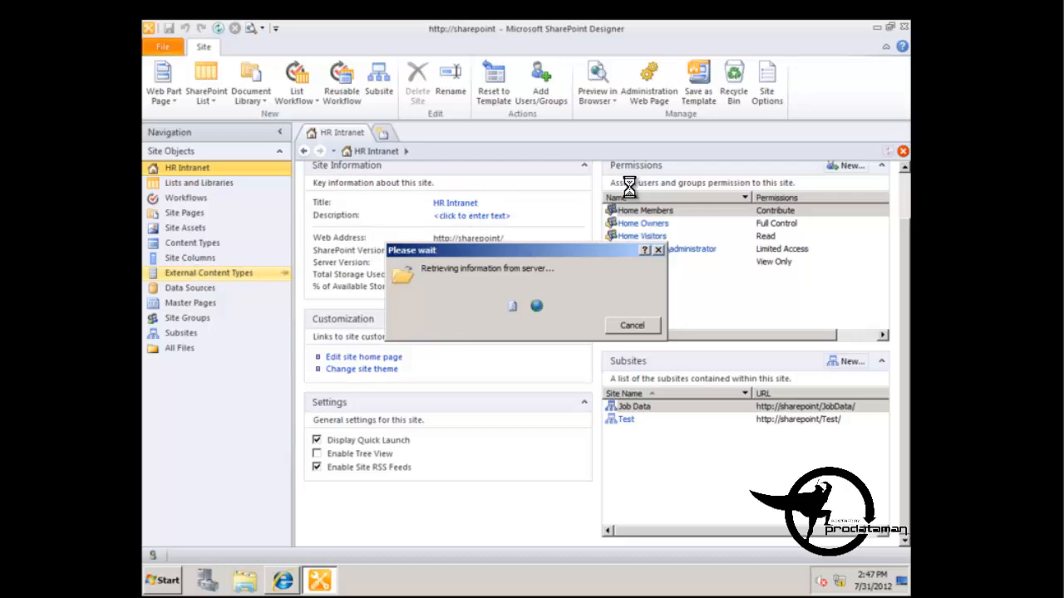
left_click(209, 272)
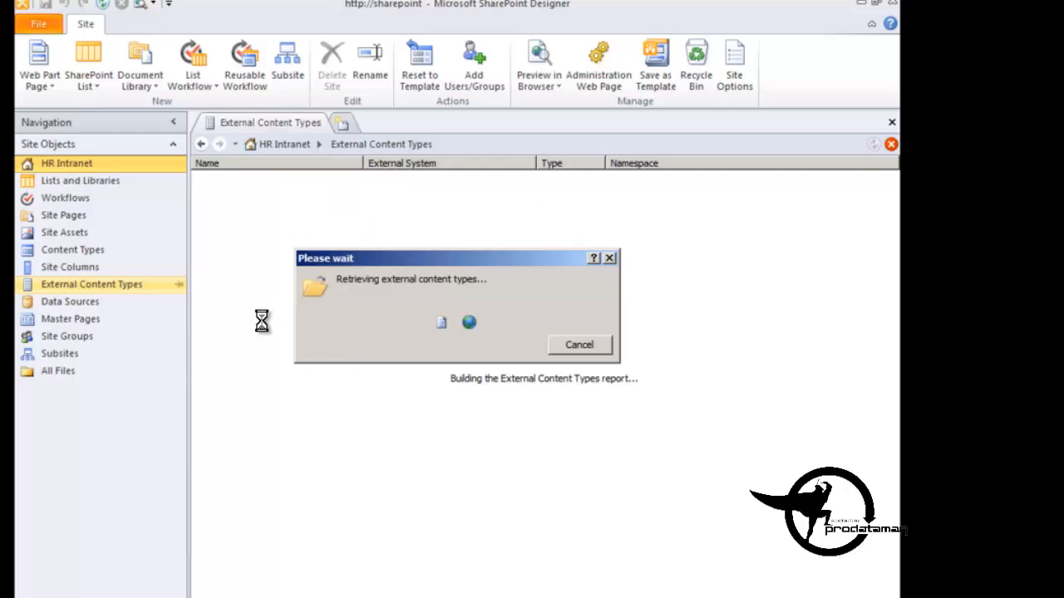
mouse_move(263, 322)
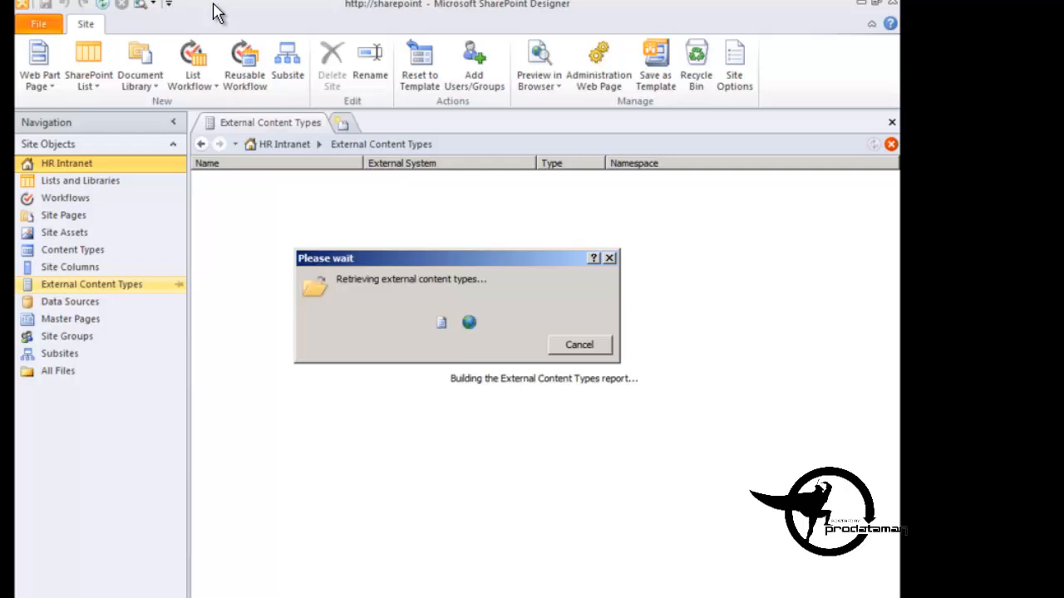
mouse_move(246, 251)
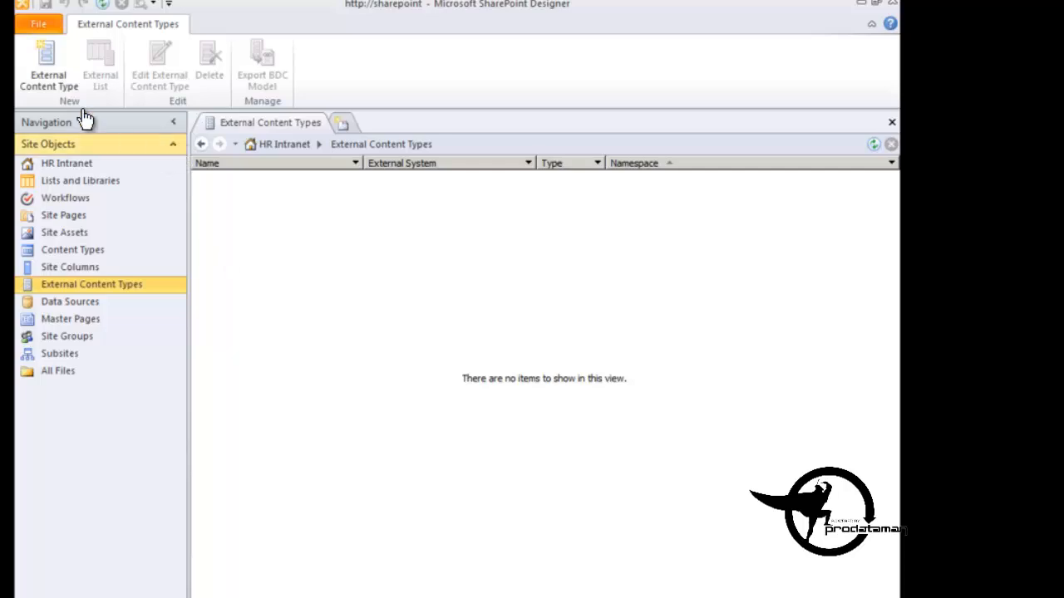
mouse_move(416, 296)
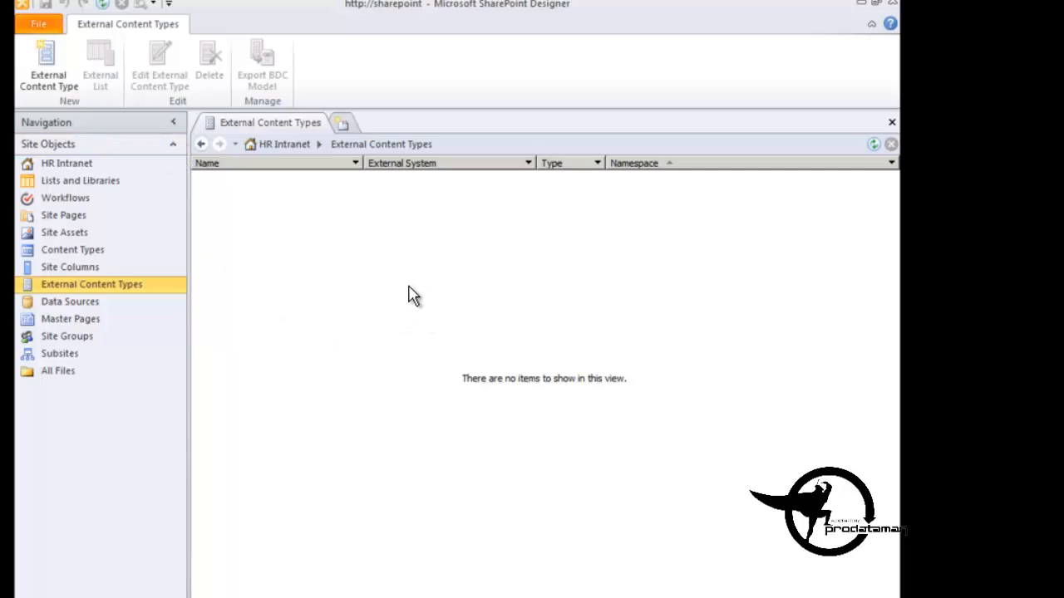
Step: Create a new external content type named HR Training Management
left_click(48, 67)
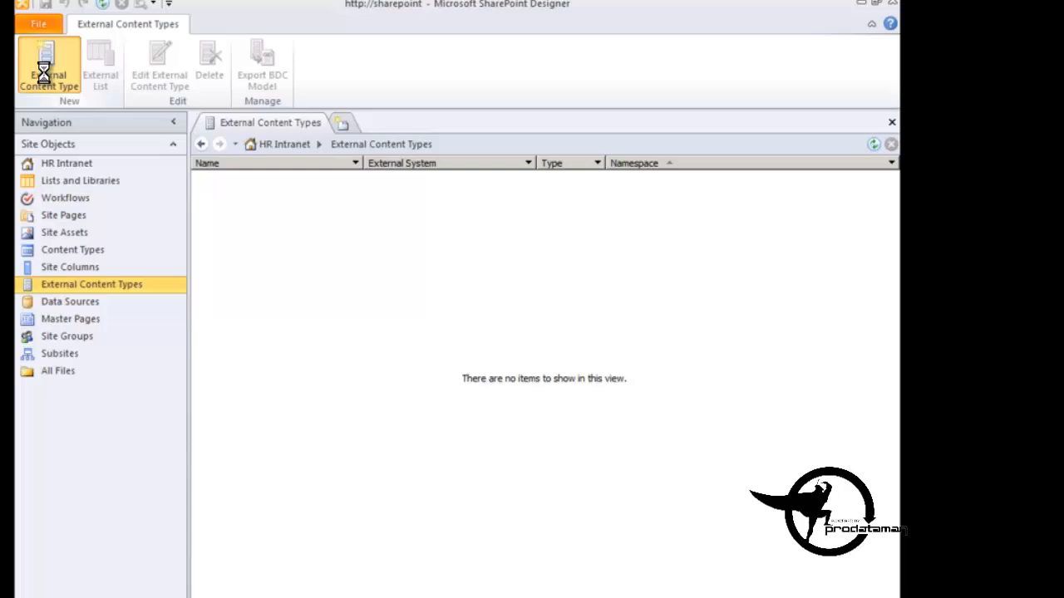
left_click(49, 66)
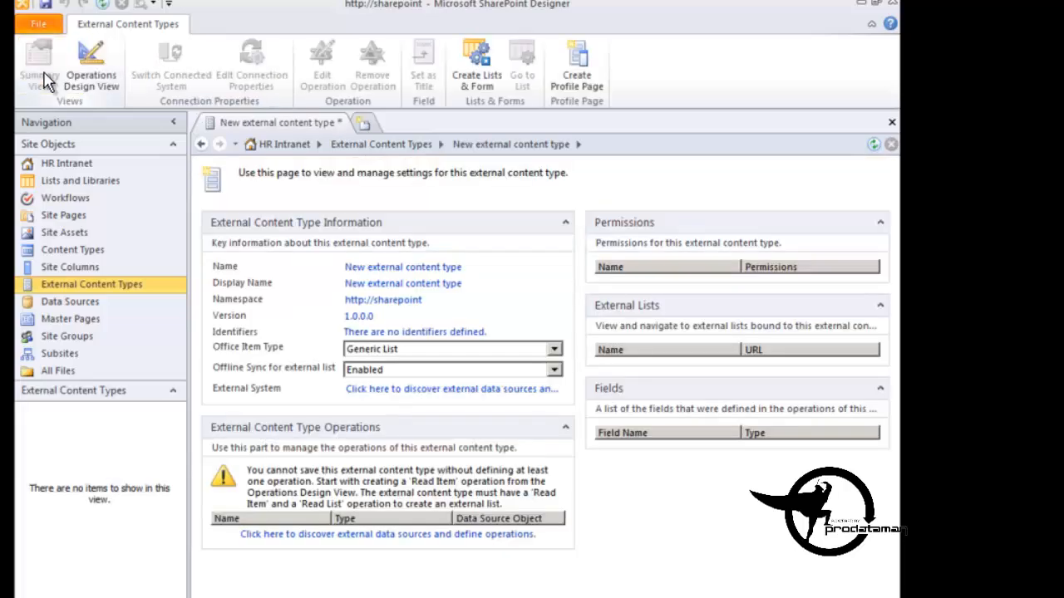
mouse_move(439, 242)
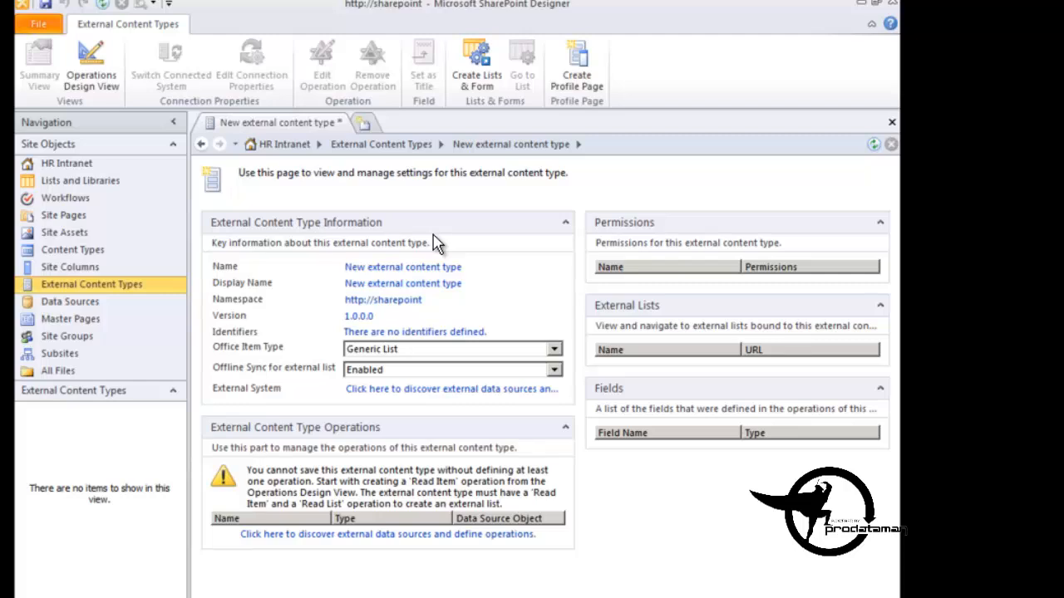
mouse_move(403, 270)
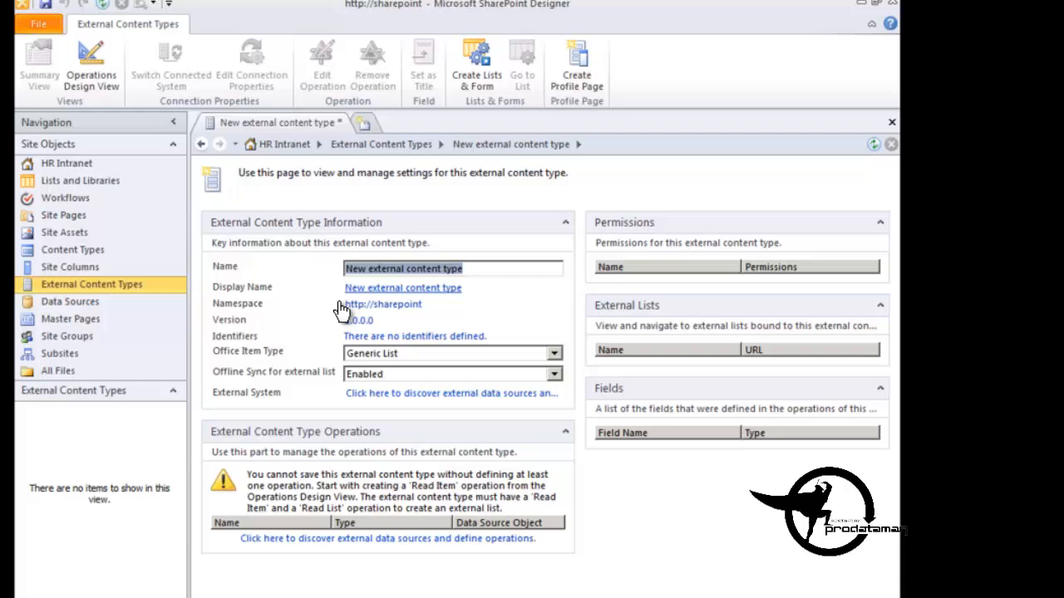
type("HR")
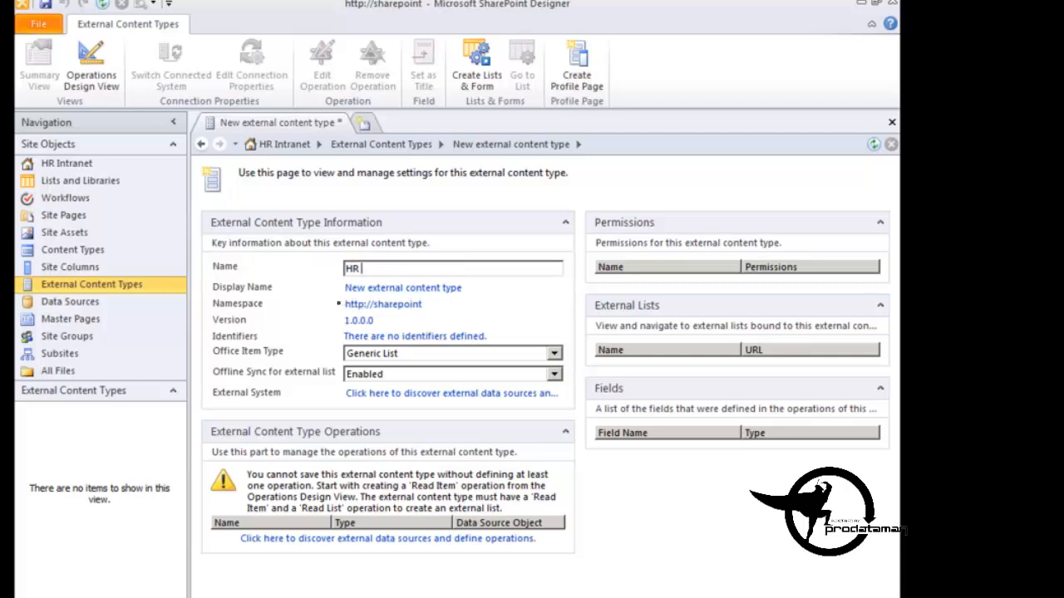
type("Training")
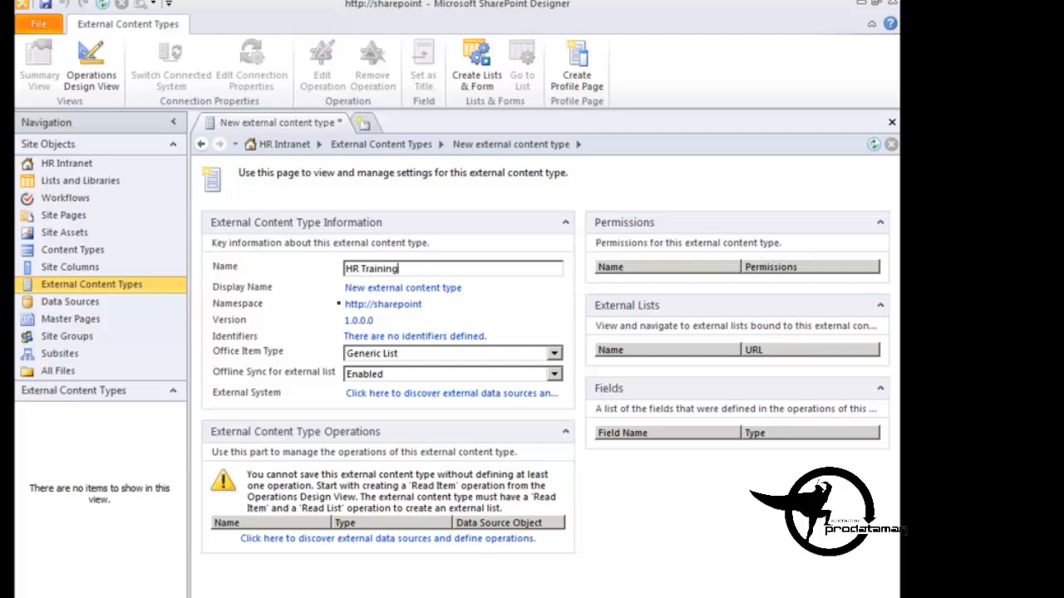
type("Management")
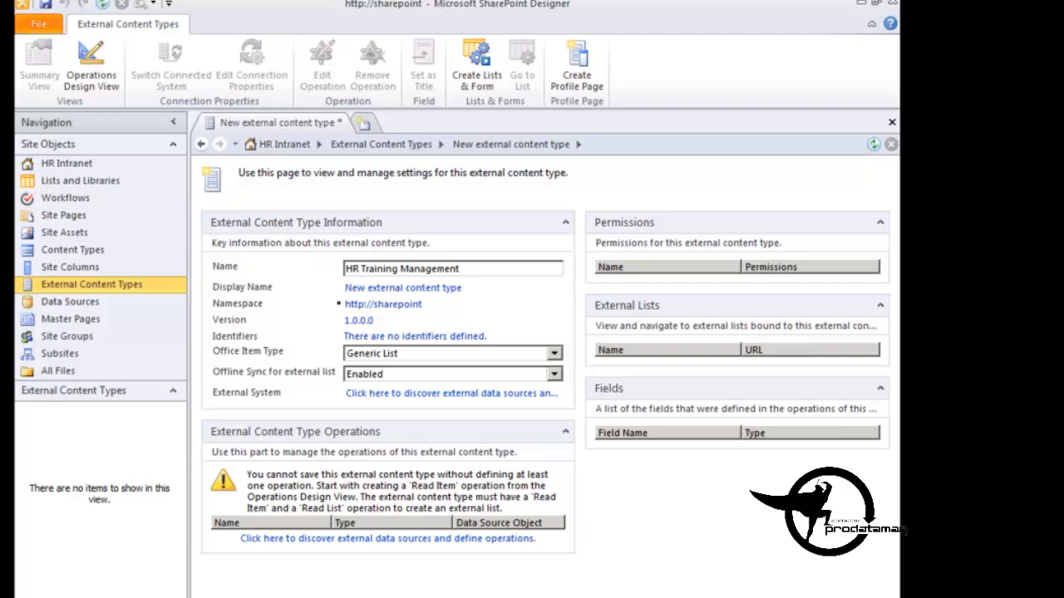
mouse_move(406, 289)
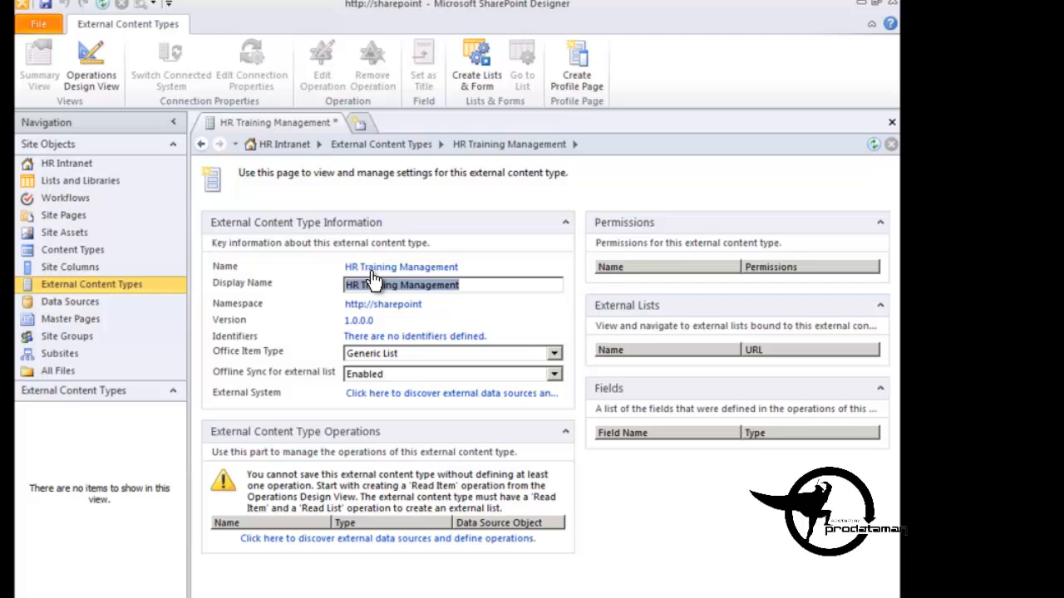
mouse_move(350, 392)
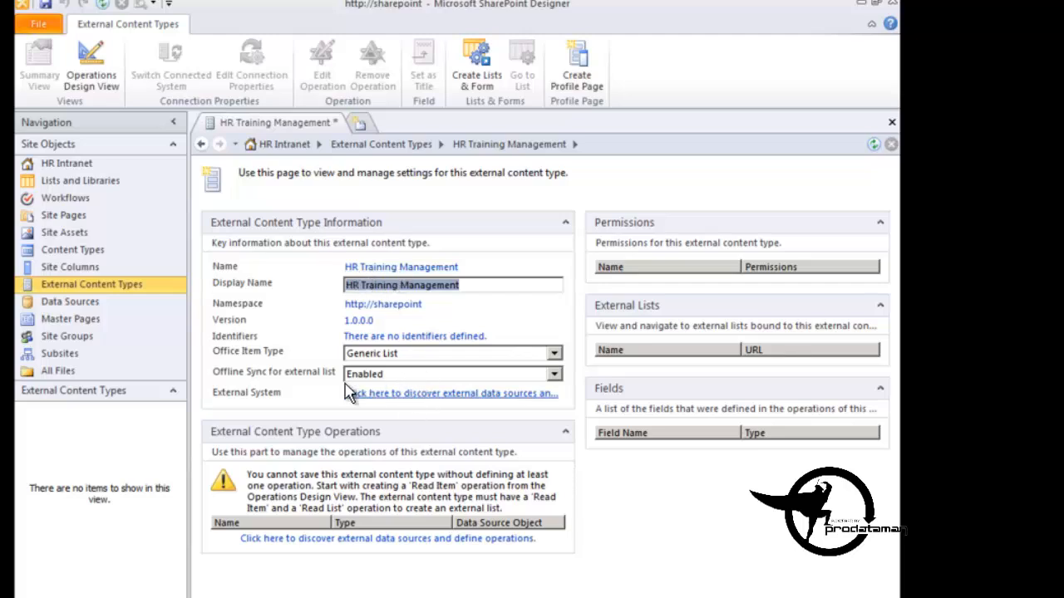
mouse_move(386, 366)
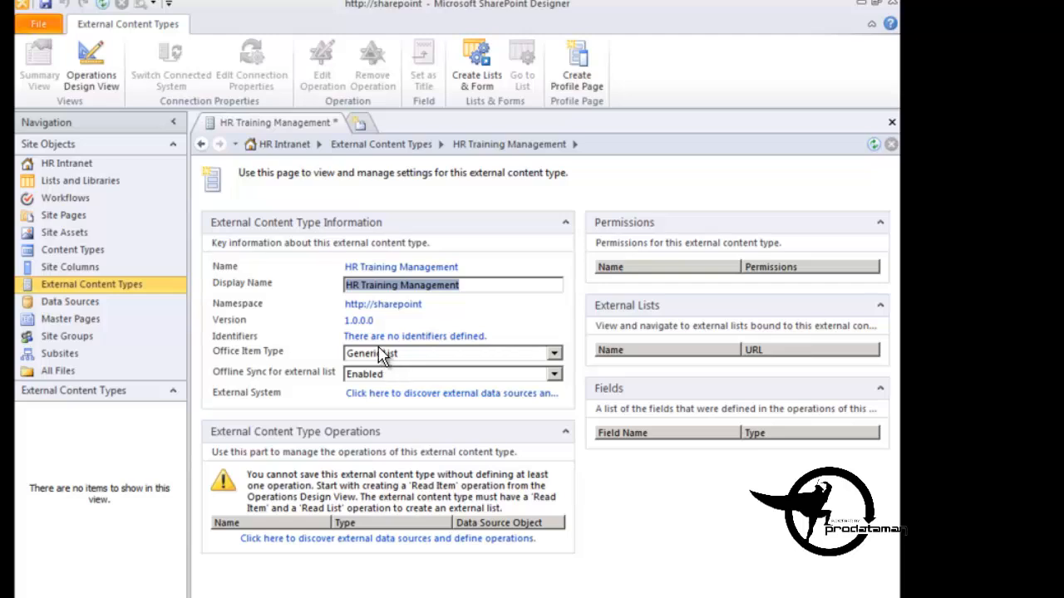
mouse_move(389, 362)
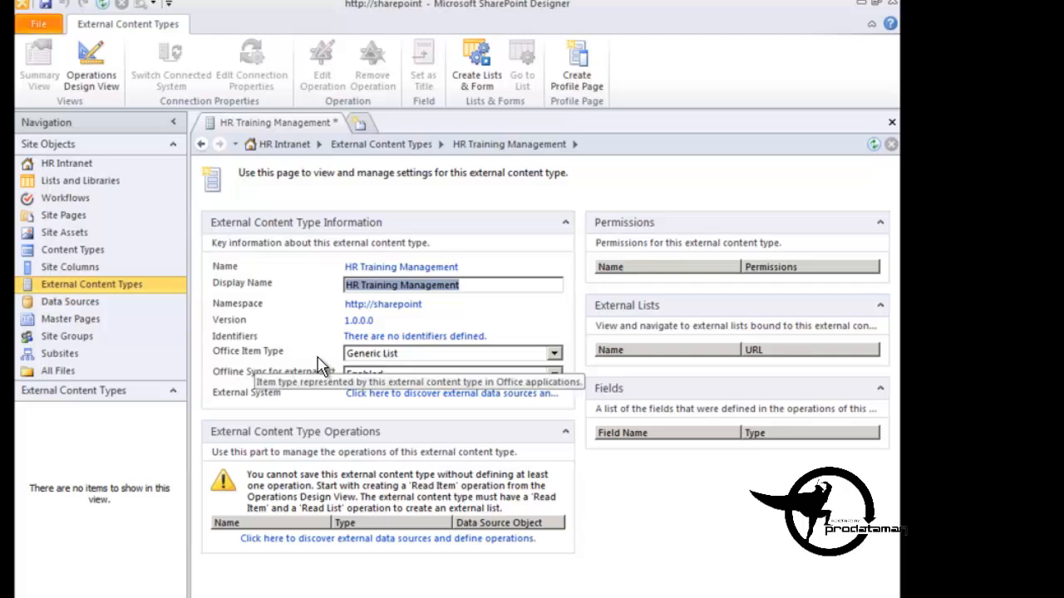
Step: Review the Office item types and keep Generic List for HR Training Management
left_click(553, 349)
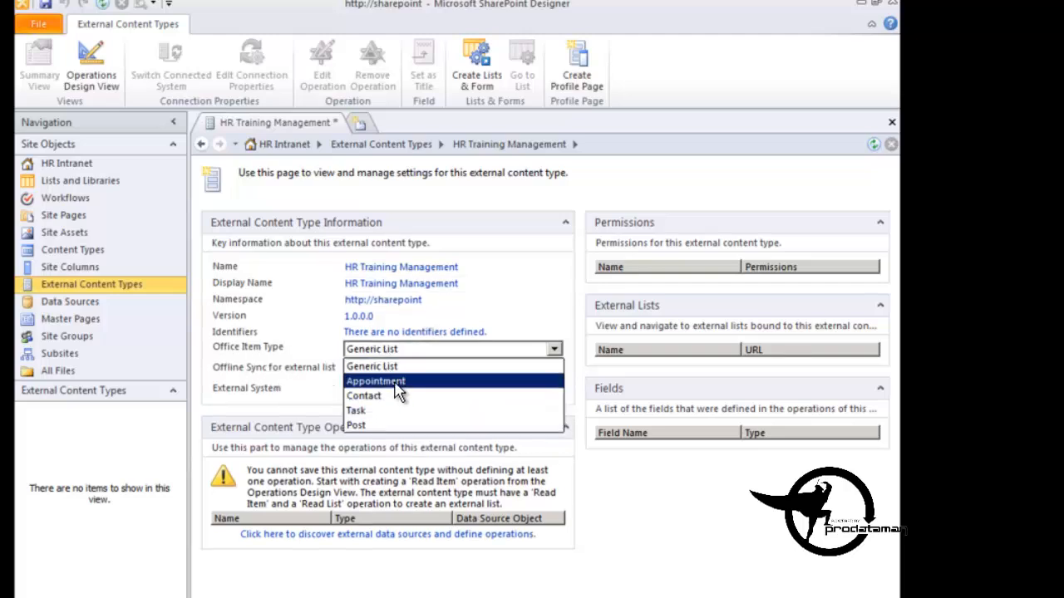
mouse_move(399, 410)
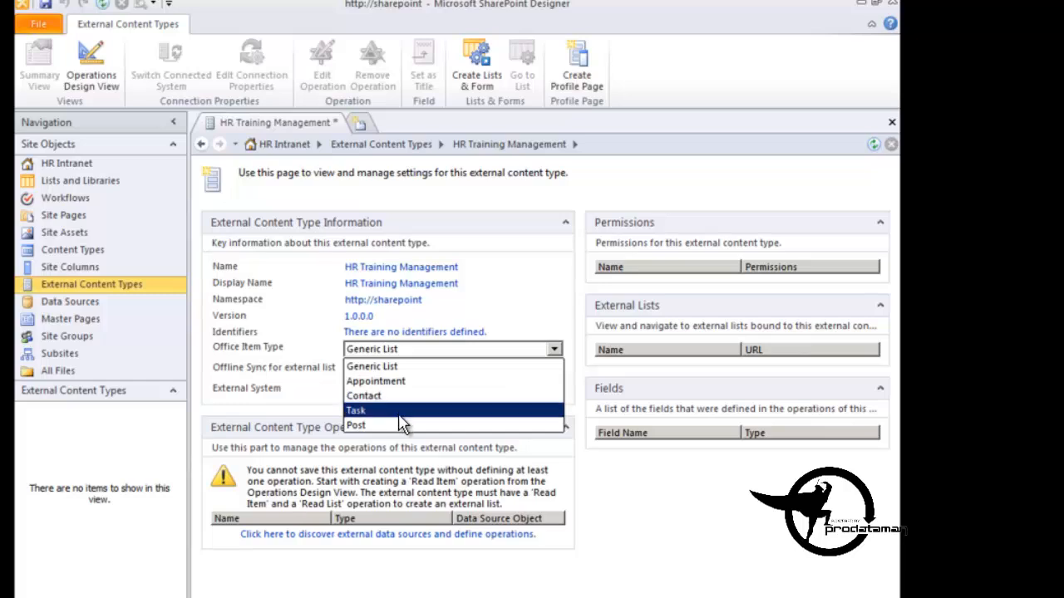
mouse_move(407, 425)
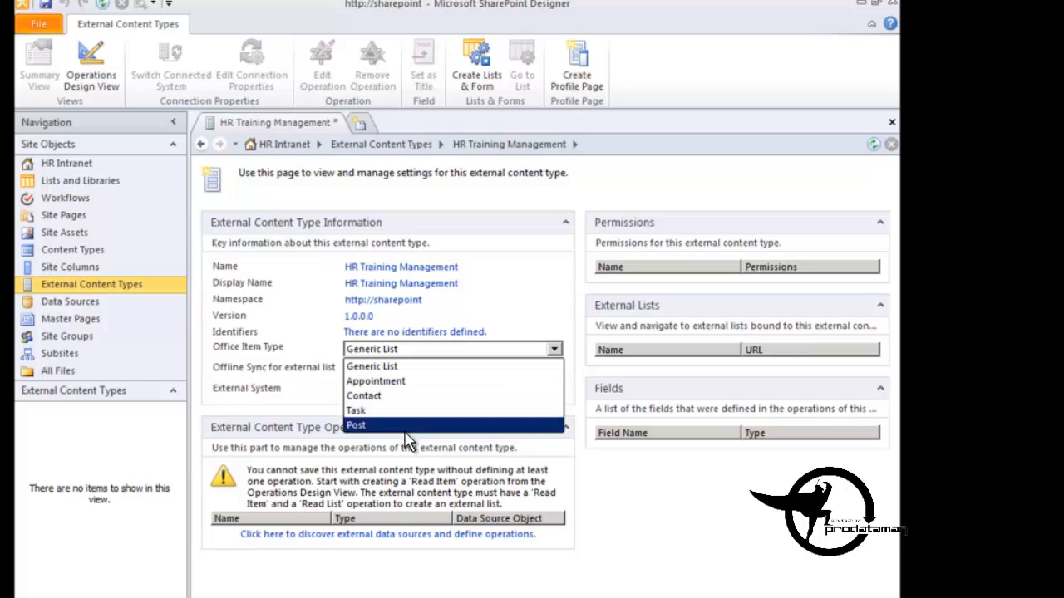
mouse_move(552, 357)
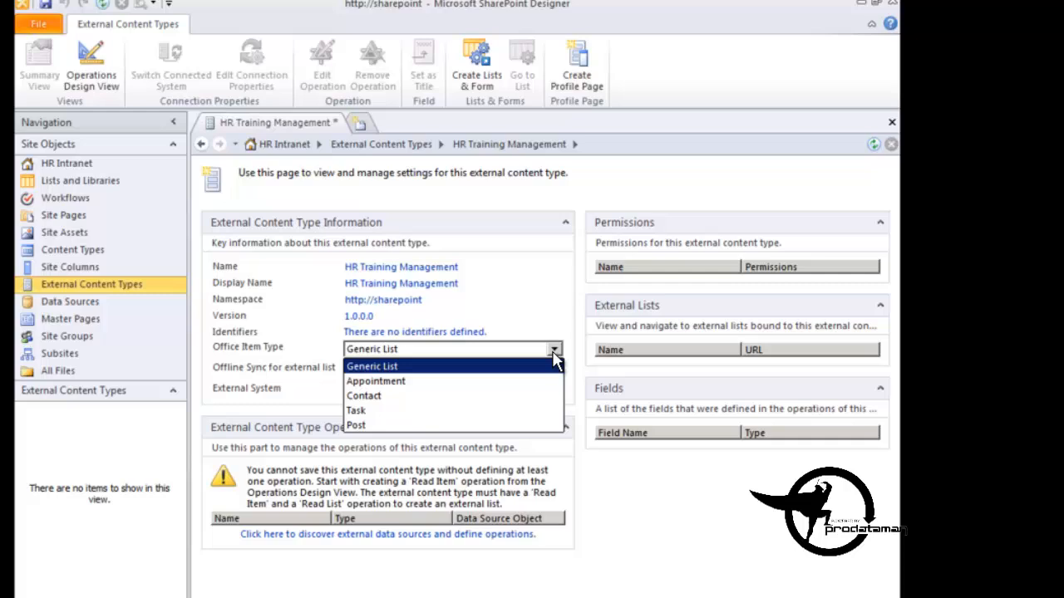
left_click(372, 366)
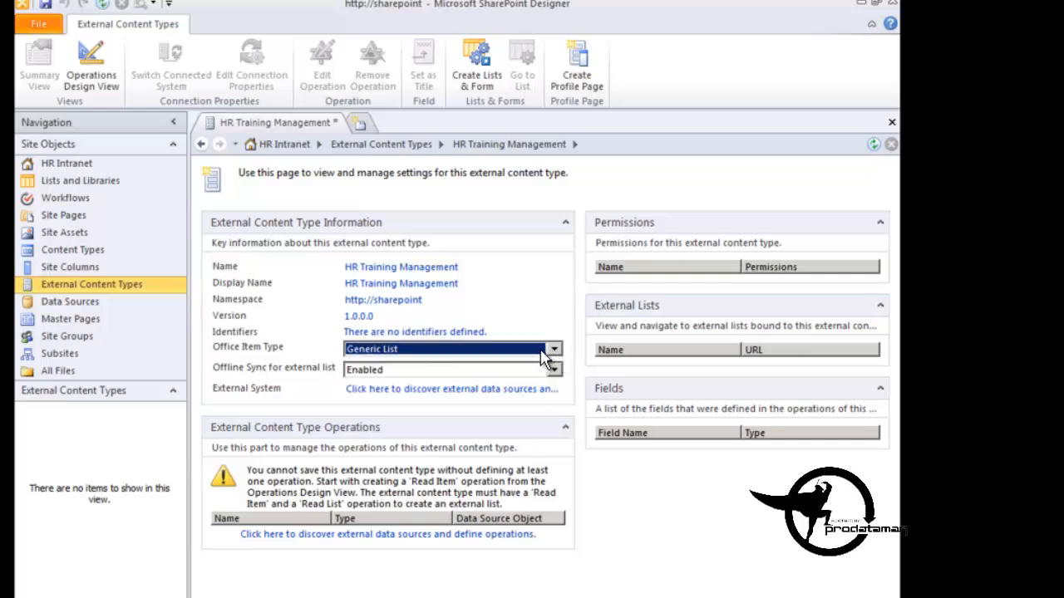
mouse_move(545, 358)
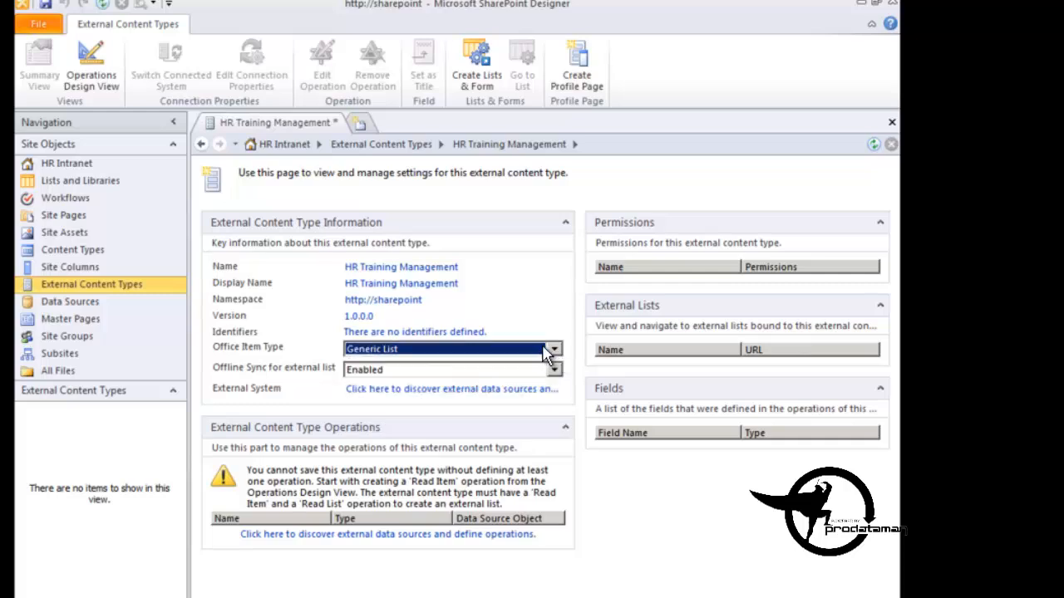
mouse_move(336, 389)
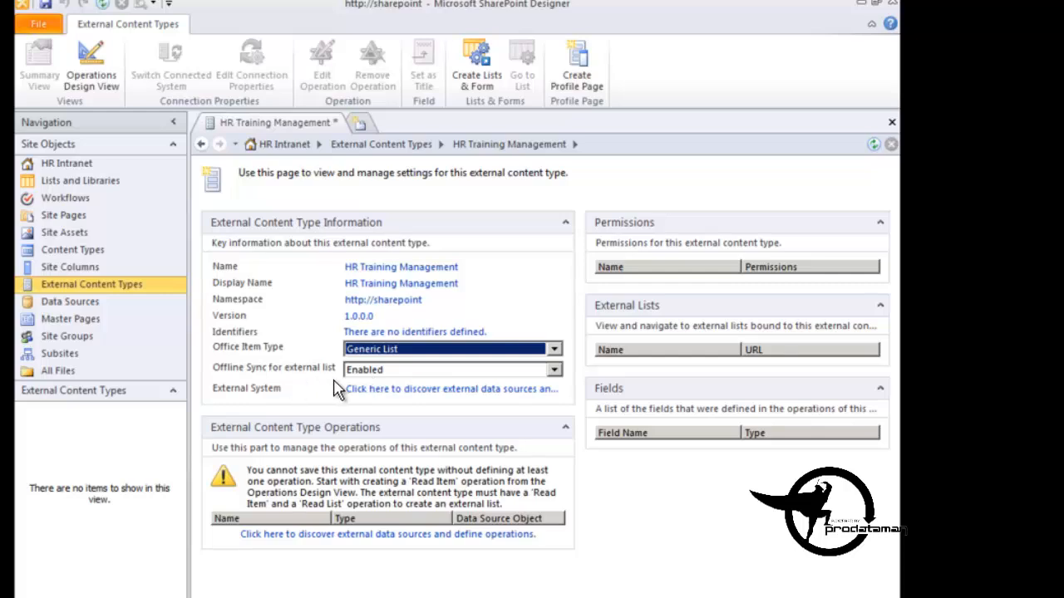
mouse_move(336, 386)
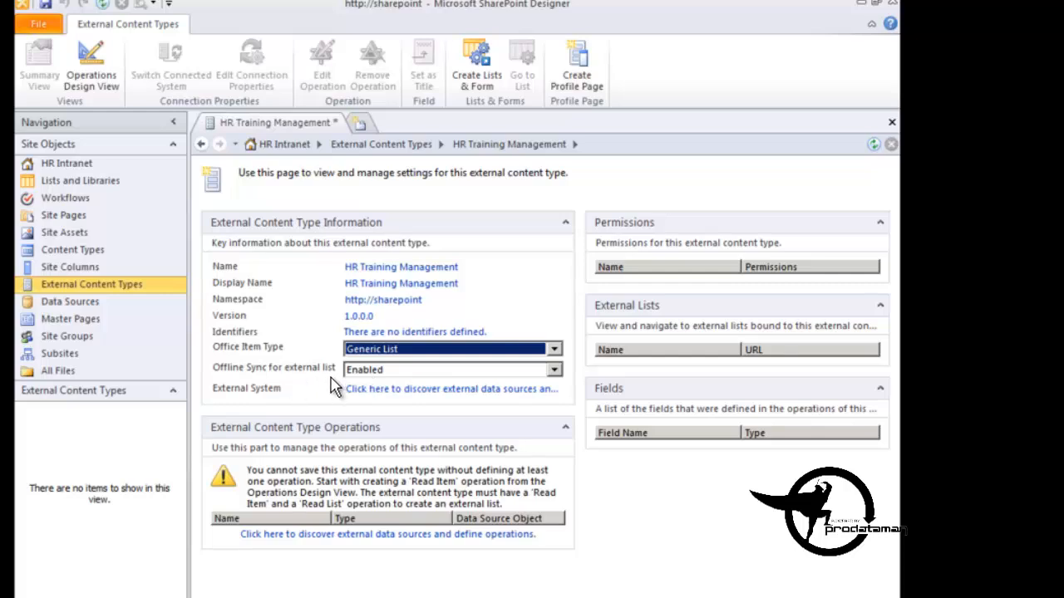
mouse_move(324, 399)
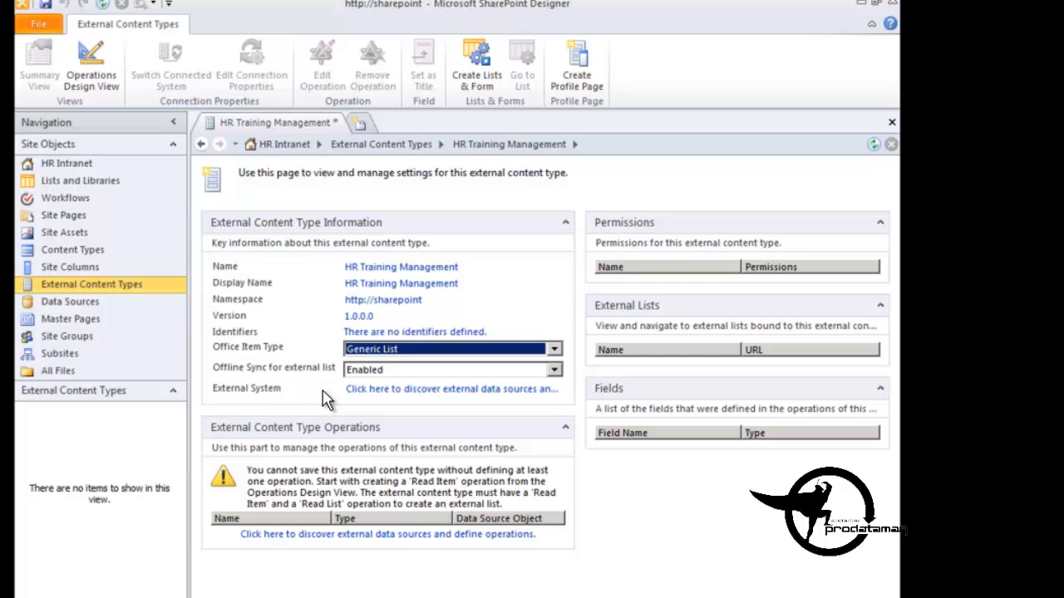
mouse_move(399, 395)
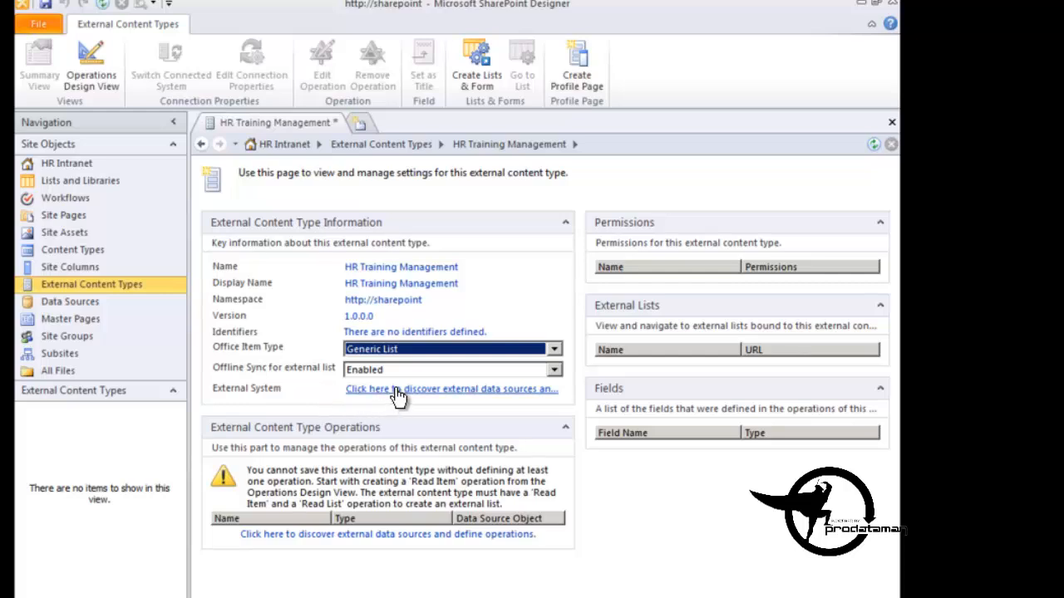
mouse_move(439, 399)
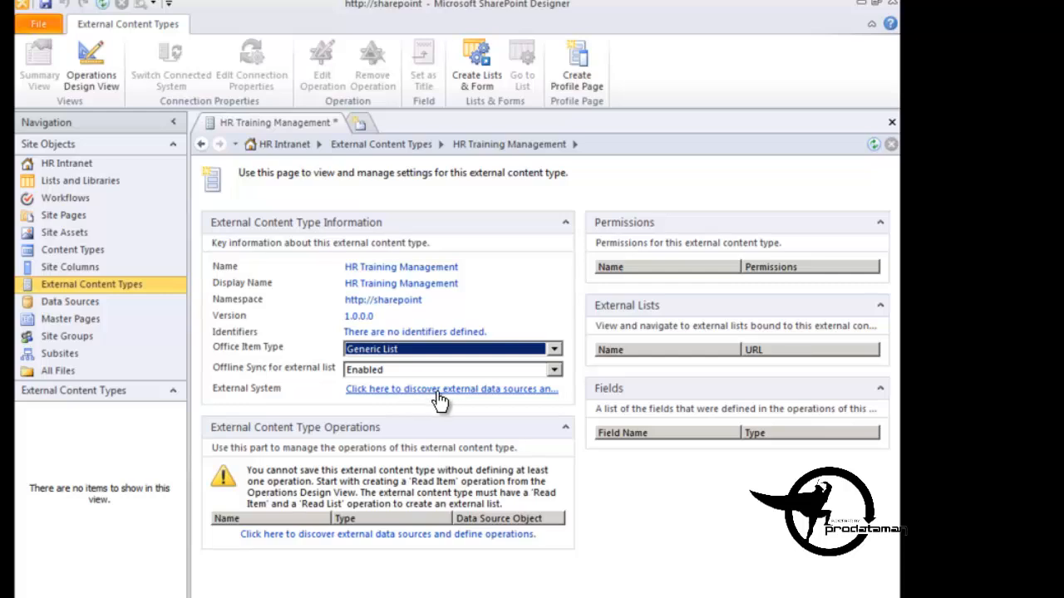
Step: Switch to Operations Design View and start adding a data source connection
left_click(452, 389)
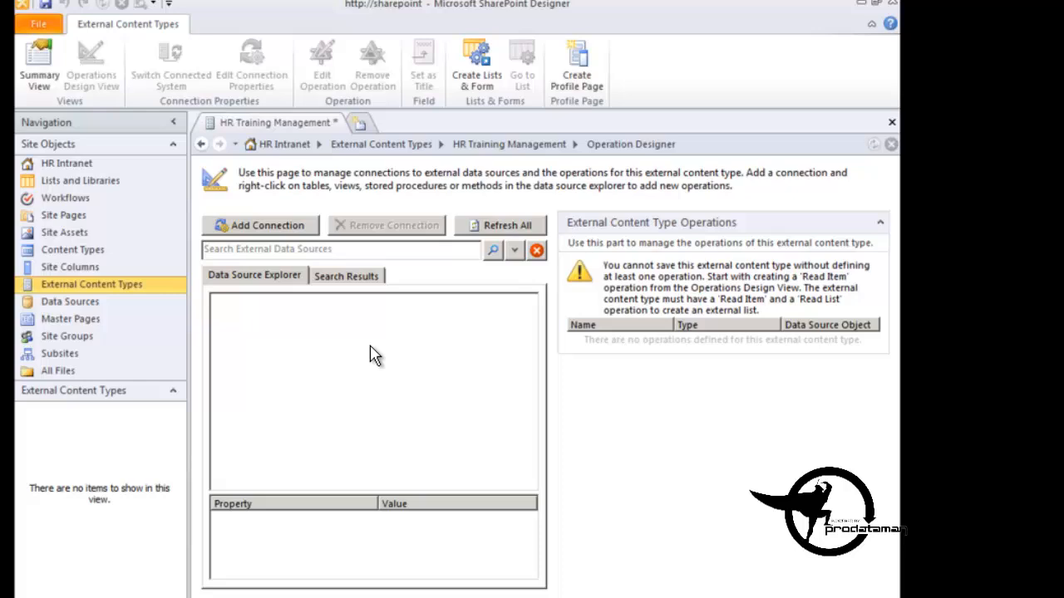
mouse_move(379, 353)
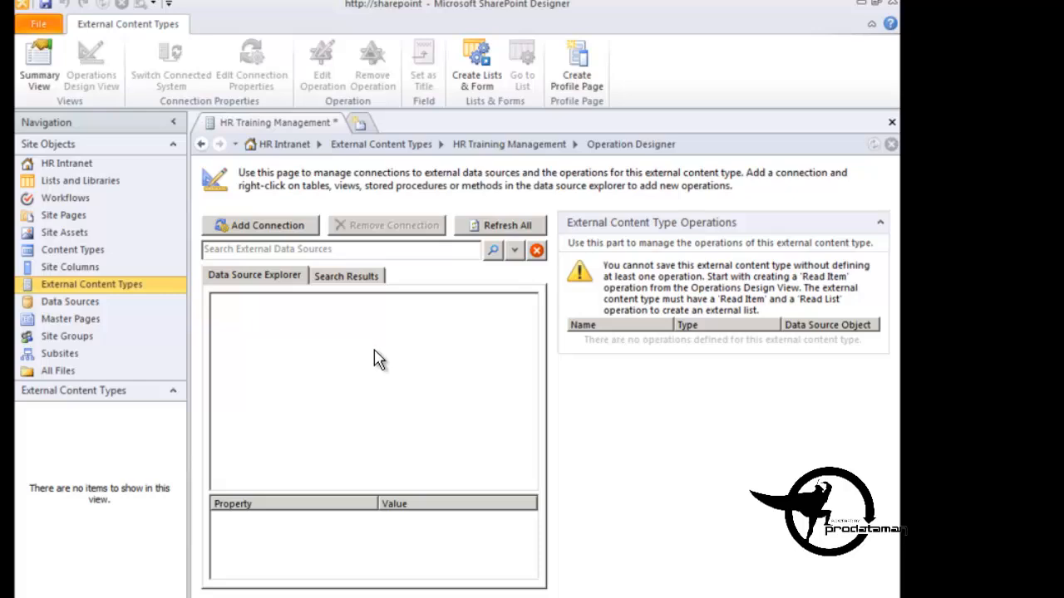
mouse_move(286, 323)
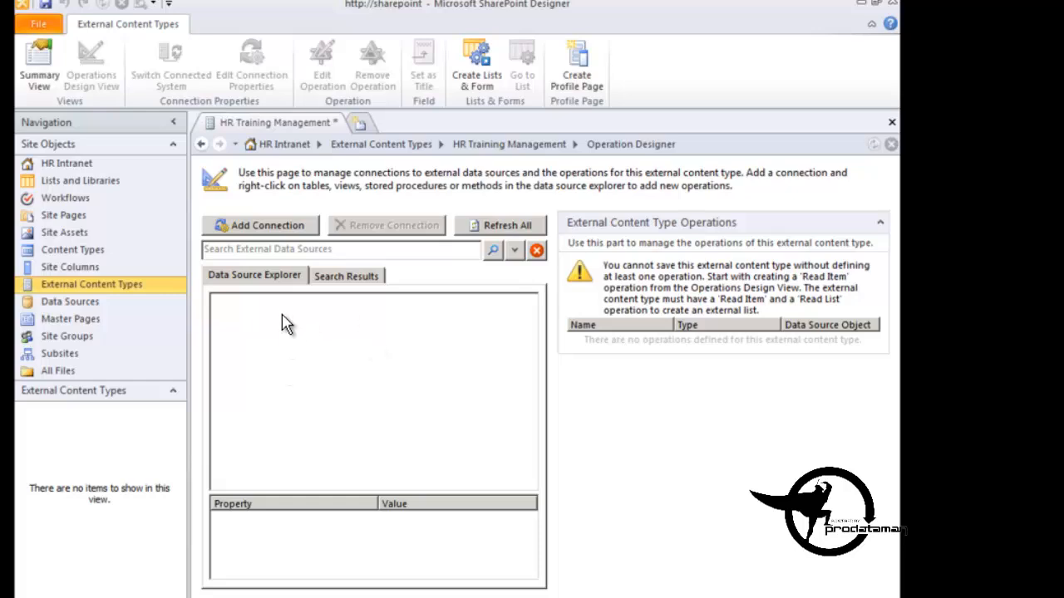
mouse_move(209, 373)
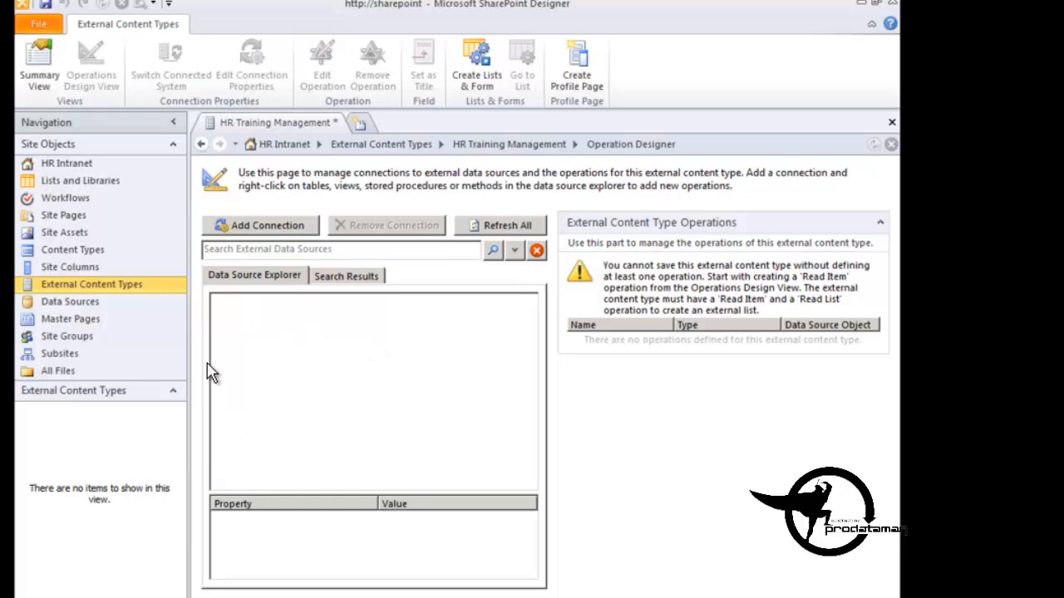
left_click(259, 226)
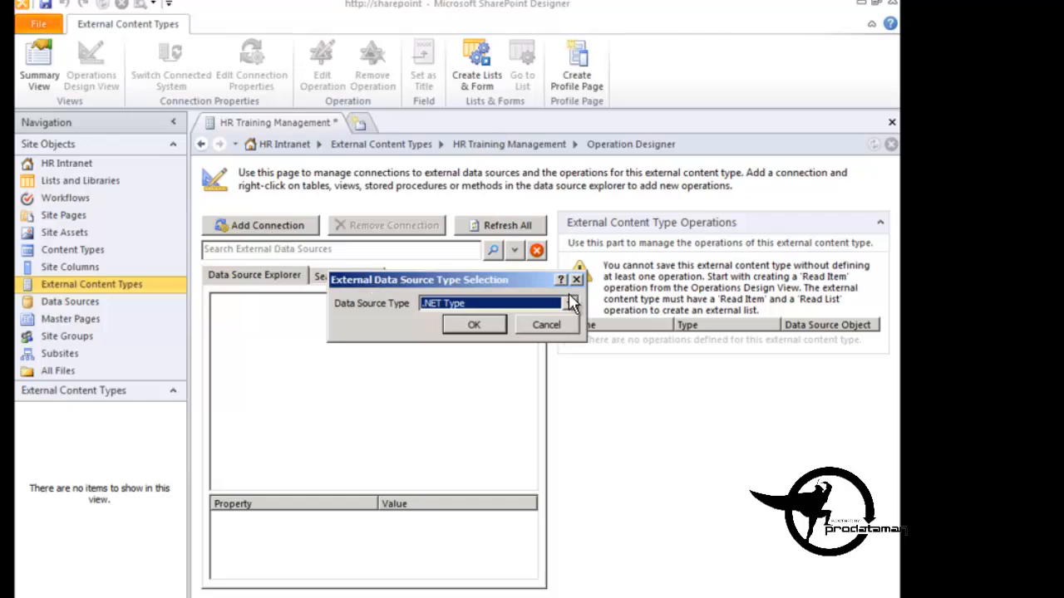
Step: Choose SQL Server as the external data source type
left_click(569, 302)
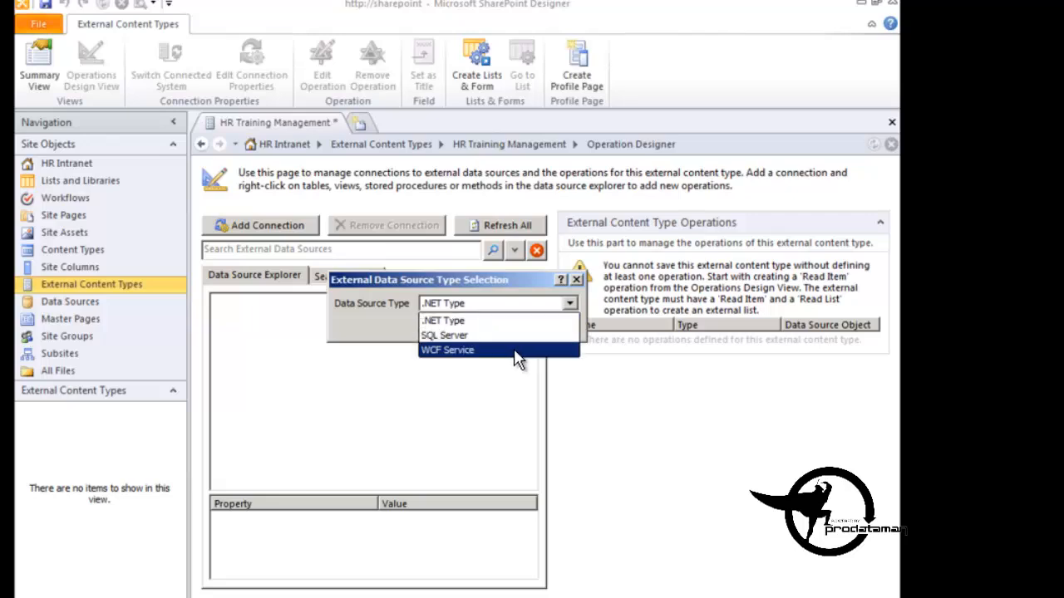
mouse_move(499, 336)
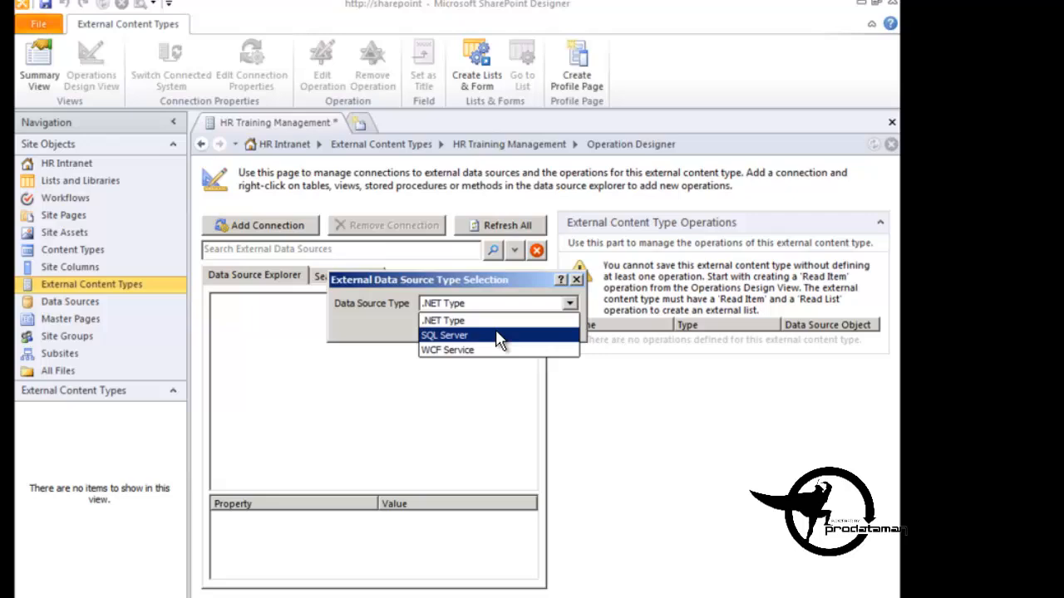
mouse_move(485, 347)
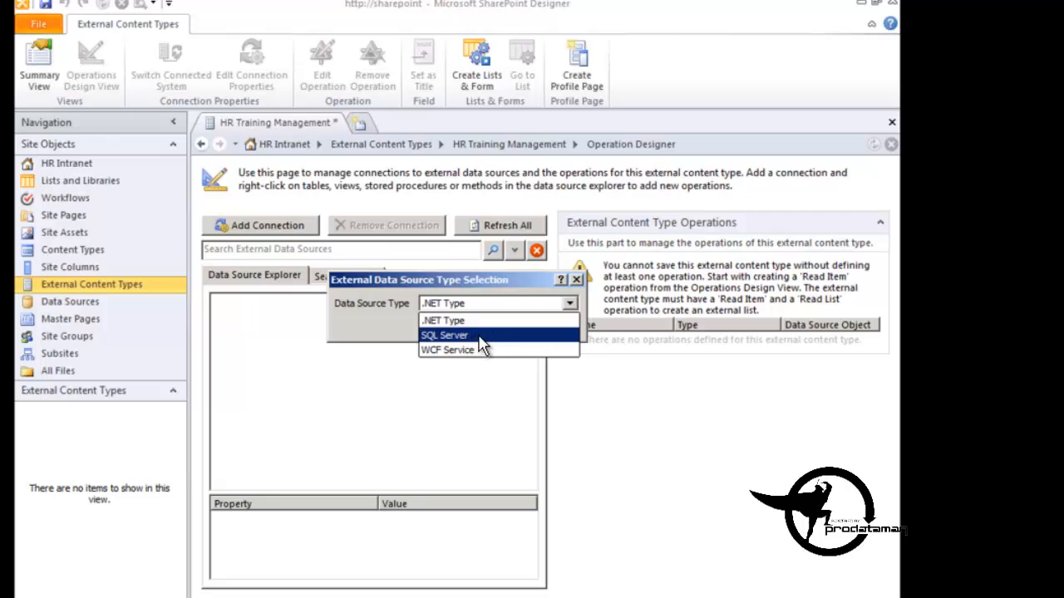
left_click(445, 336)
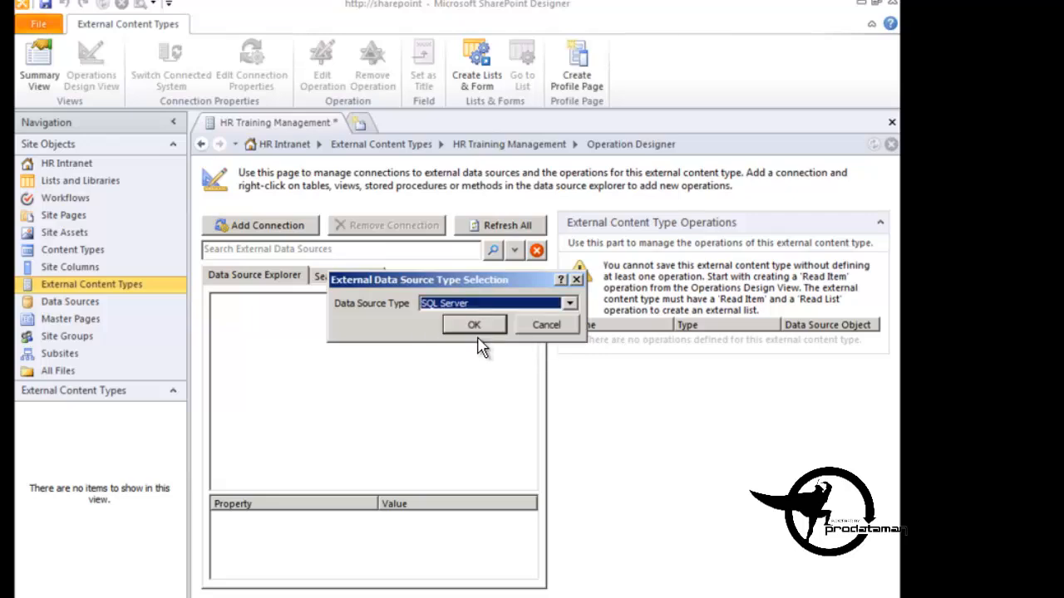
Step: Confirm SQL Server, compare identity options and keep Connect with User's Identity
left_click(474, 324)
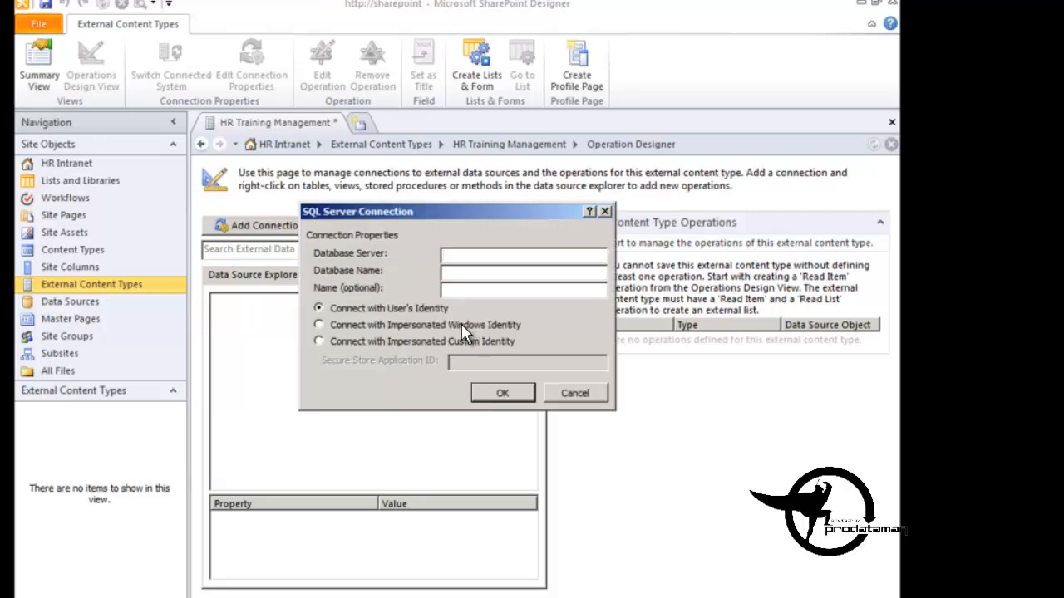
mouse_move(512, 248)
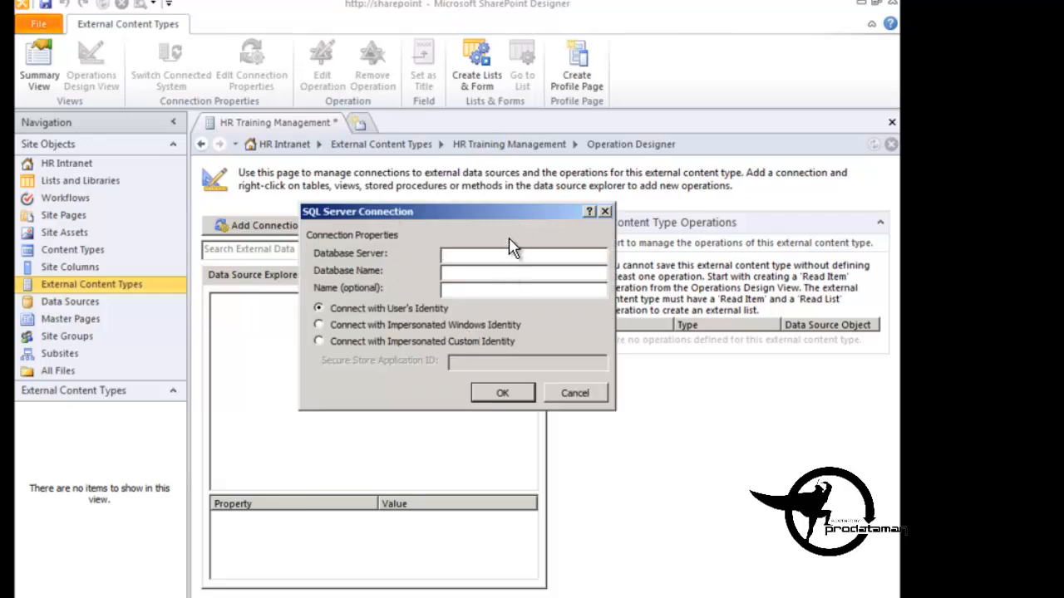
mouse_move(326, 408)
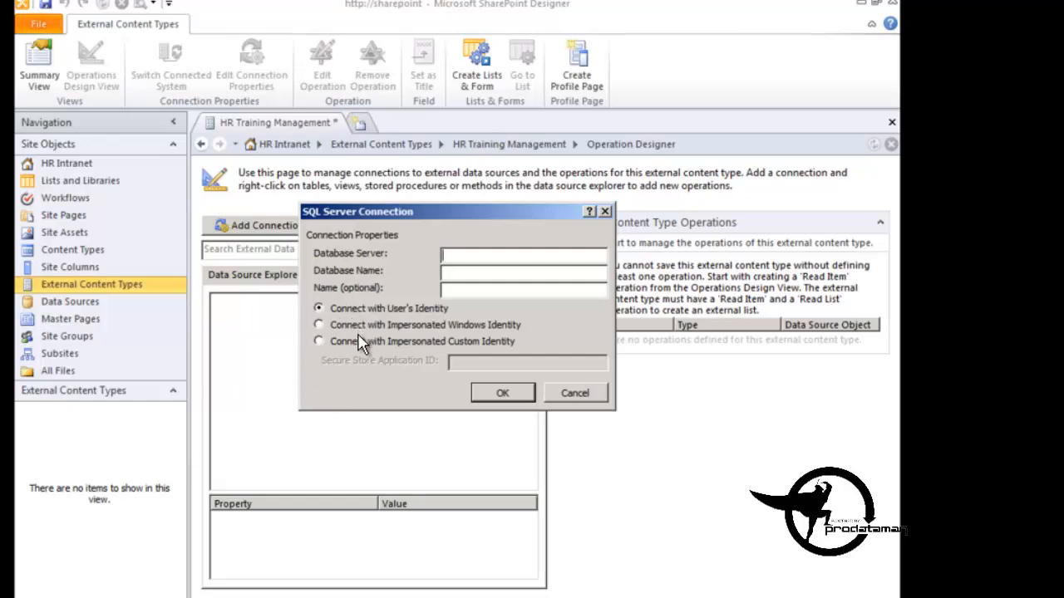
mouse_move(479, 324)
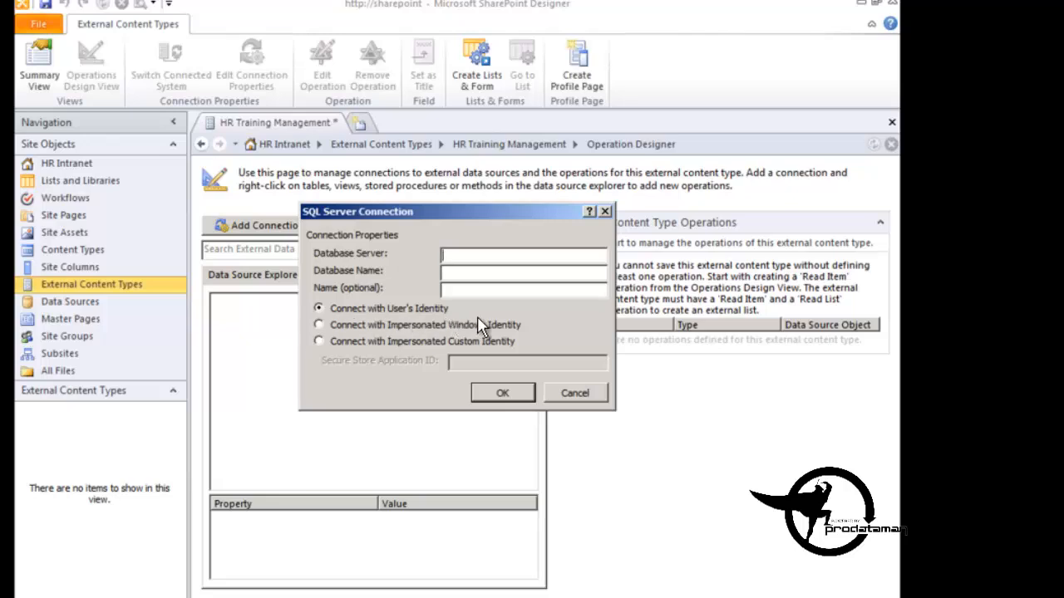
mouse_move(468, 324)
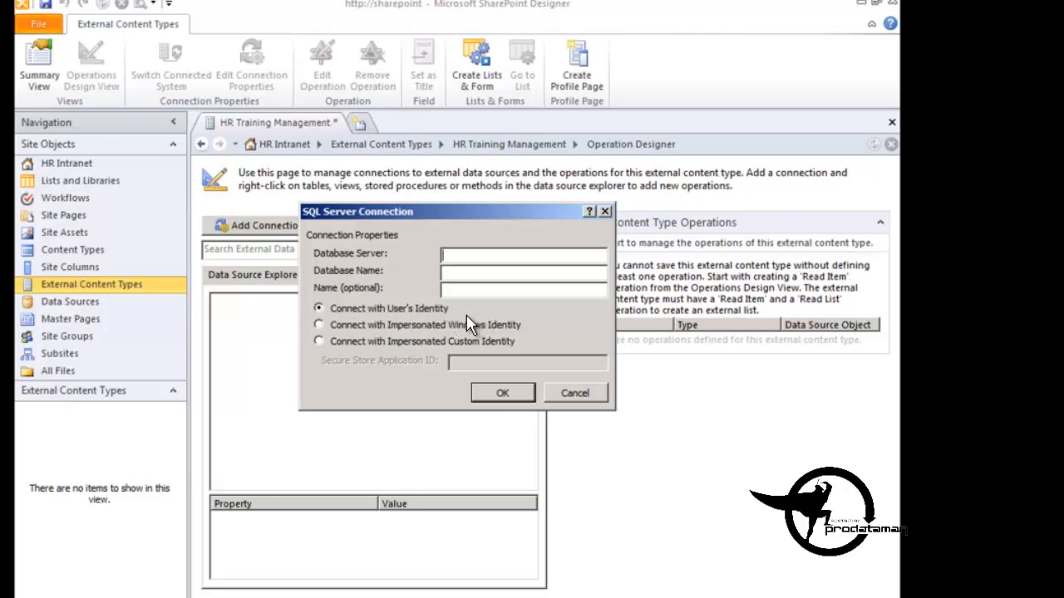
mouse_move(462, 320)
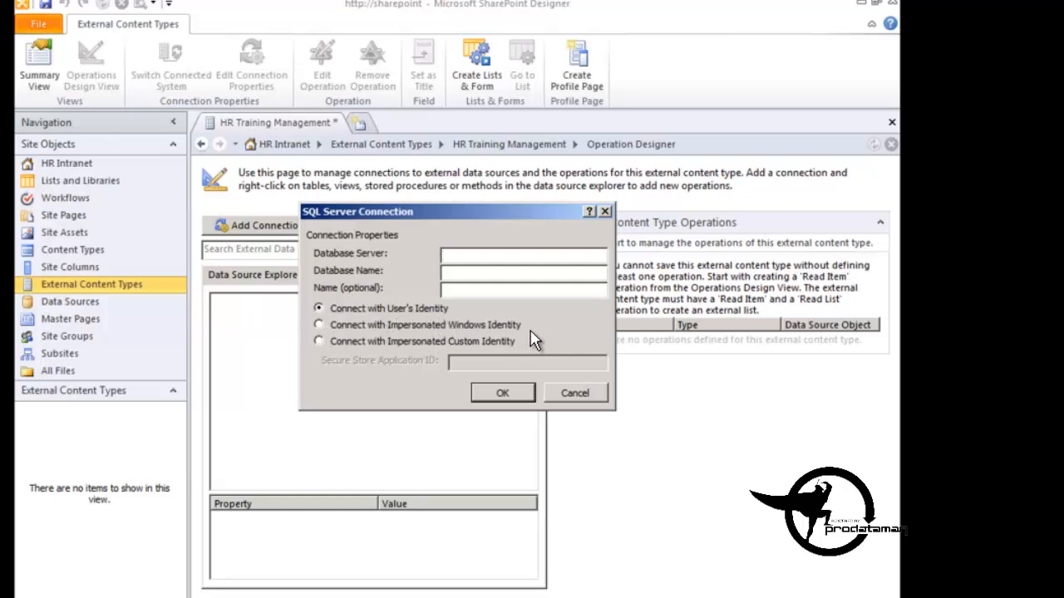
mouse_move(347, 356)
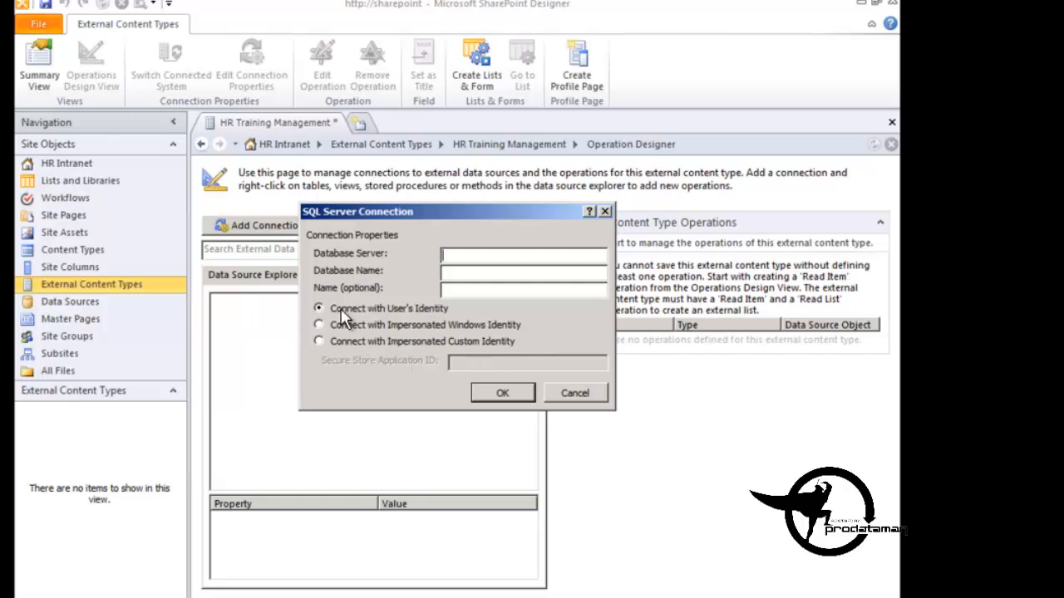
mouse_move(336, 339)
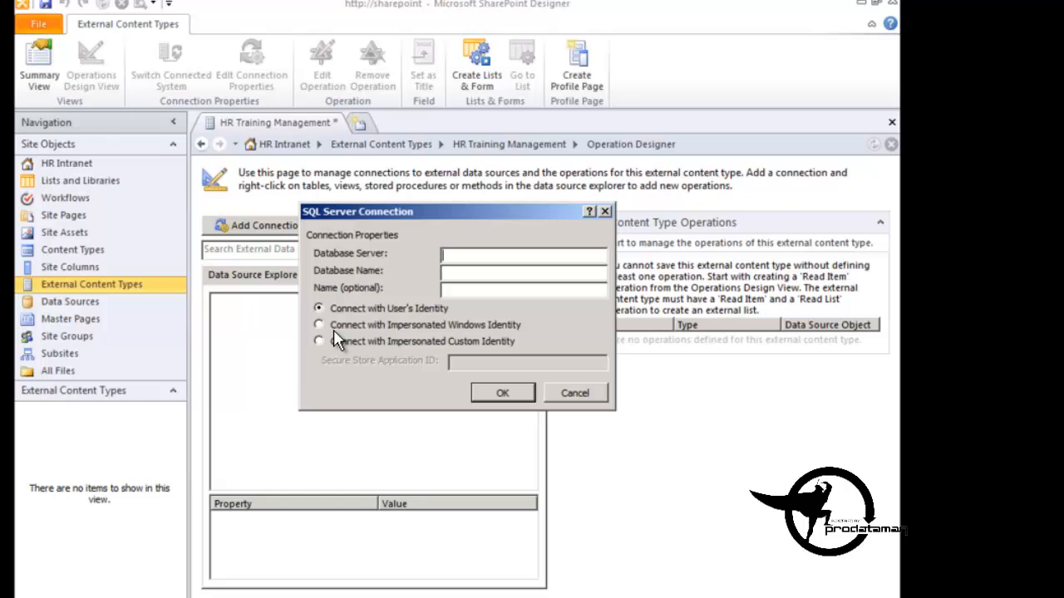
left_click(320, 324)
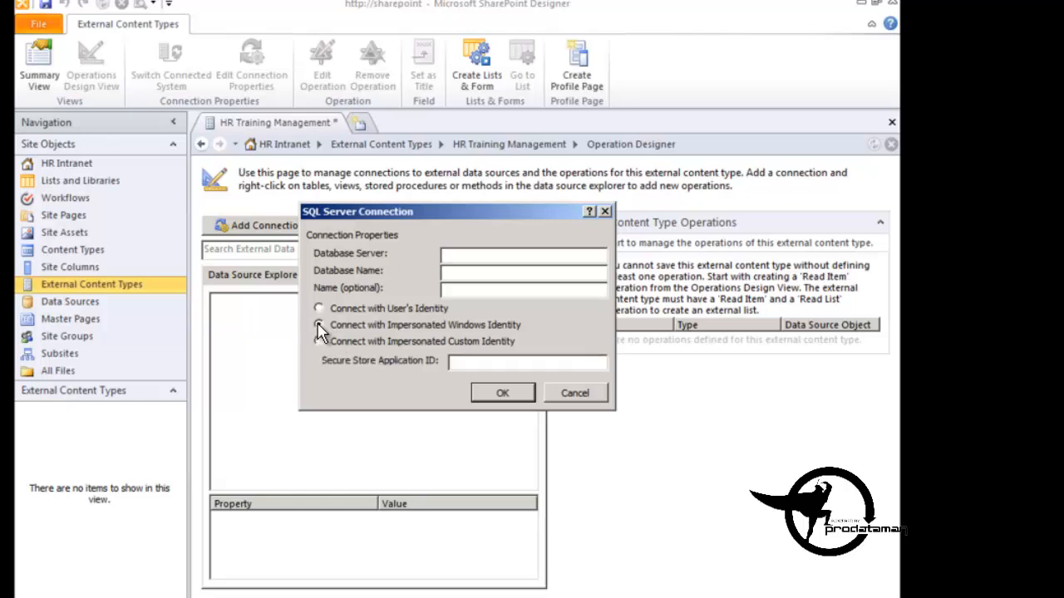
left_click(319, 324)
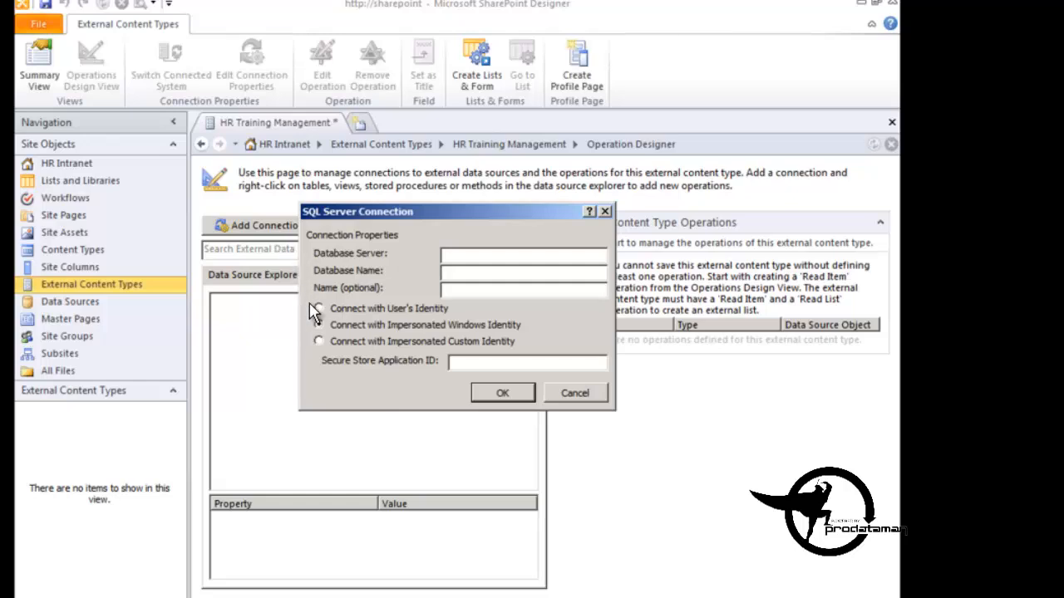
left_click(319, 324)
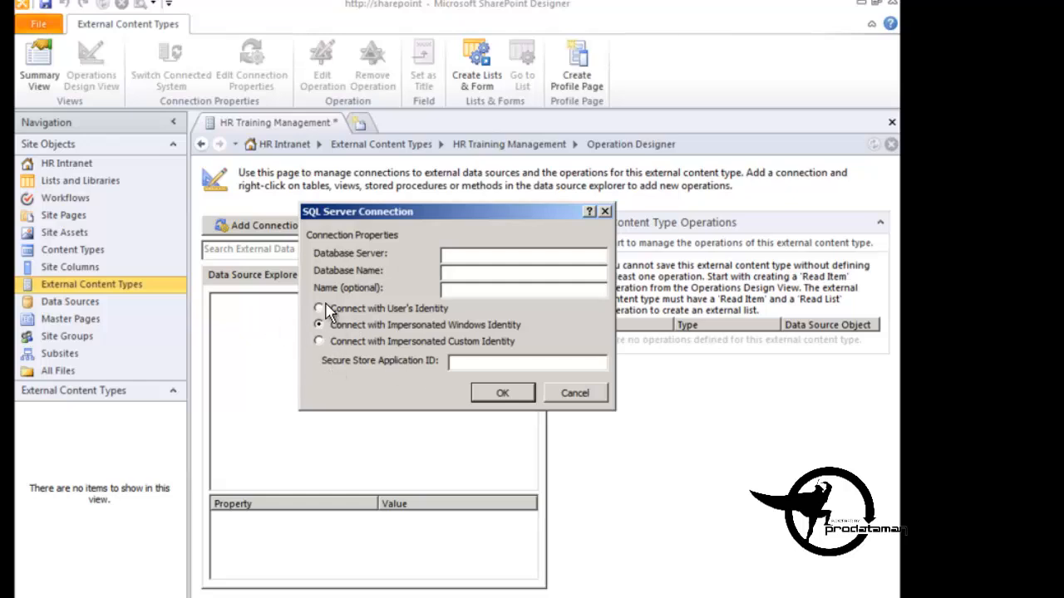
left_click(319, 324)
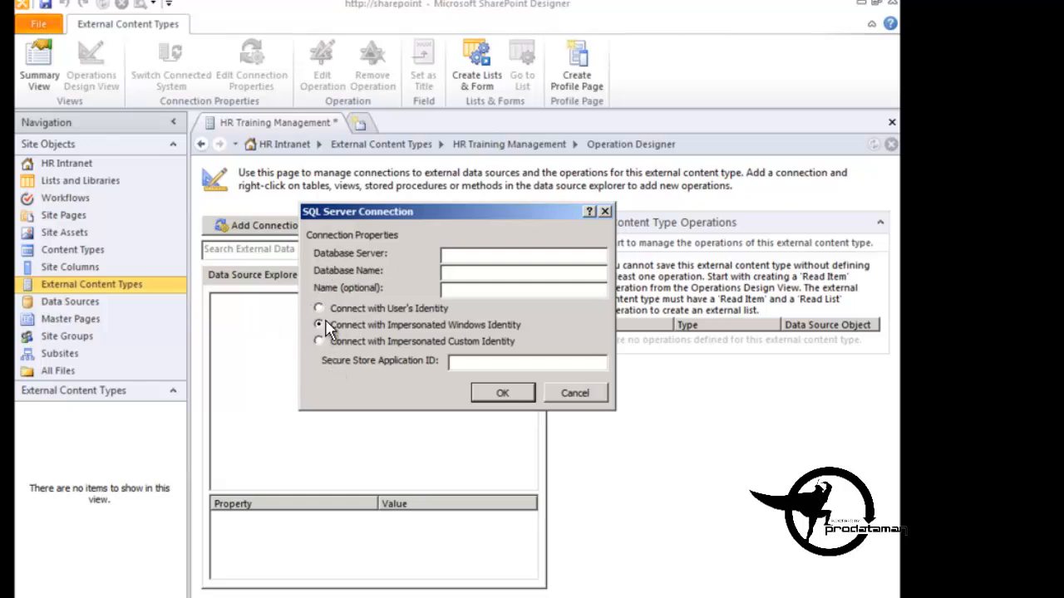
left_click(320, 307)
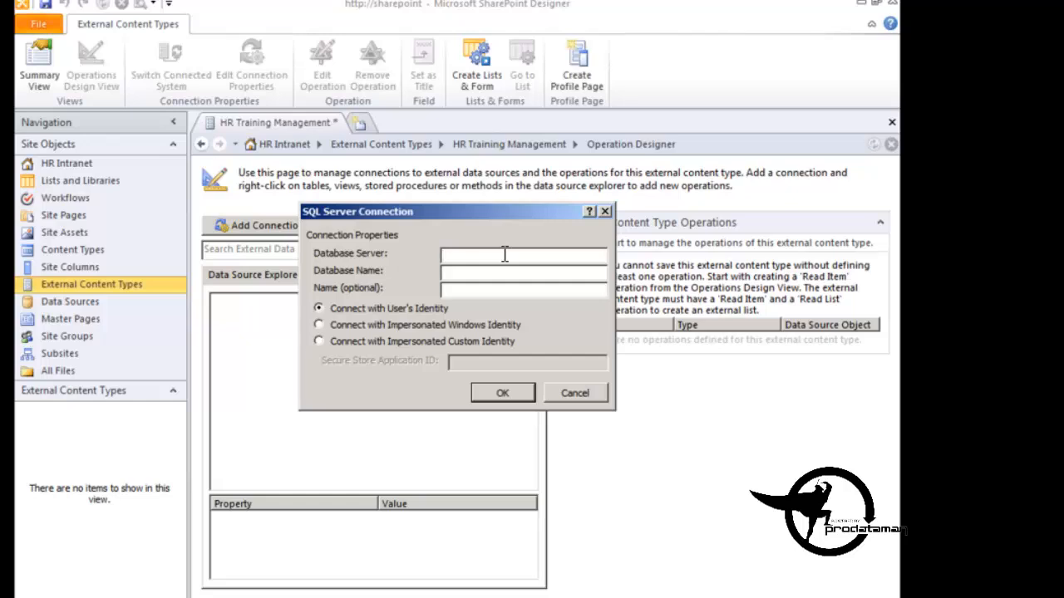
Step: Connect to server SharePoint\SharePoint, database HRTrainingManagement, and confirm the settings
type("SharePo")
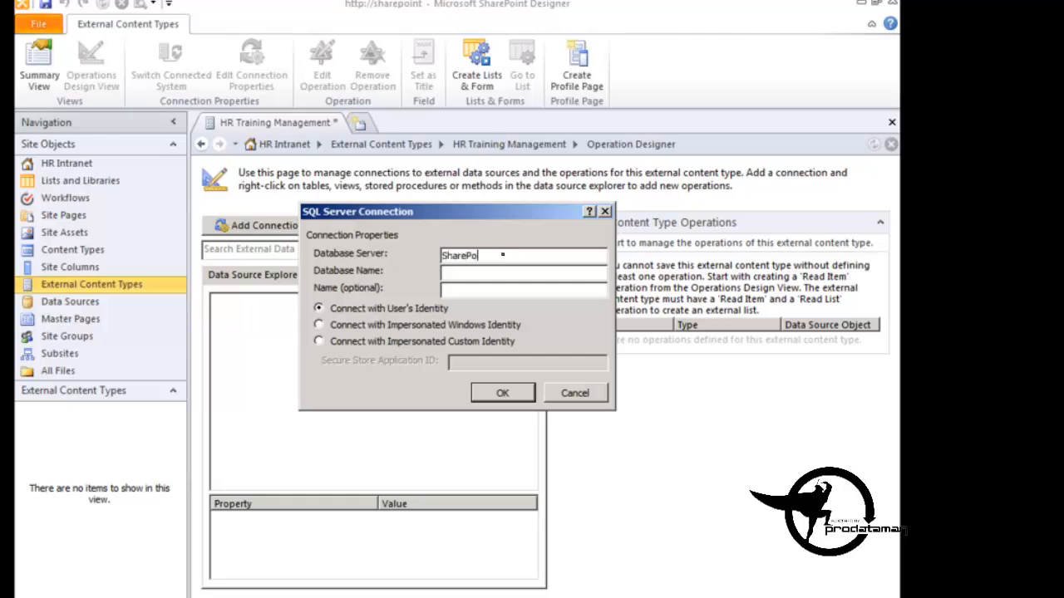
type("int")
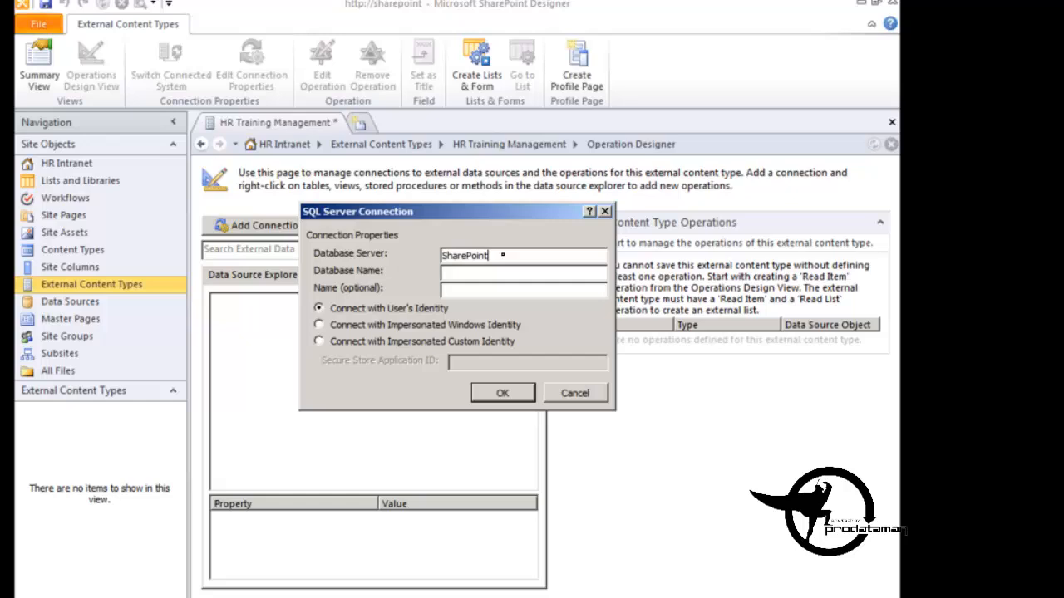
type("\\ShareP")
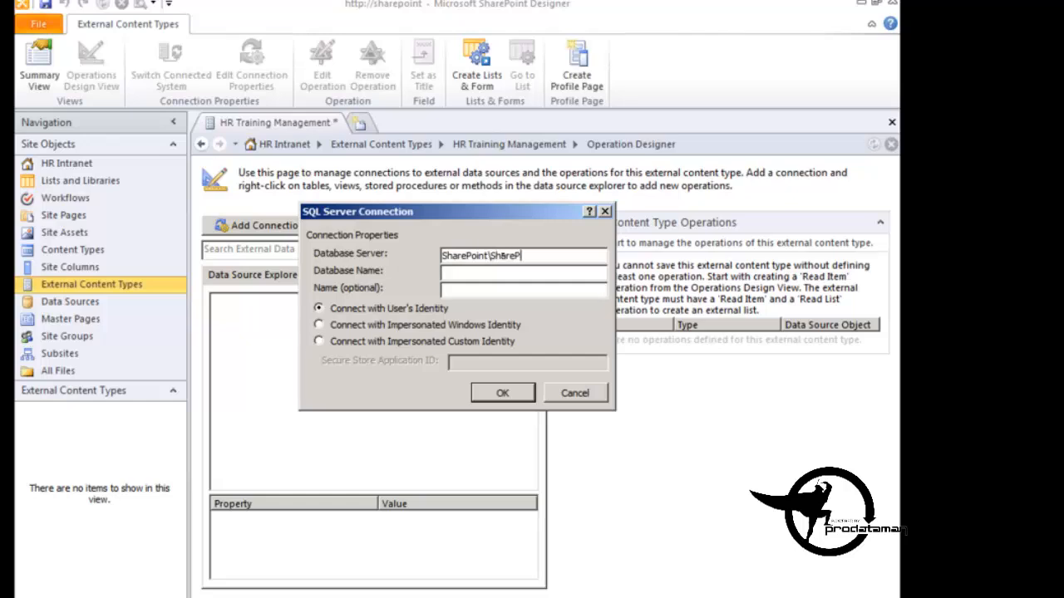
type("oint")
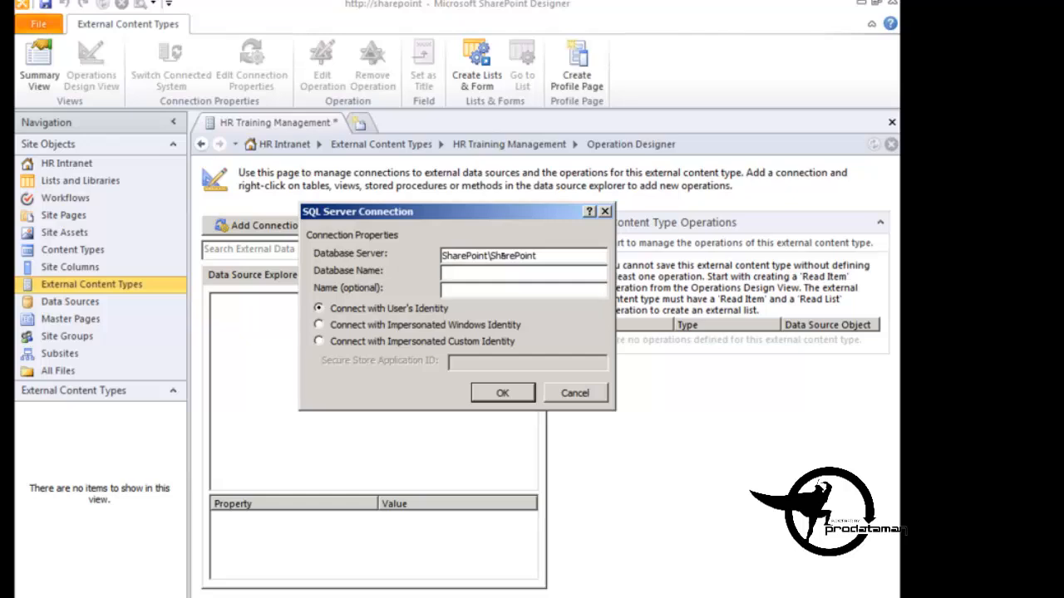
type("HRTrainin")
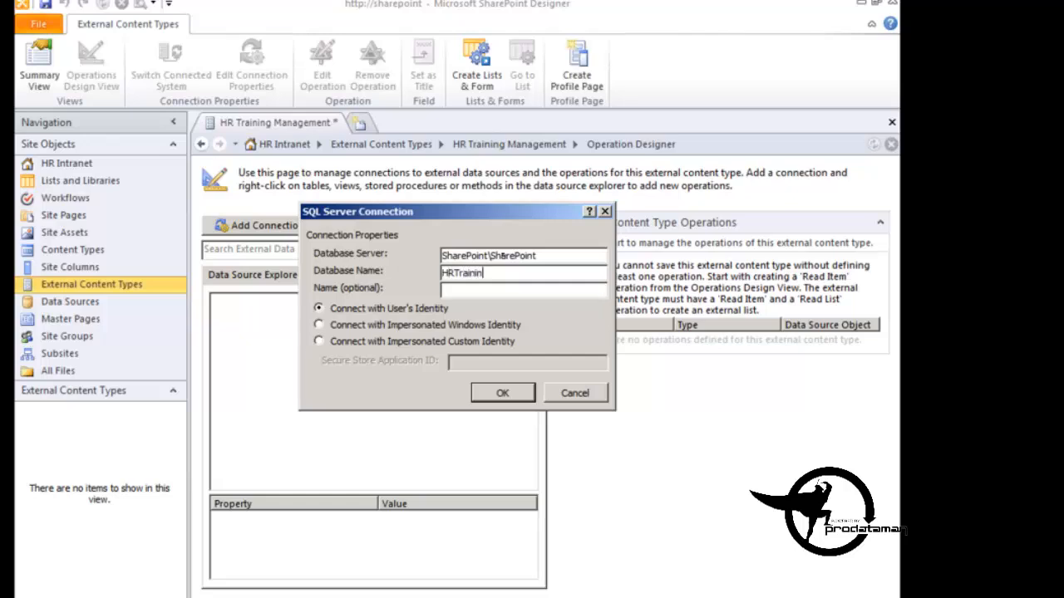
type("gManagement")
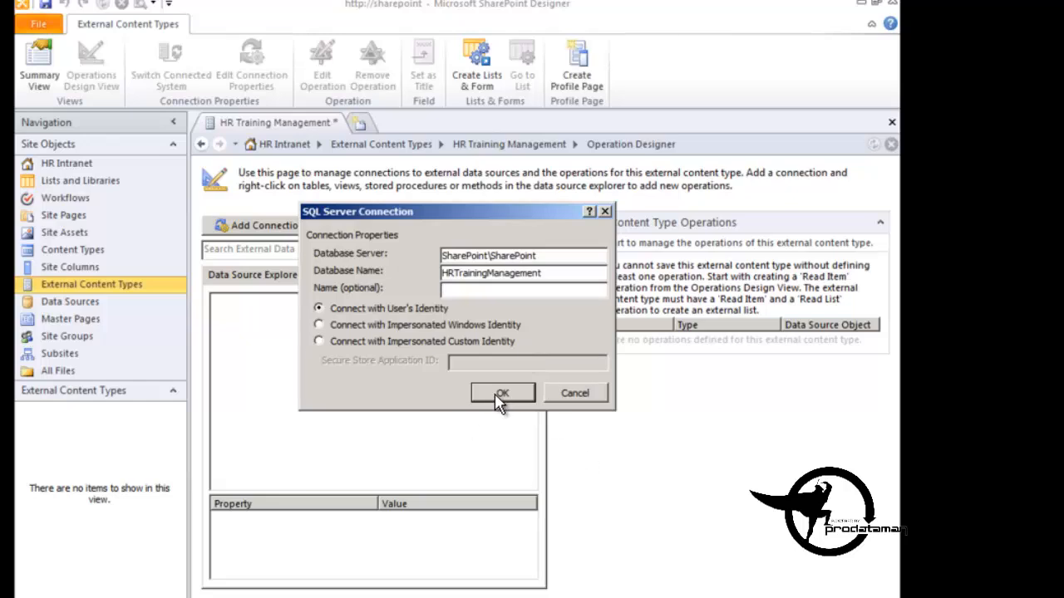
left_click(502, 392)
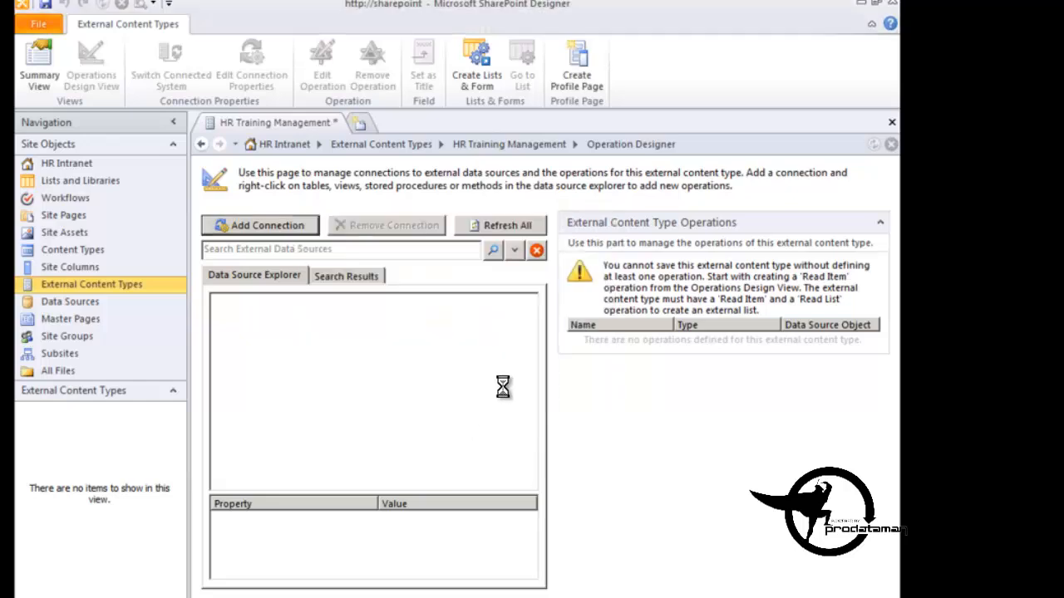
Step: Expand the HRTrainingManagement database and its Tables folder to reveal TrainingSupplier
left_click(260, 226)
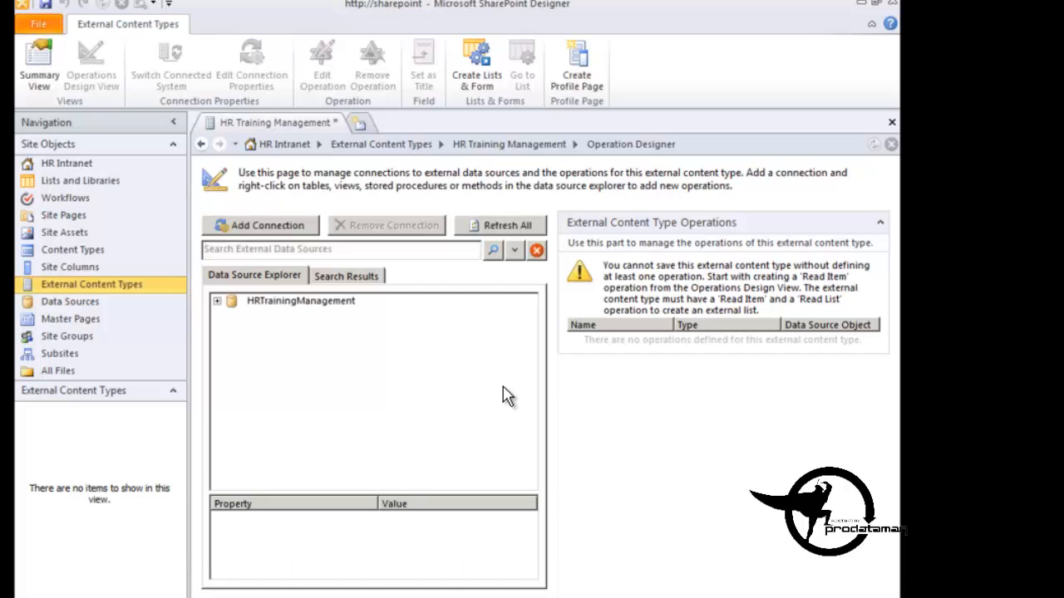
mouse_move(219, 316)
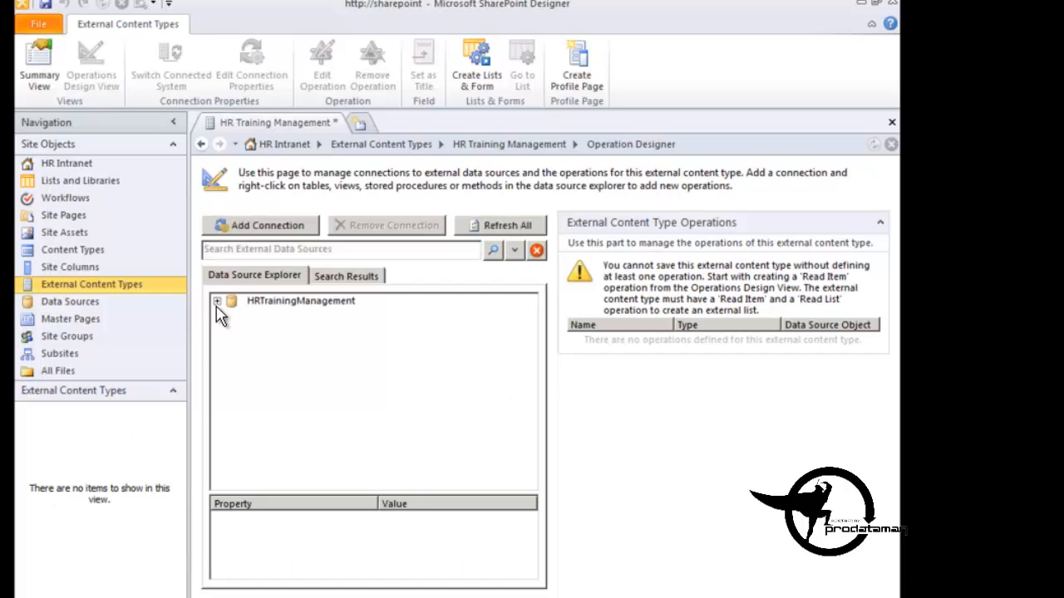
left_click(216, 301)
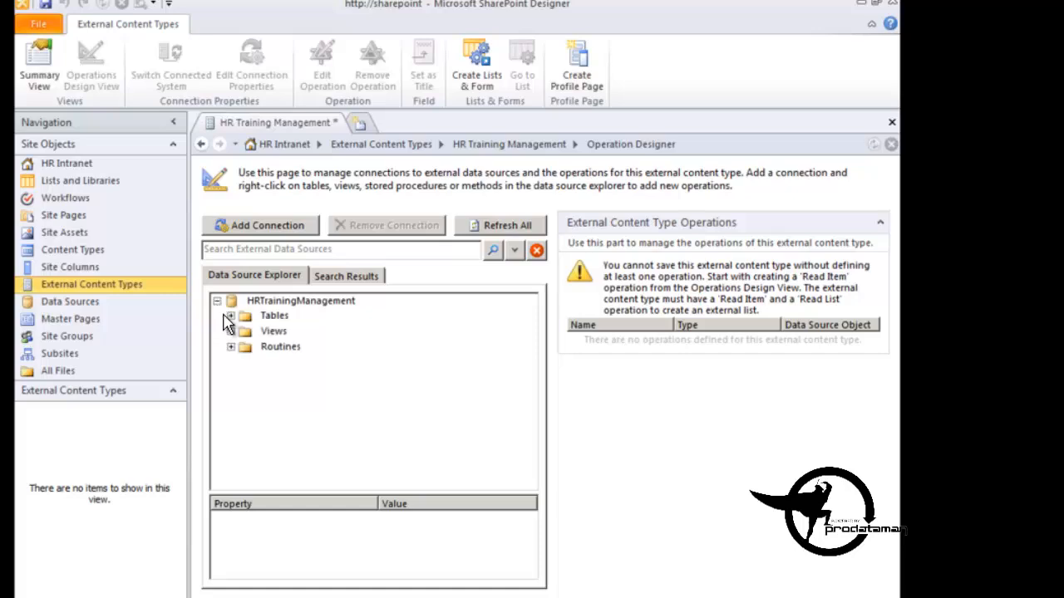
left_click(229, 316)
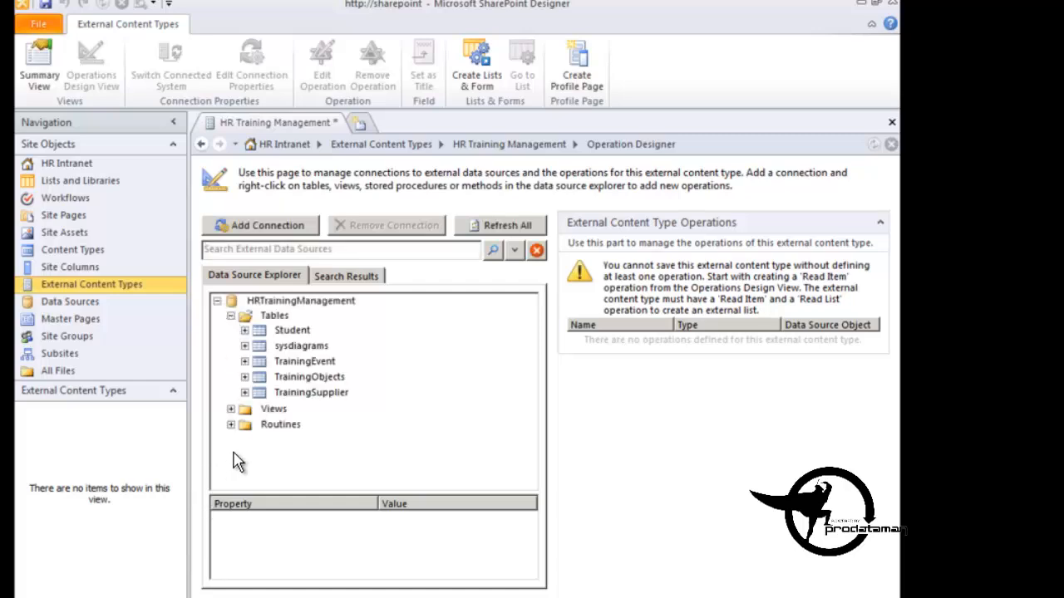
mouse_move(279, 419)
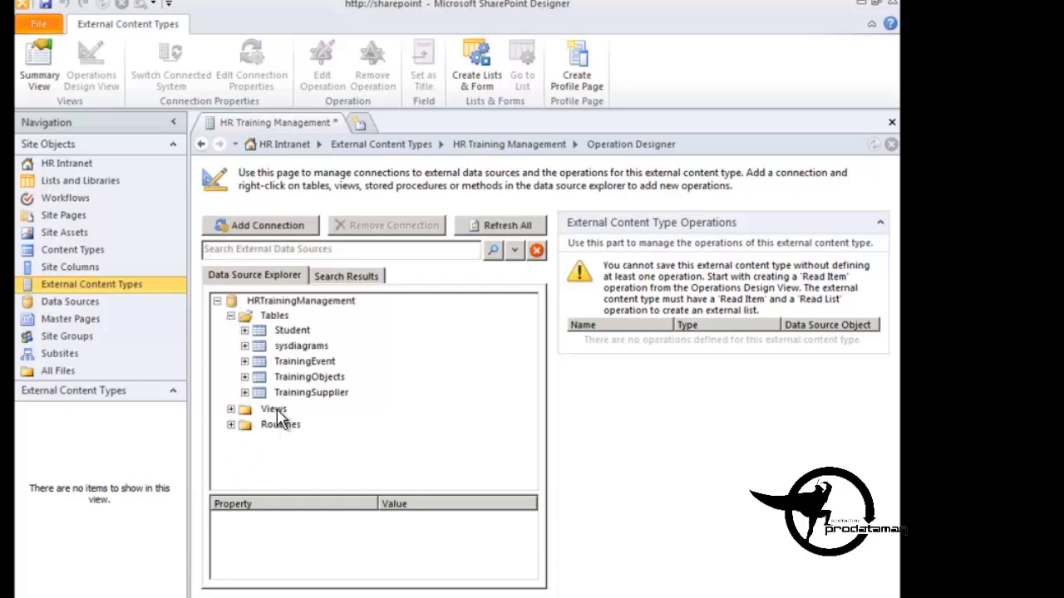
mouse_move(309, 392)
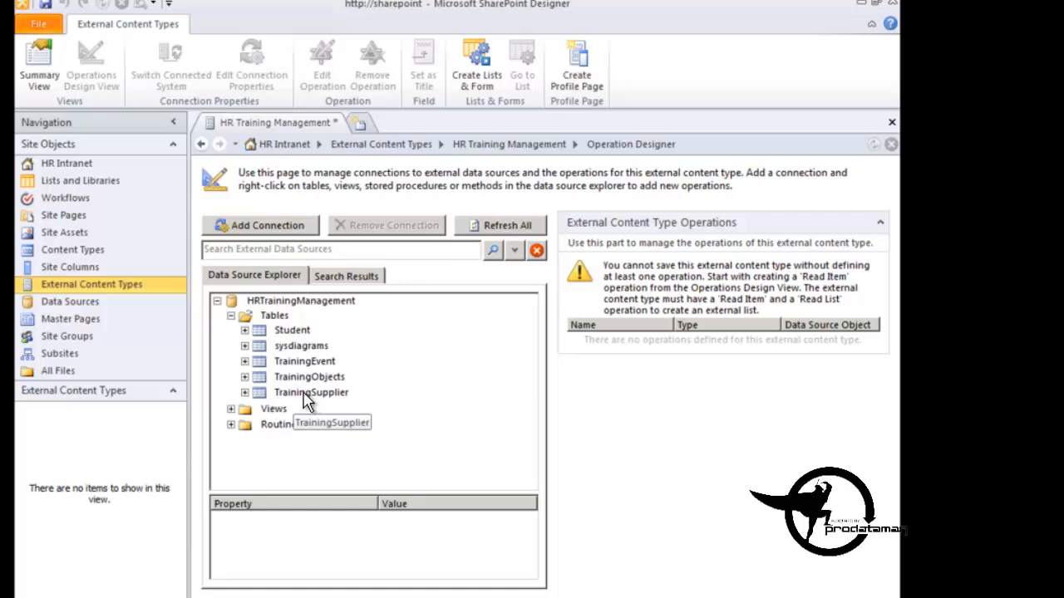
Step: Bring up the operations menu for the TrainingSupplier table
right_click(311, 393)
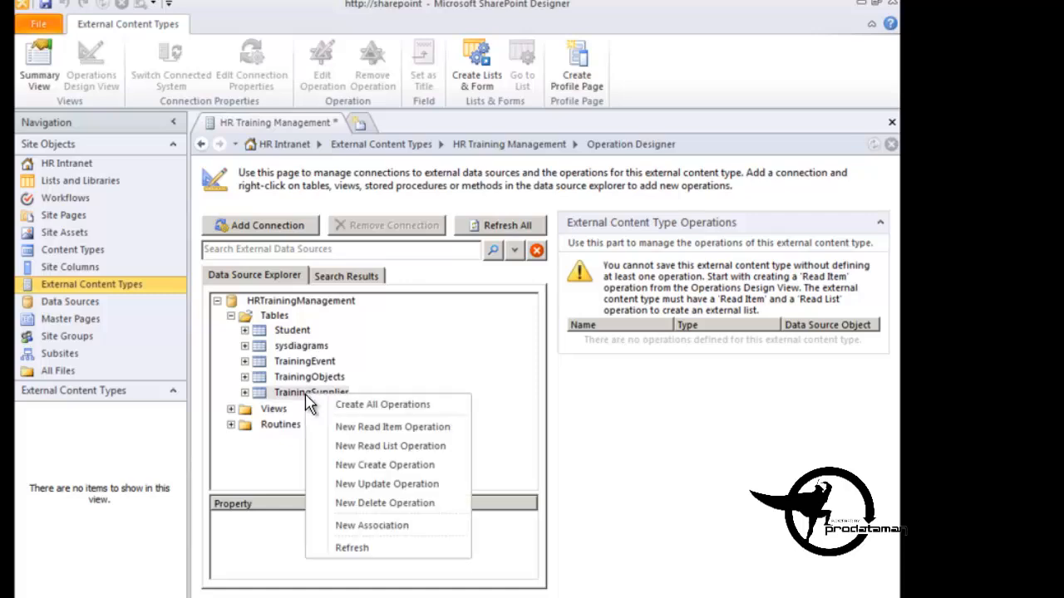
mouse_move(309, 409)
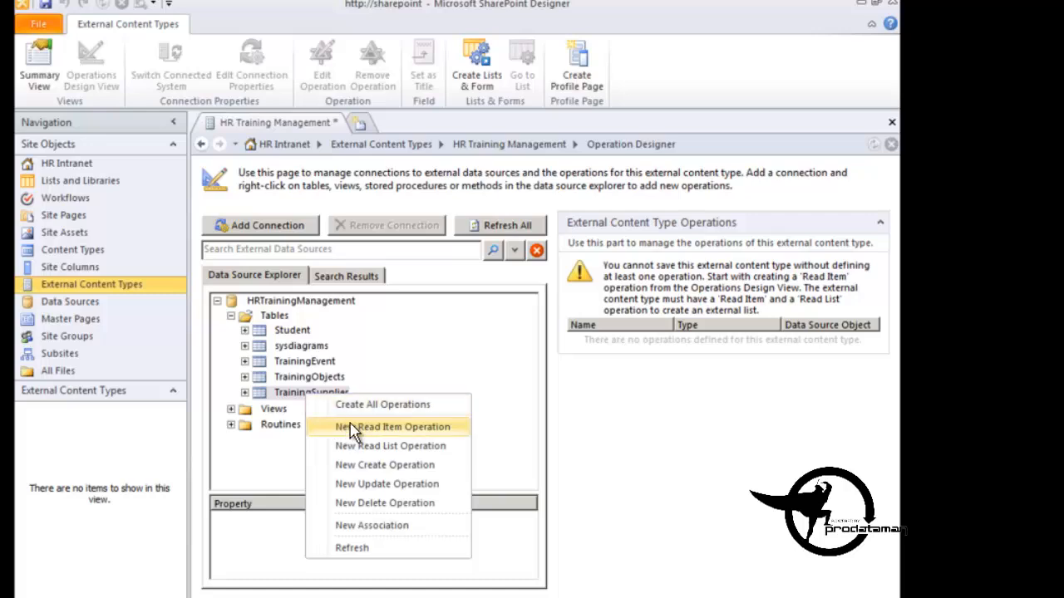
mouse_move(346, 445)
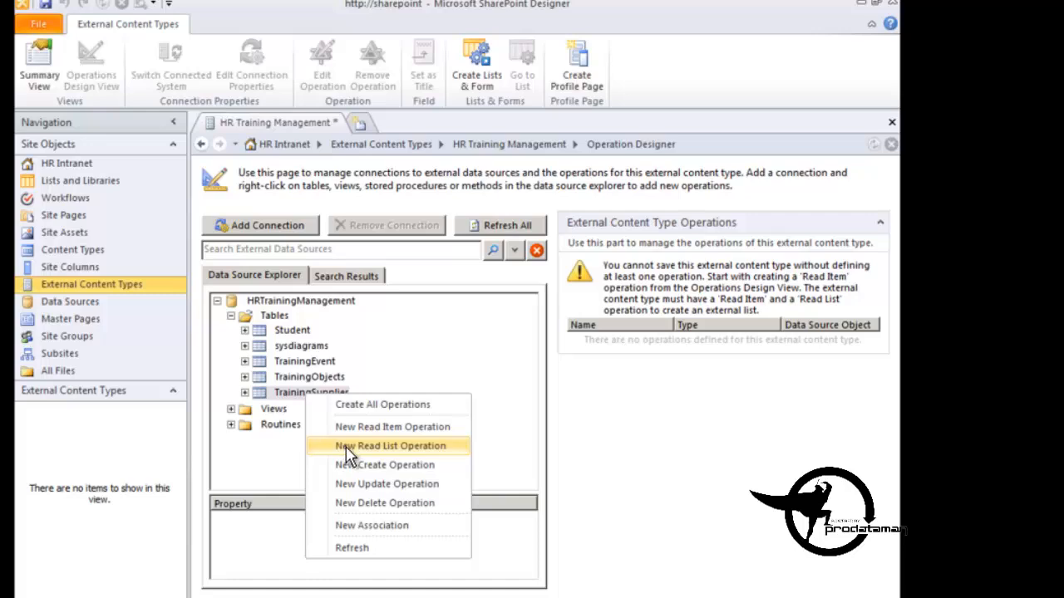
mouse_move(352, 452)
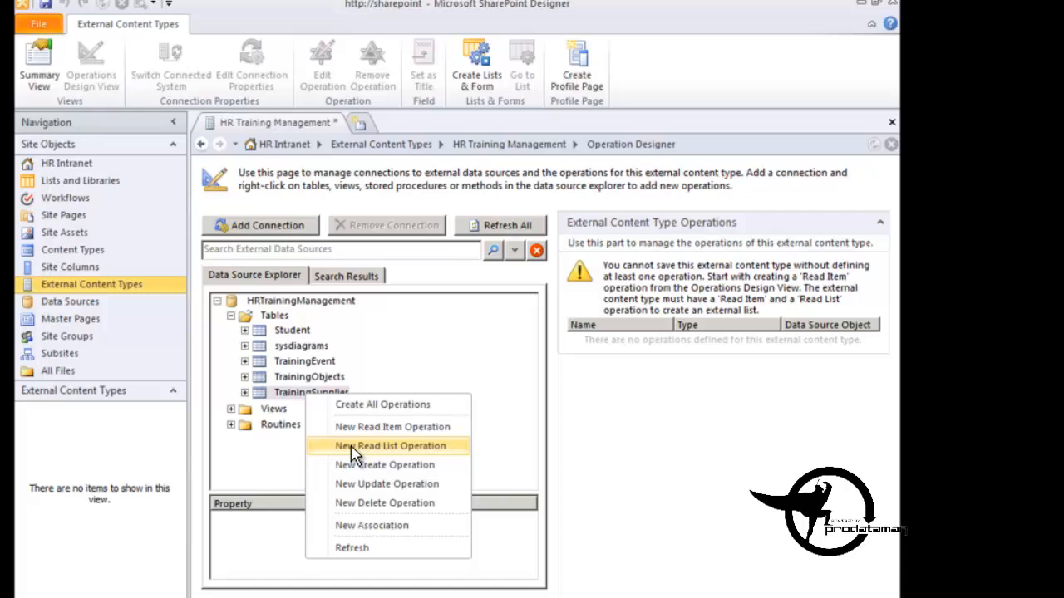
mouse_move(356, 455)
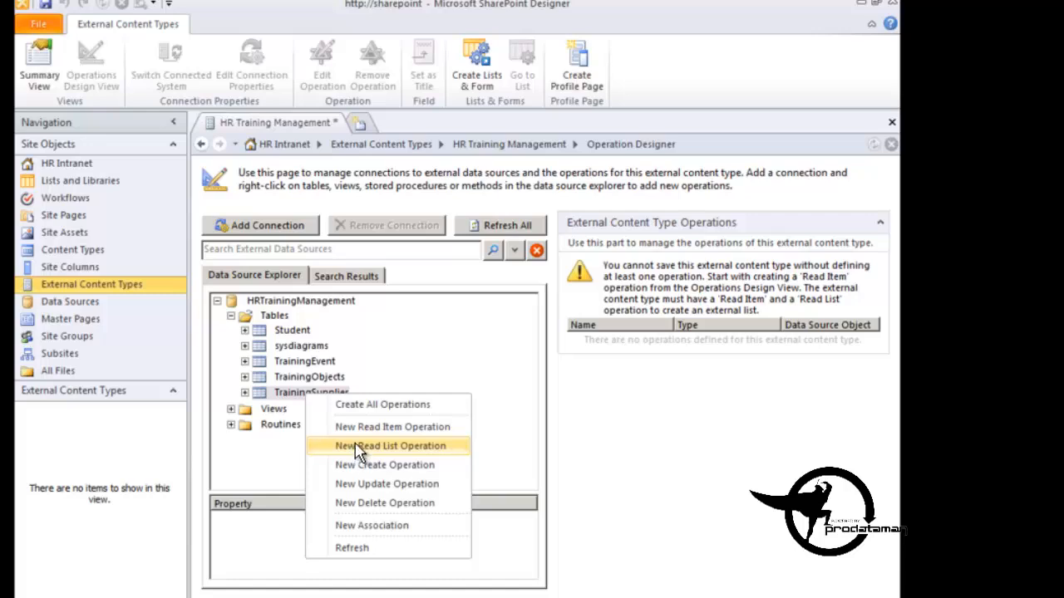
mouse_move(393, 404)
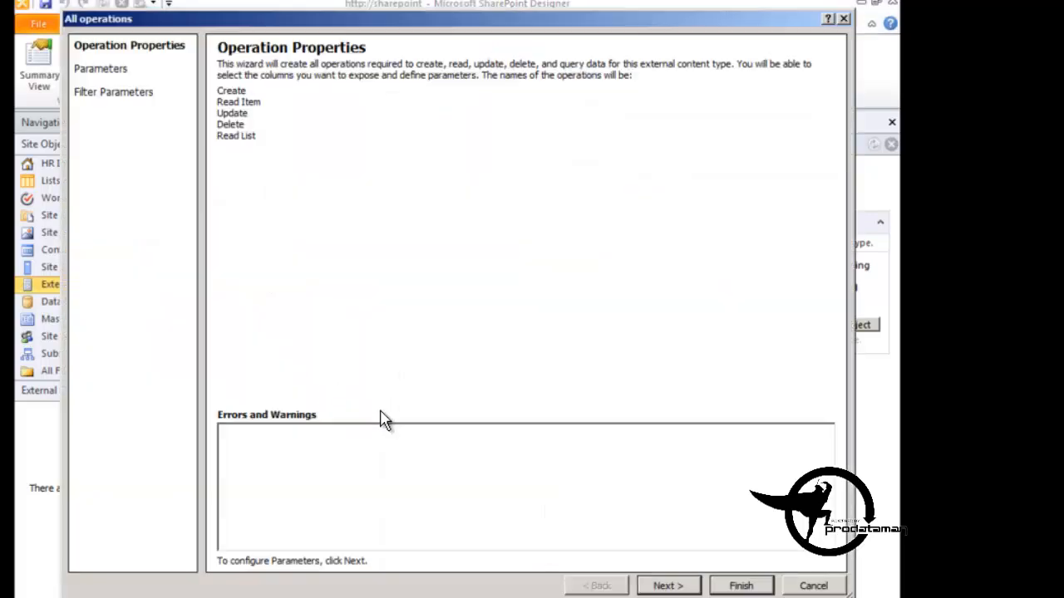
mouse_move(386, 359)
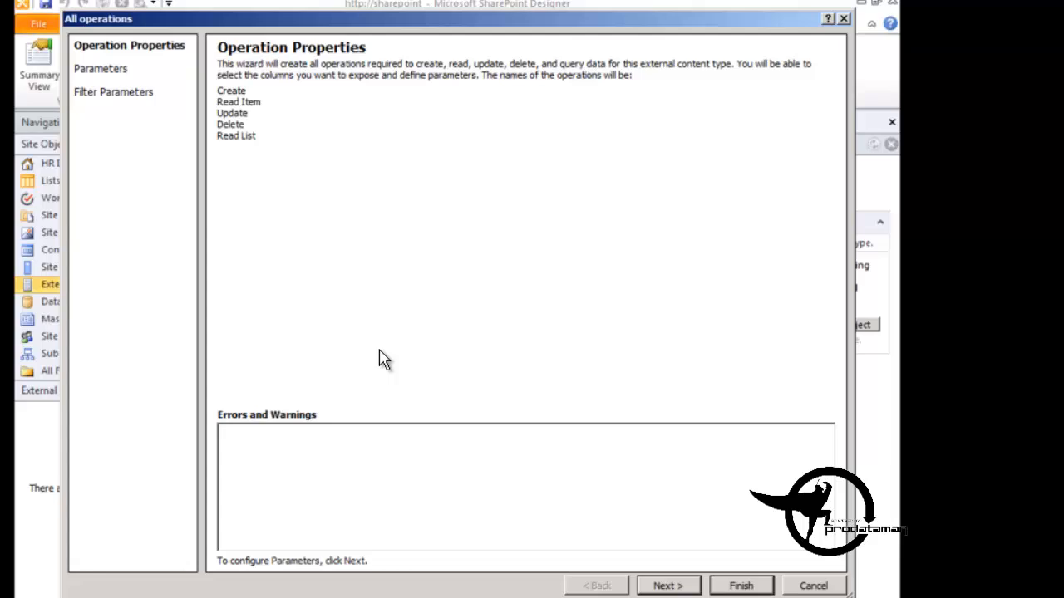
mouse_move(463, 469)
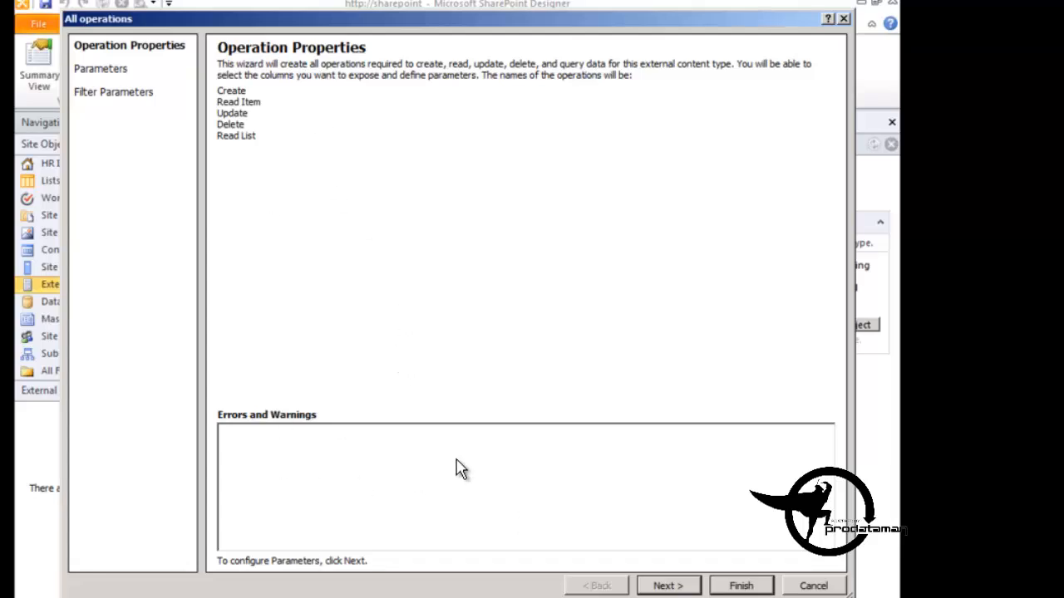
mouse_move(210, 103)
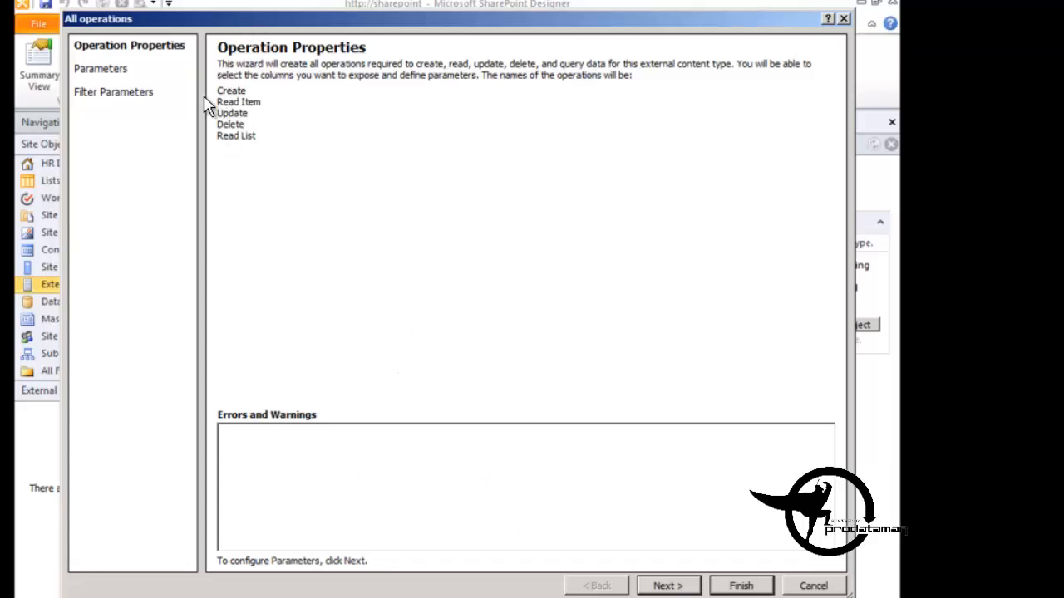
mouse_move(264, 134)
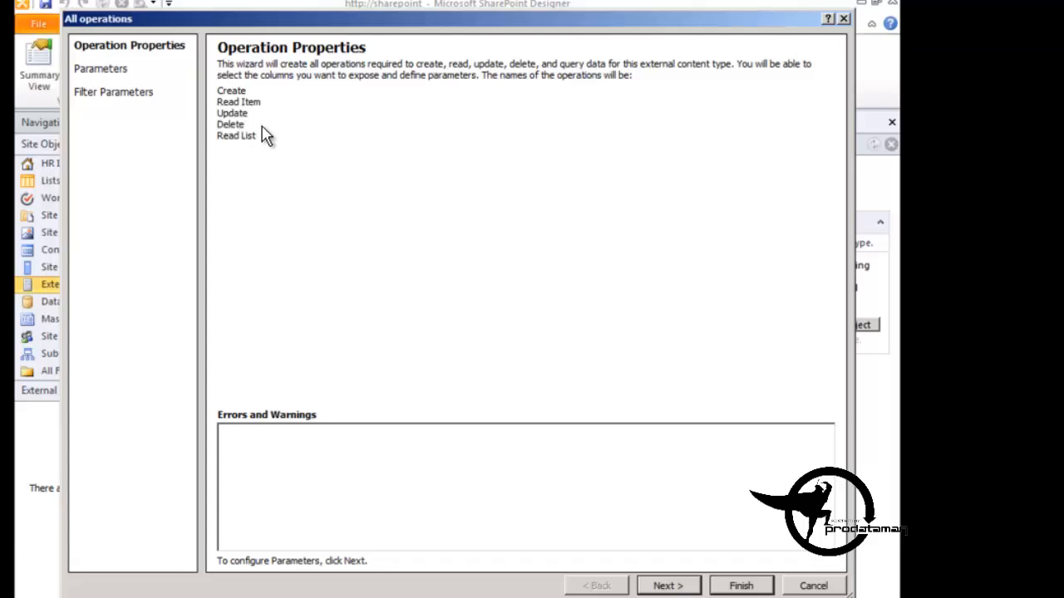
mouse_move(397, 514)
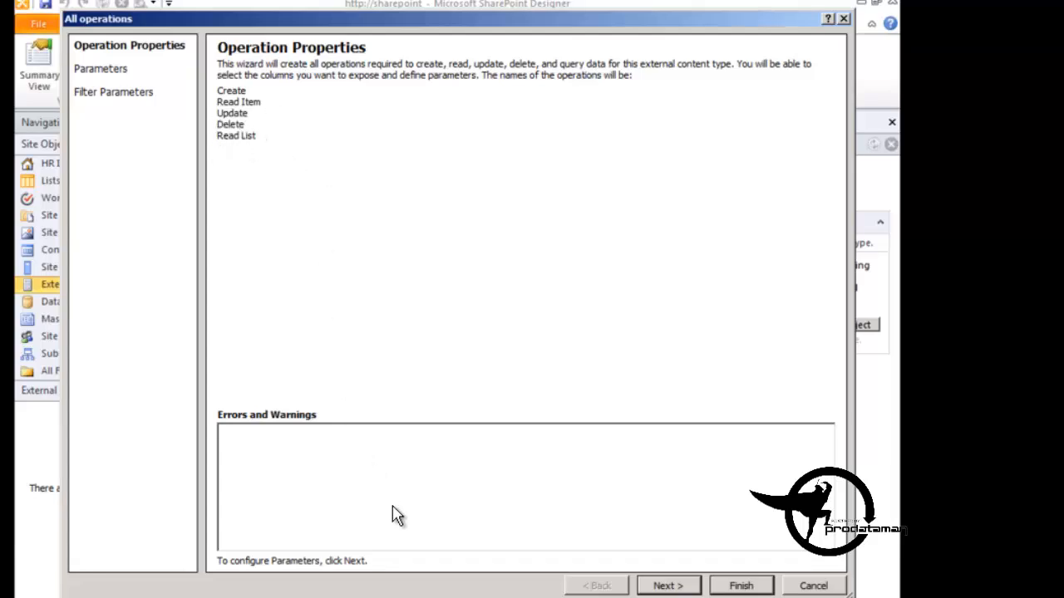
Step: Advance the All operations wizard from Operation Properties to Parameters Configuration
left_click(668, 585)
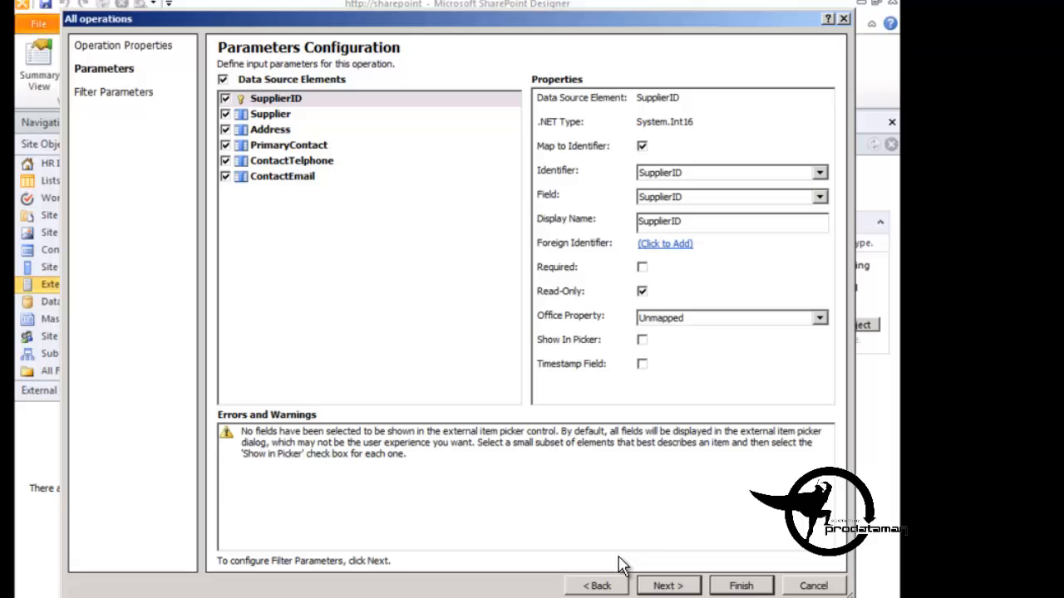
mouse_move(362, 220)
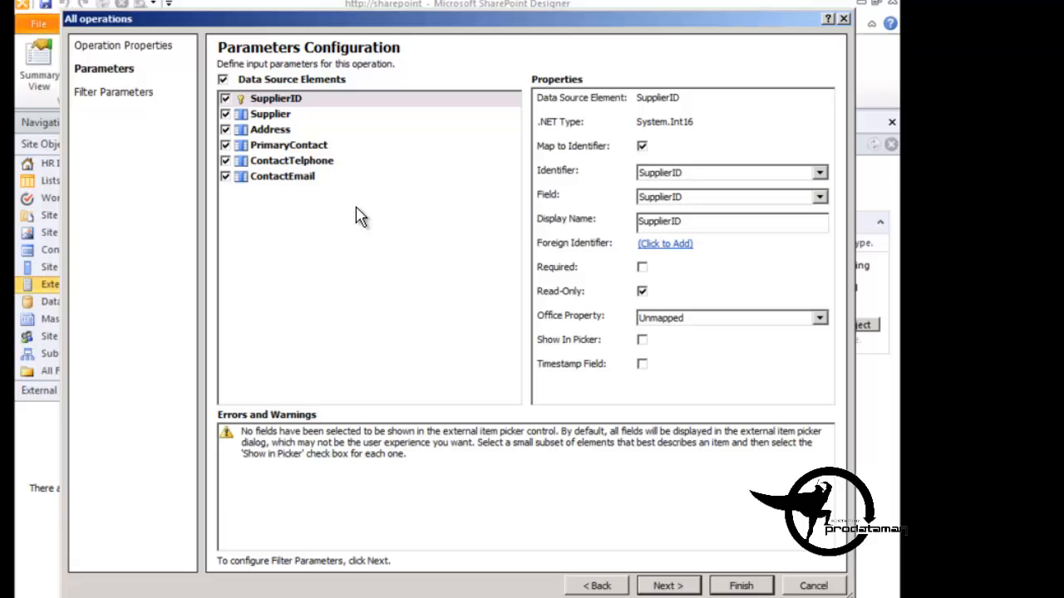
mouse_move(239, 106)
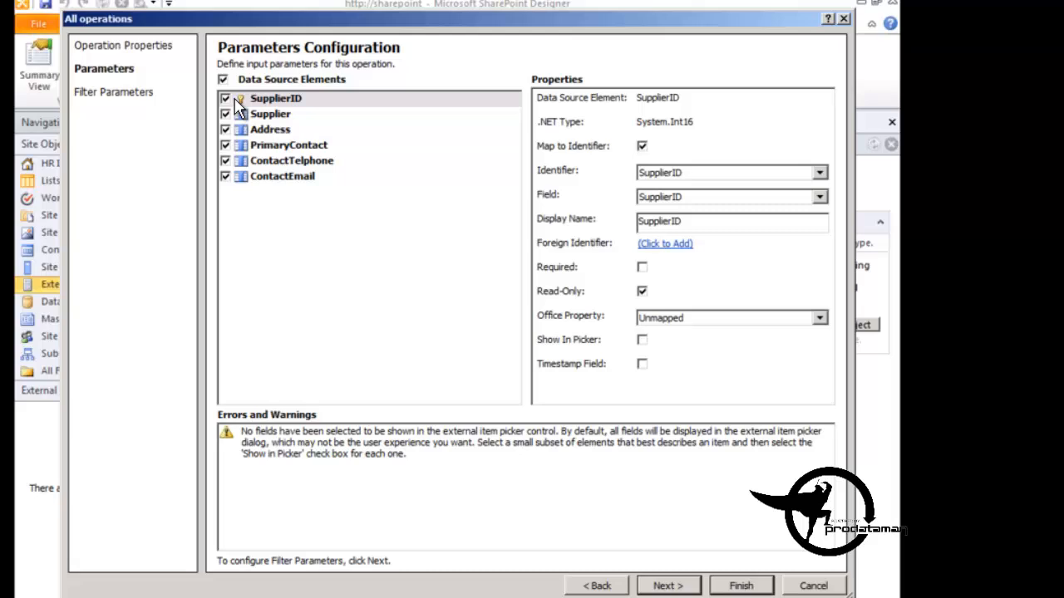
mouse_move(525, 175)
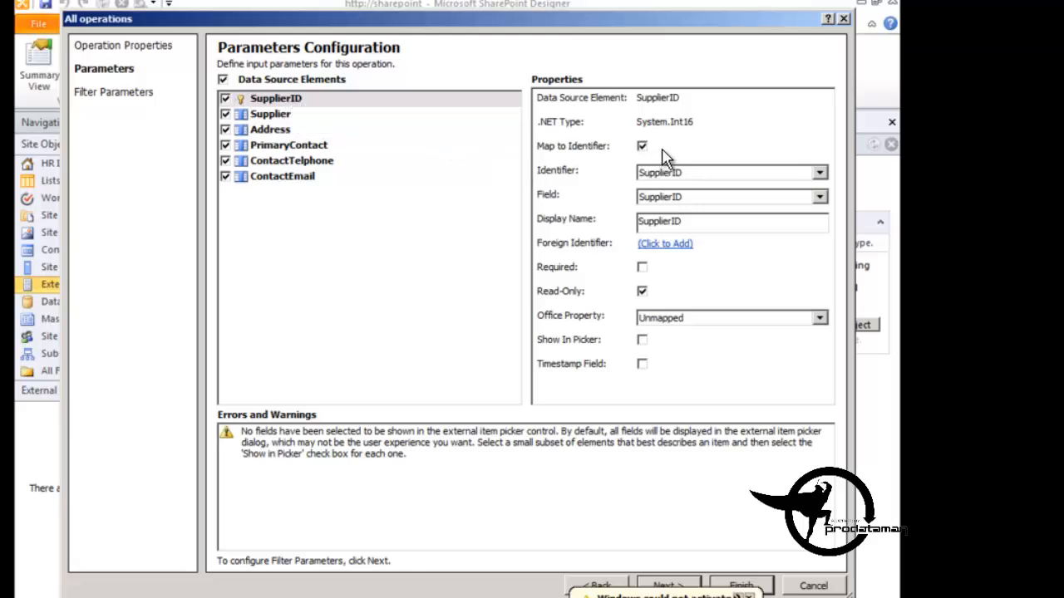
mouse_move(549, 136)
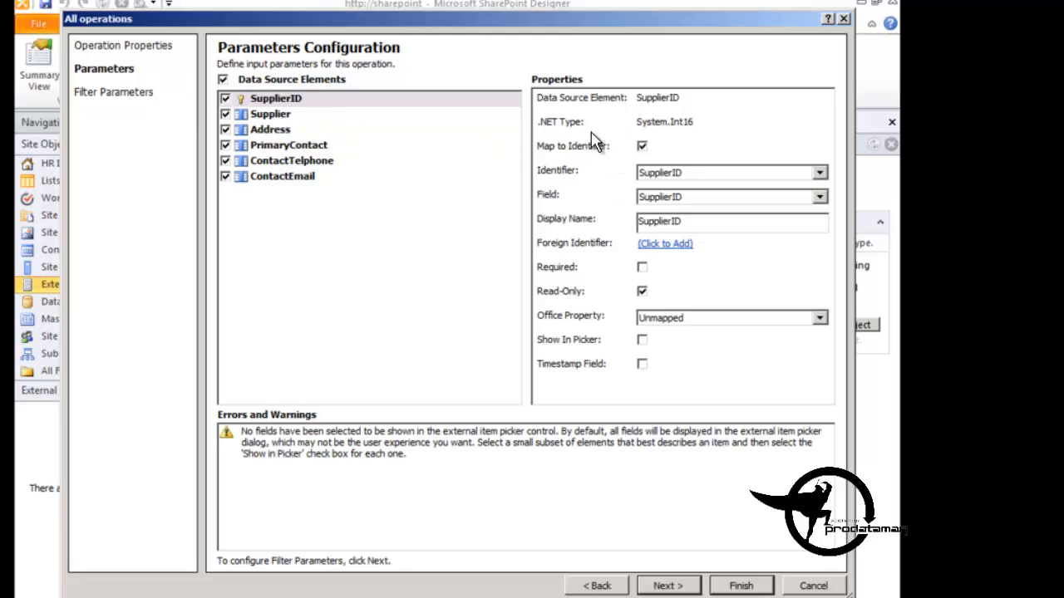
mouse_move(602, 169)
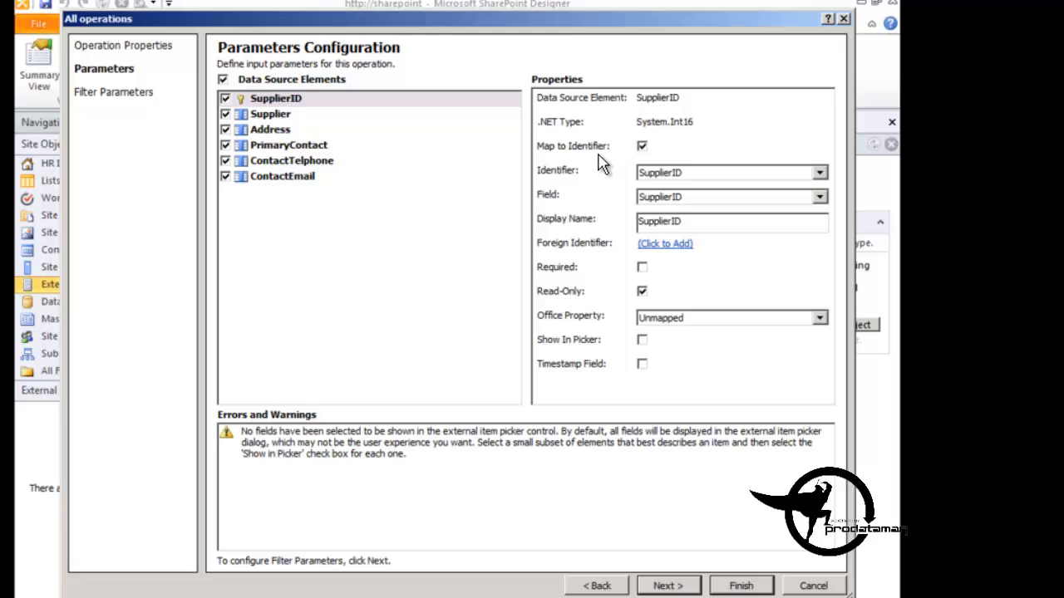
mouse_move(270, 113)
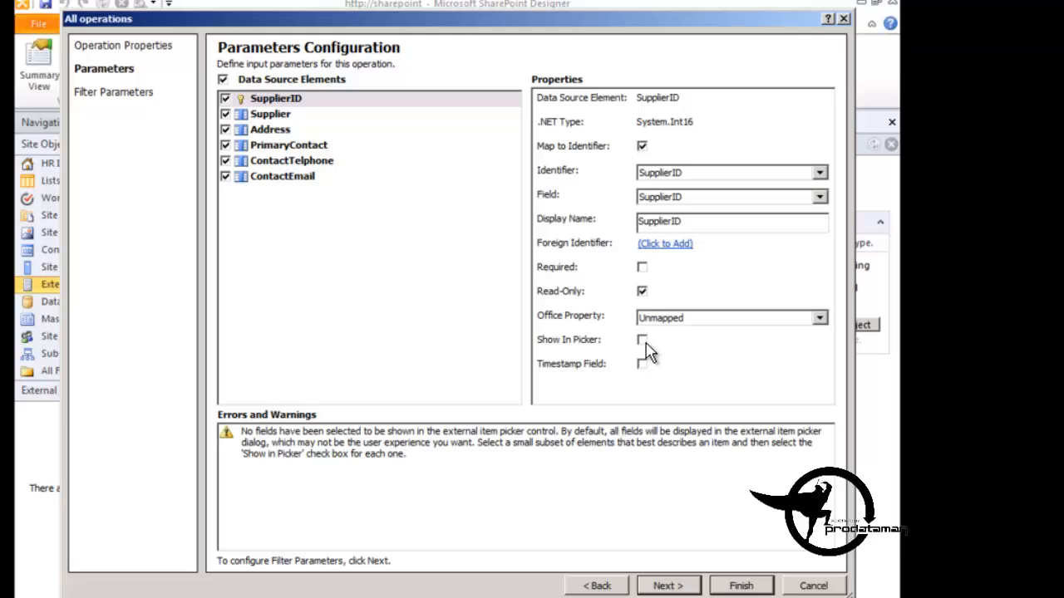
Step: Enable Show In Picker for SupplierID, Supplier, Address, ContactTelephone and ContactEmail, then continue to Filter Parameters
left_click(642, 339)
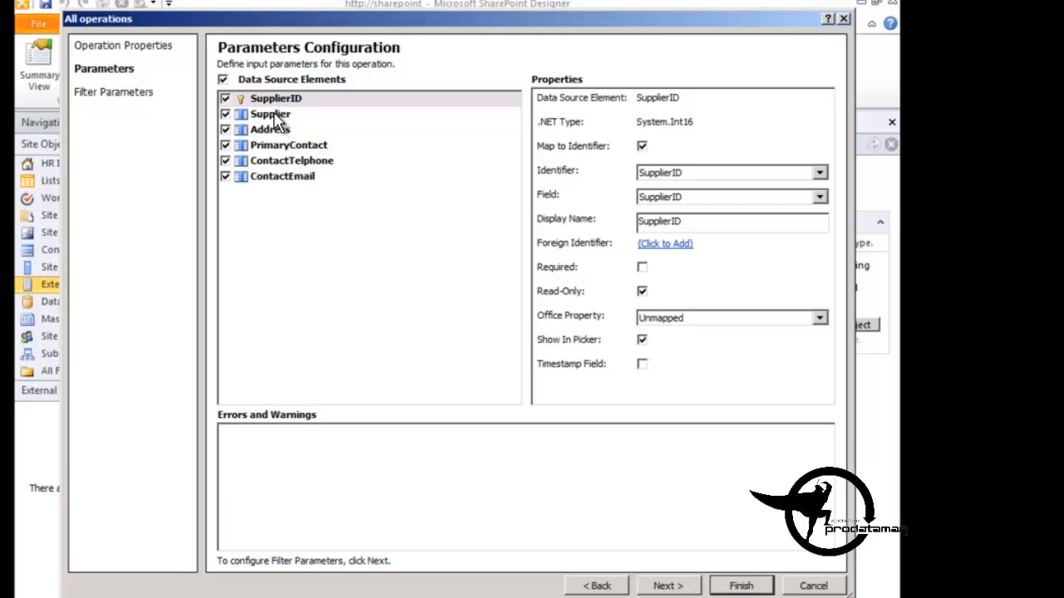
left_click(269, 113)
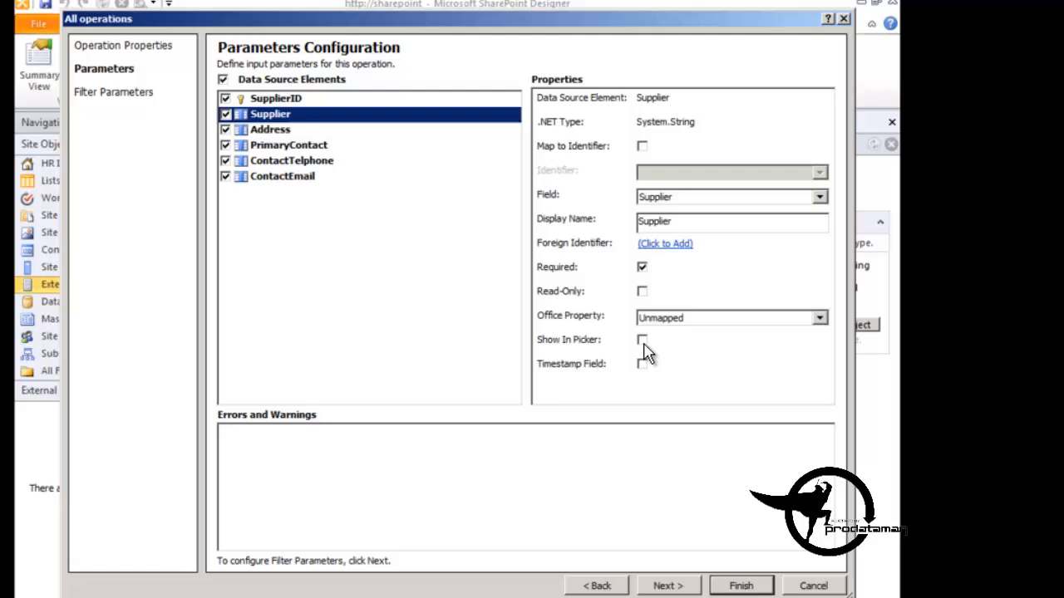
left_click(642, 339)
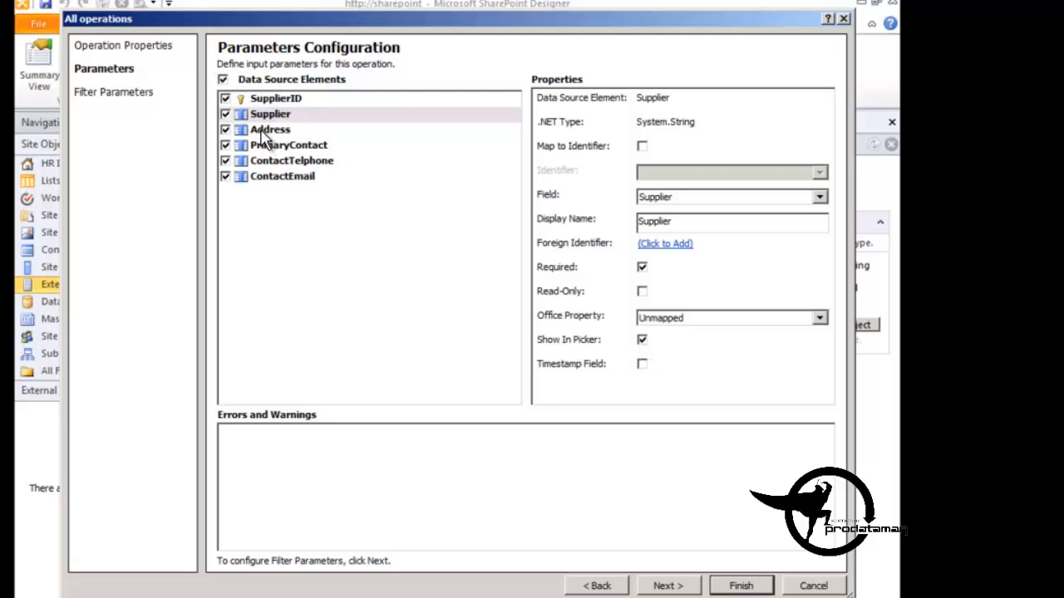
left_click(269, 130)
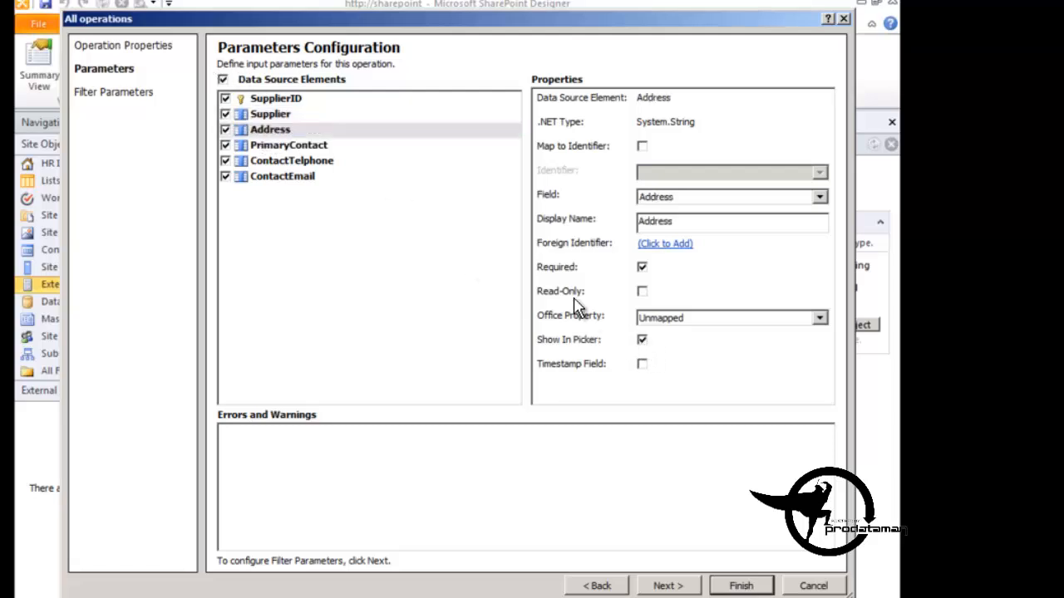
left_click(289, 144)
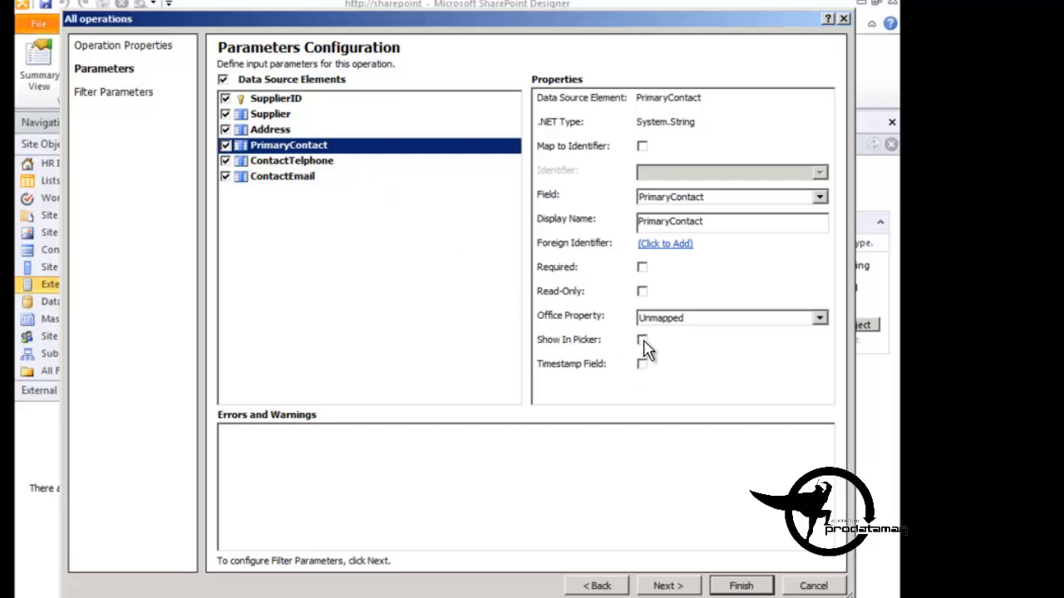
left_click(291, 160)
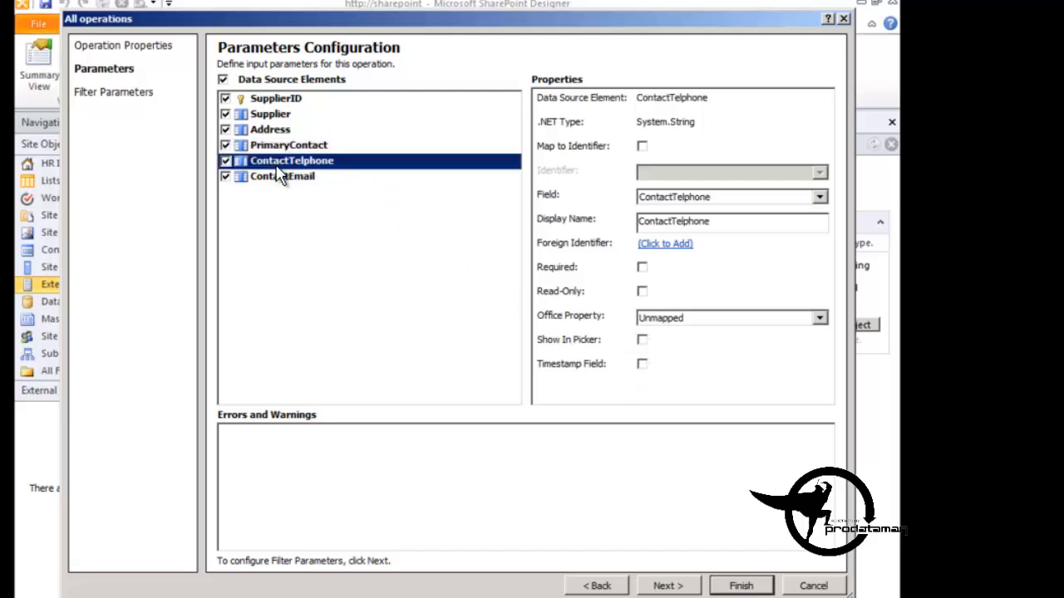
left_click(642, 339)
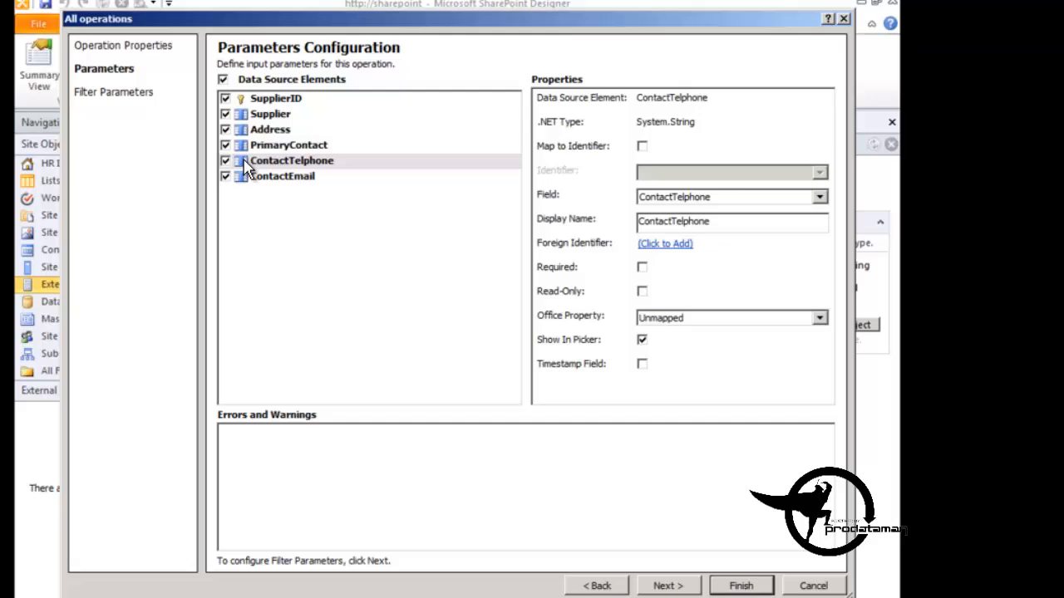
left_click(283, 176)
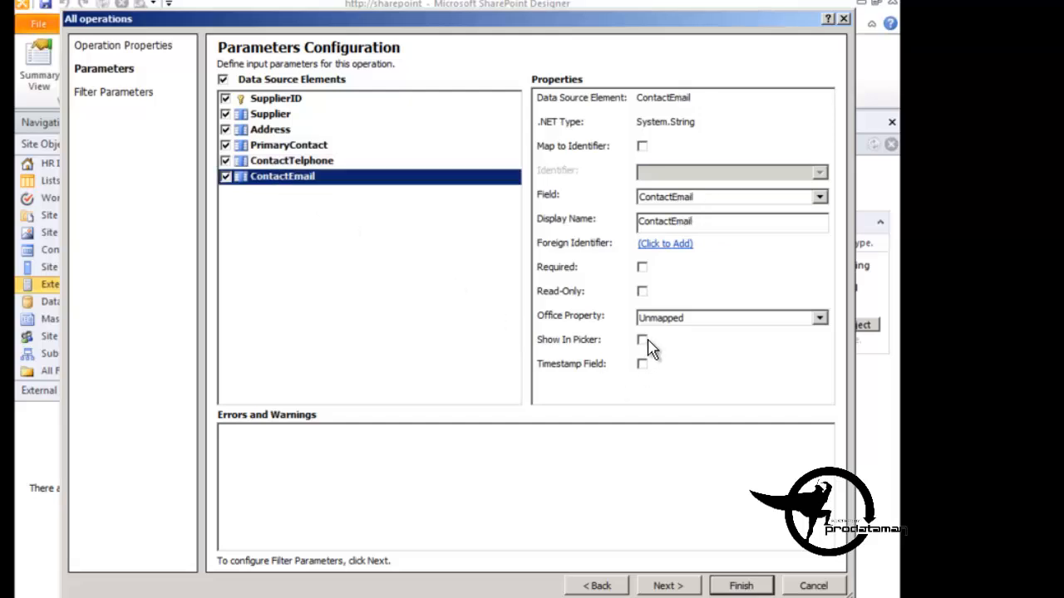
left_click(642, 339)
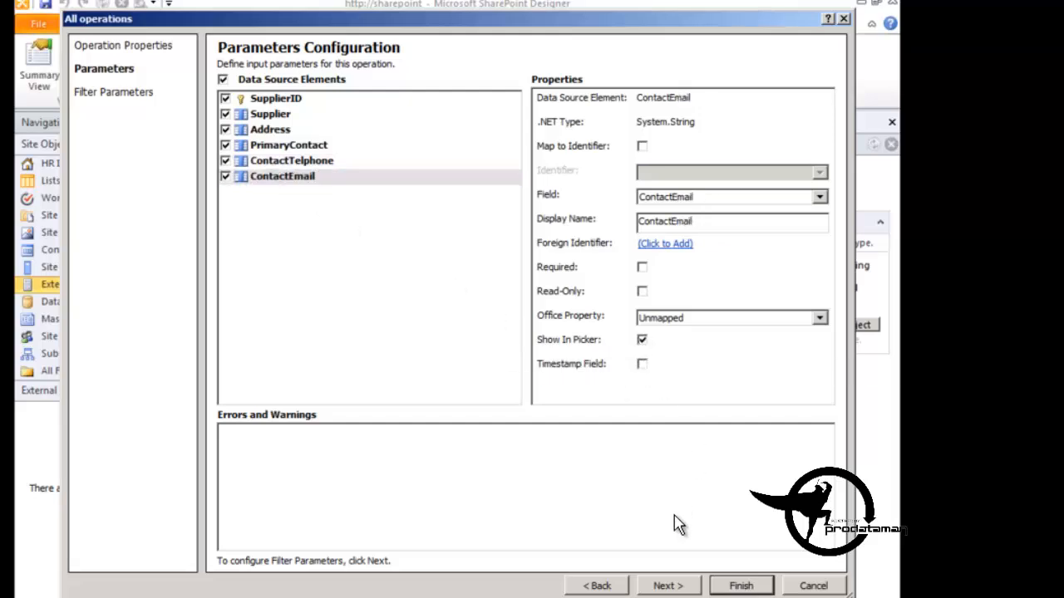
left_click(668, 585)
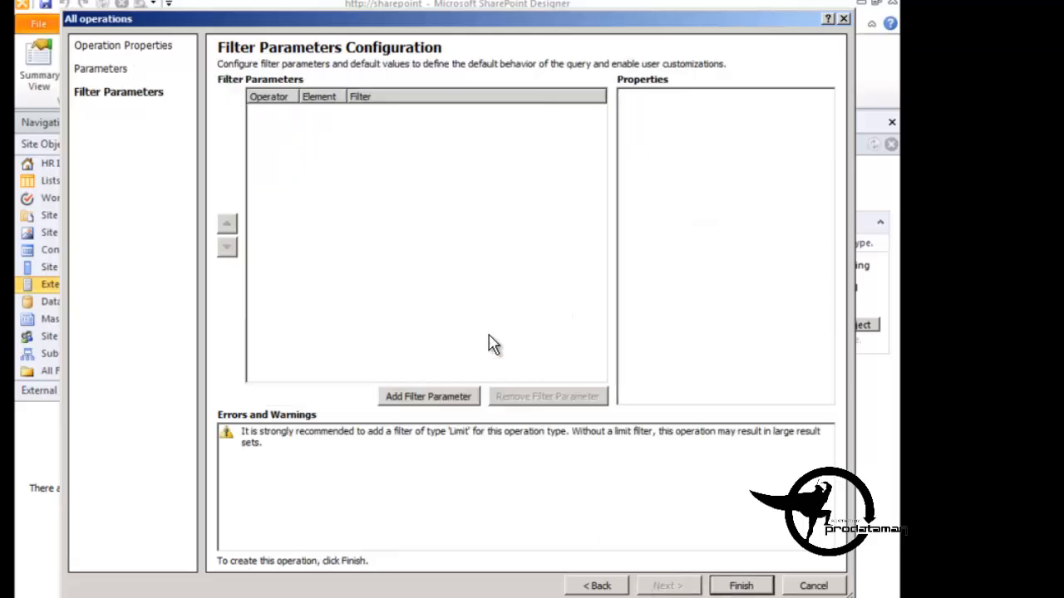
mouse_move(426, 283)
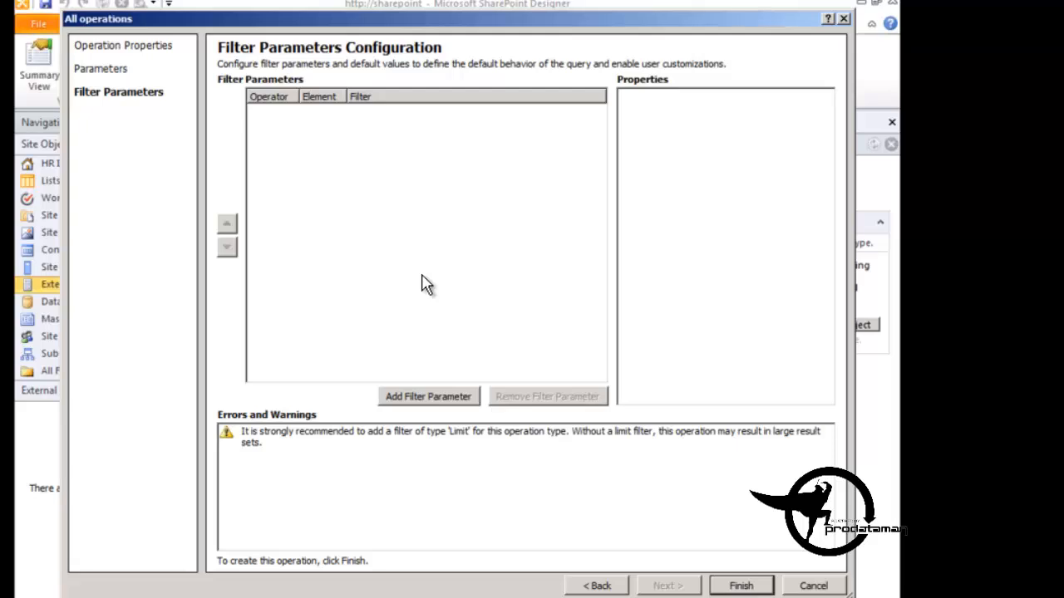
mouse_move(501, 425)
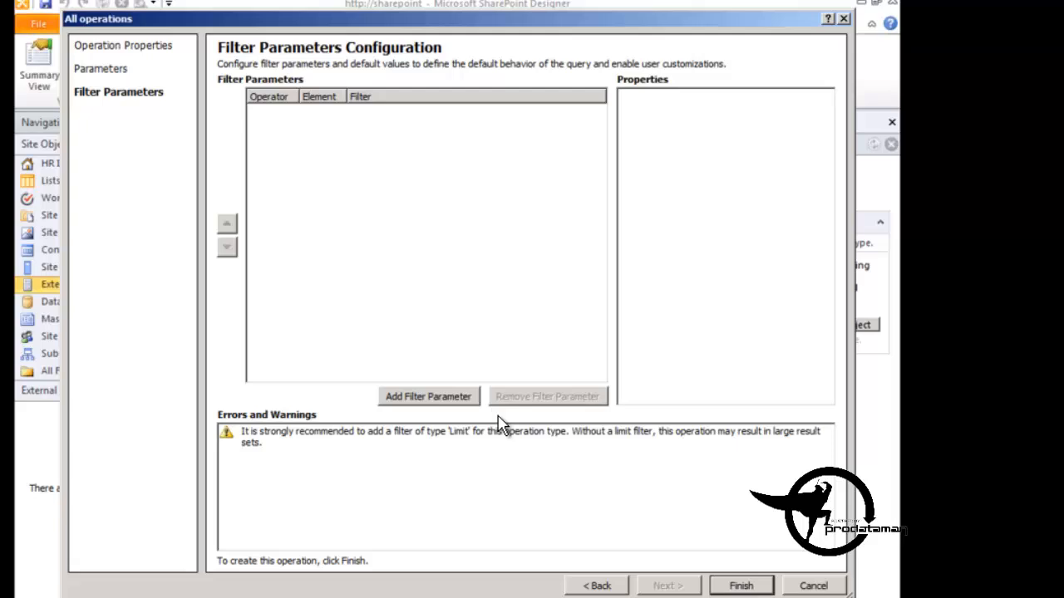
mouse_move(286, 462)
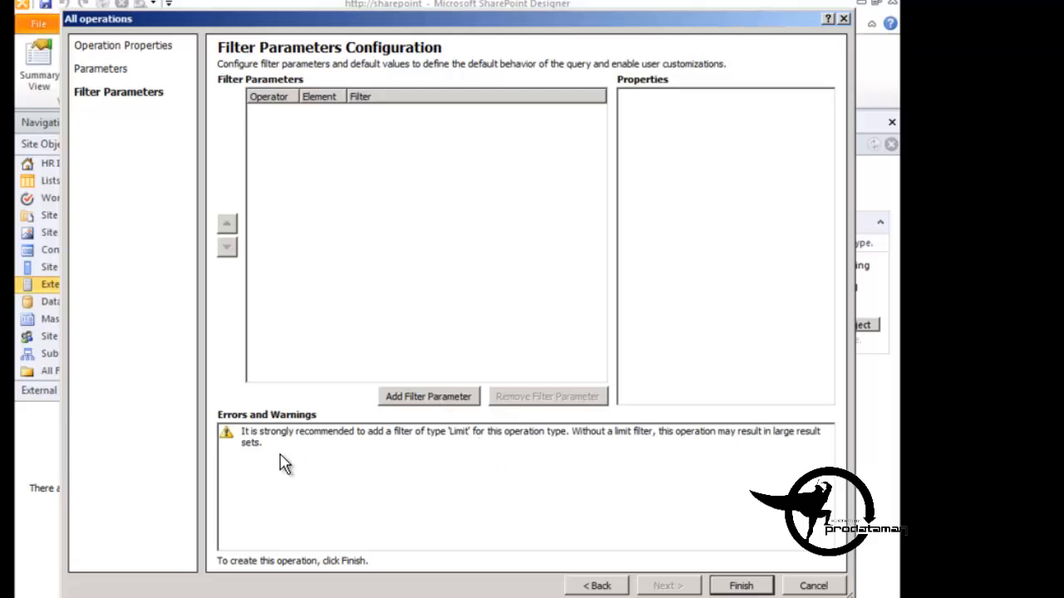
mouse_move(251, 446)
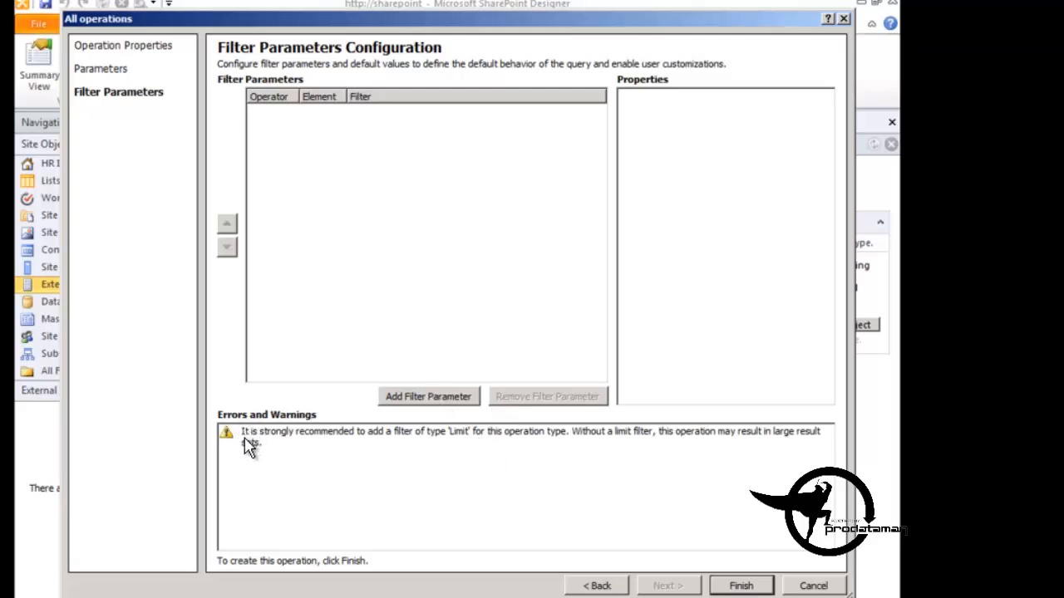
mouse_move(502, 447)
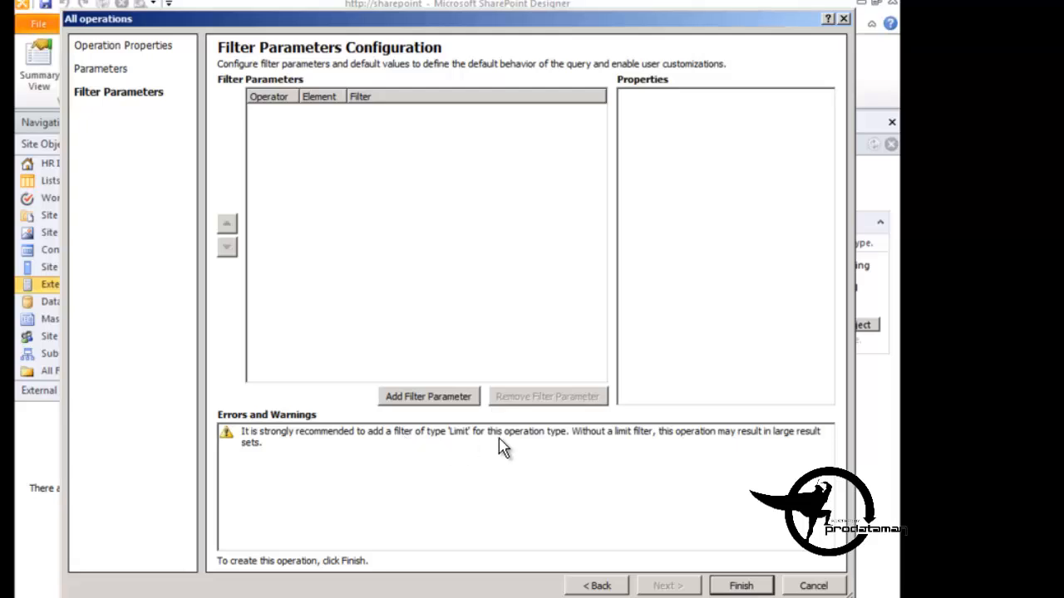
mouse_move(613, 454)
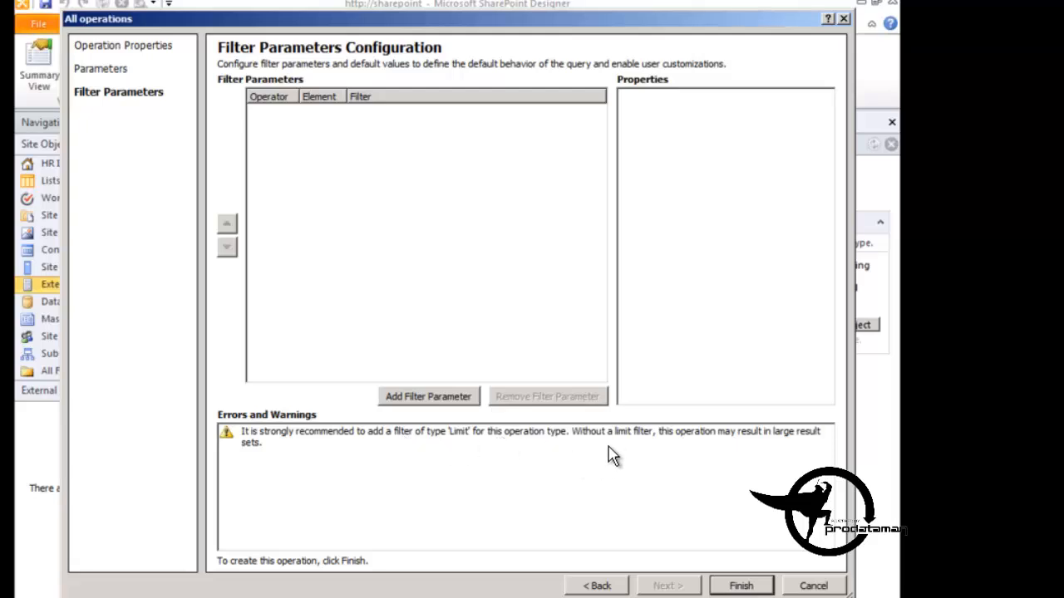
mouse_move(333, 459)
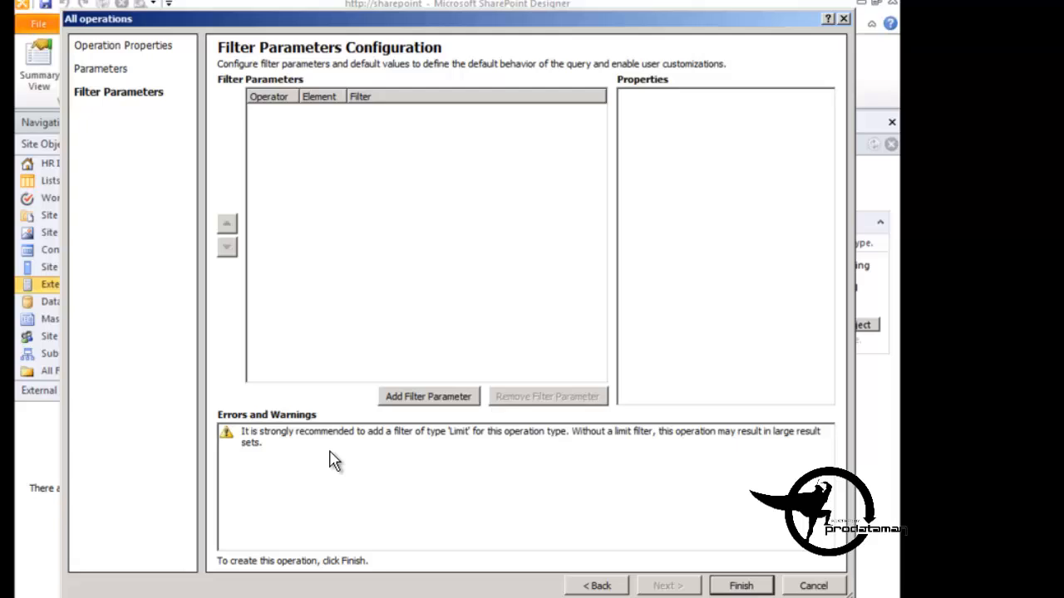
mouse_move(432, 397)
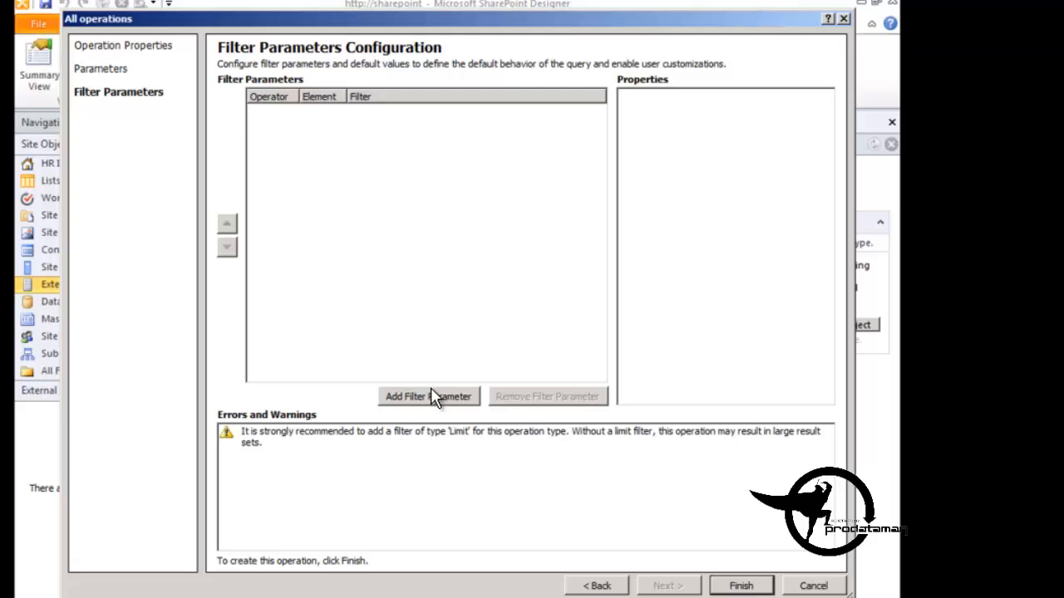
mouse_move(422, 404)
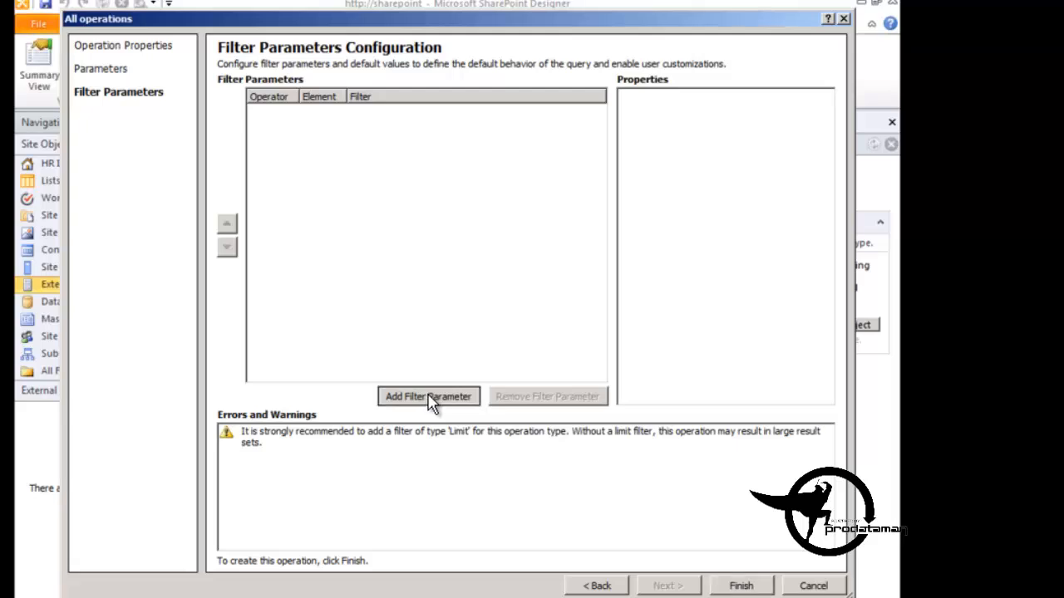
Step: Add a Limit filter parameter on SupplierID with a default value of 100 and finish the wizard
left_click(429, 396)
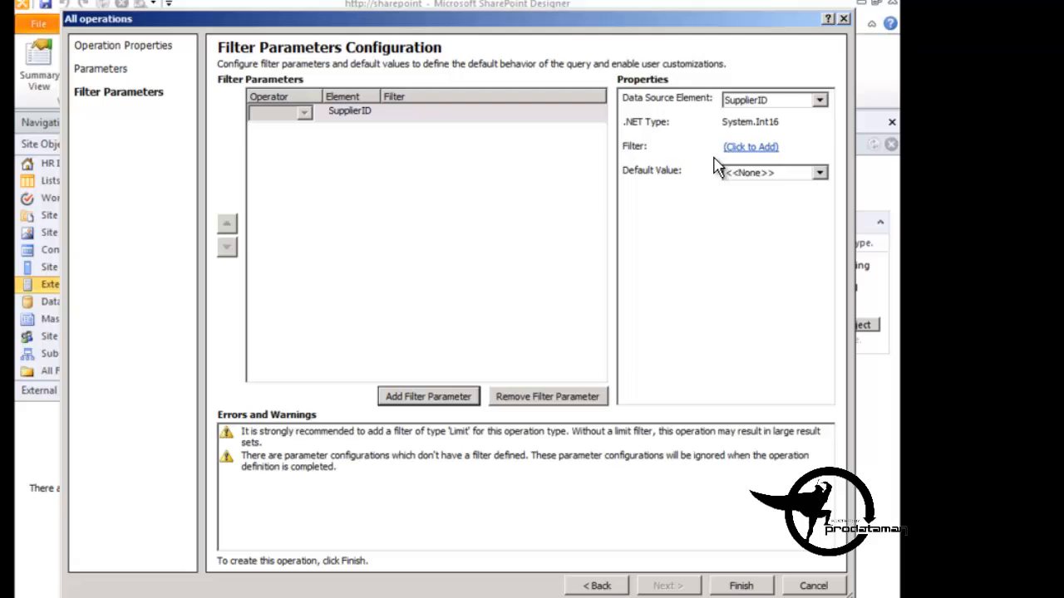
mouse_move(754, 158)
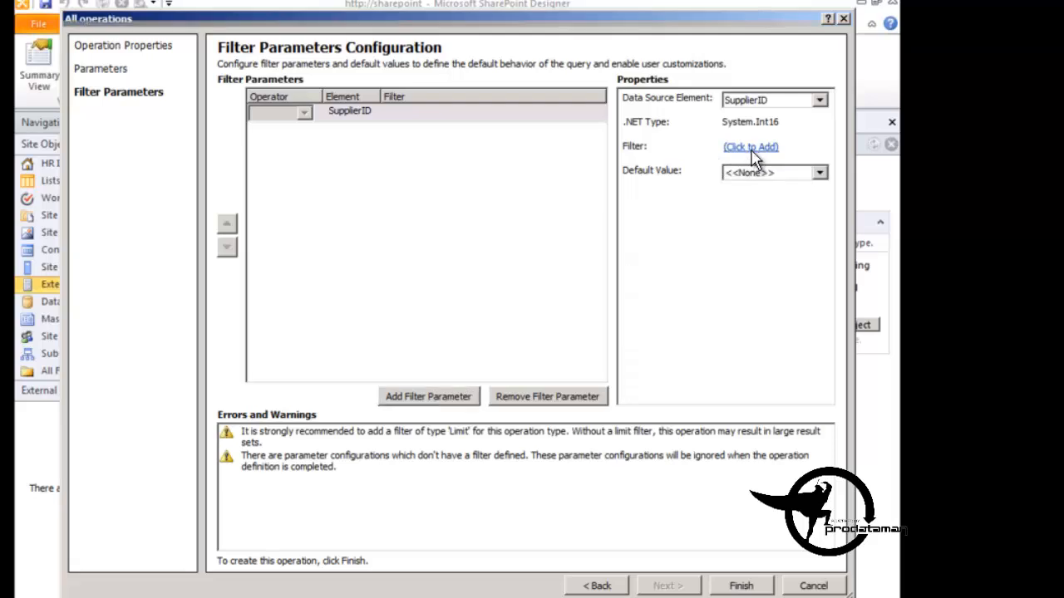
left_click(750, 146)
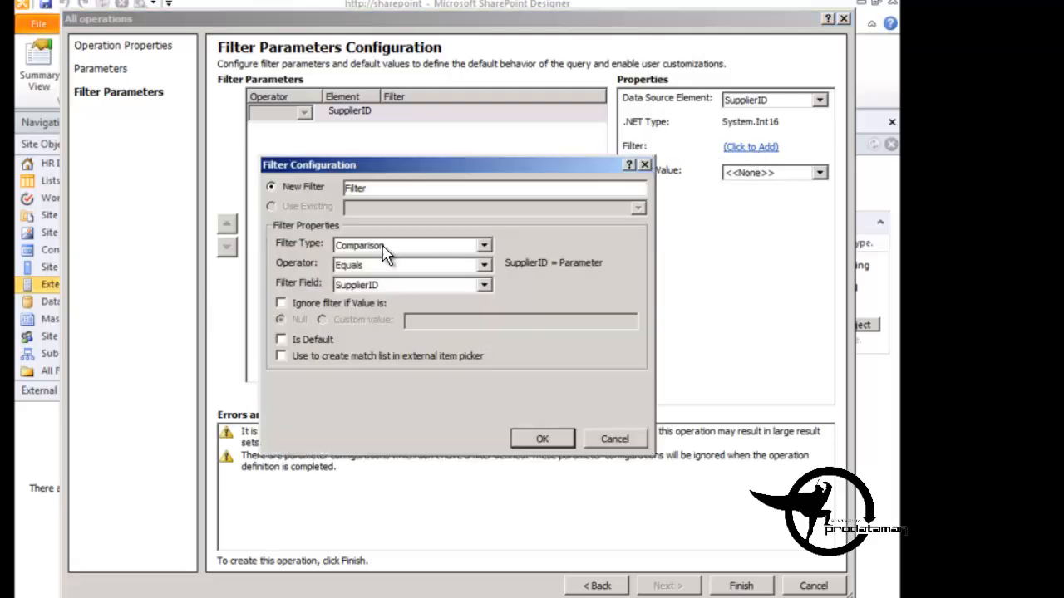
left_click(412, 243)
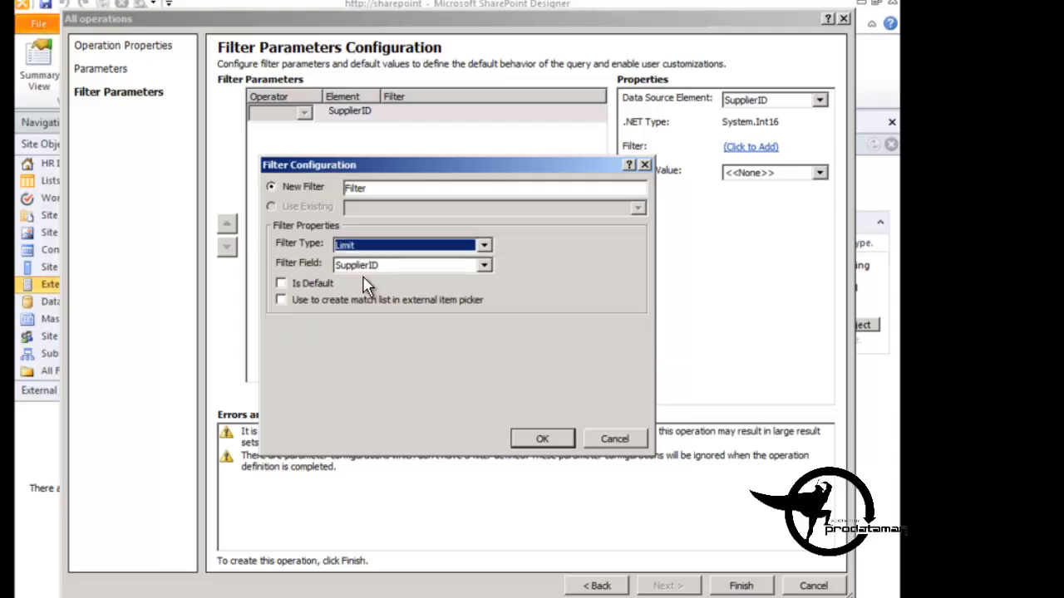
mouse_move(336, 269)
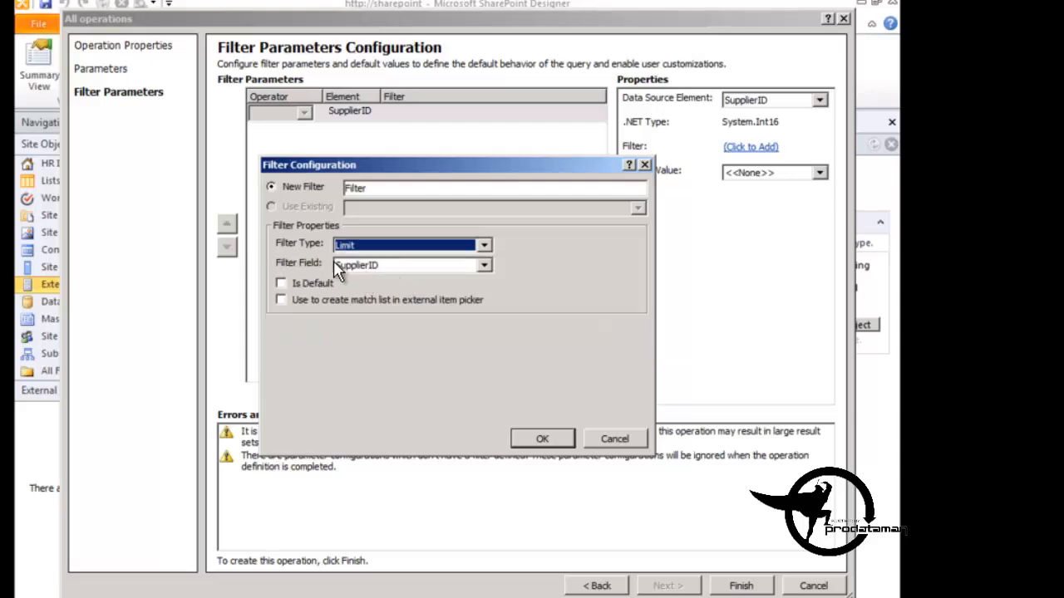
mouse_move(595, 513)
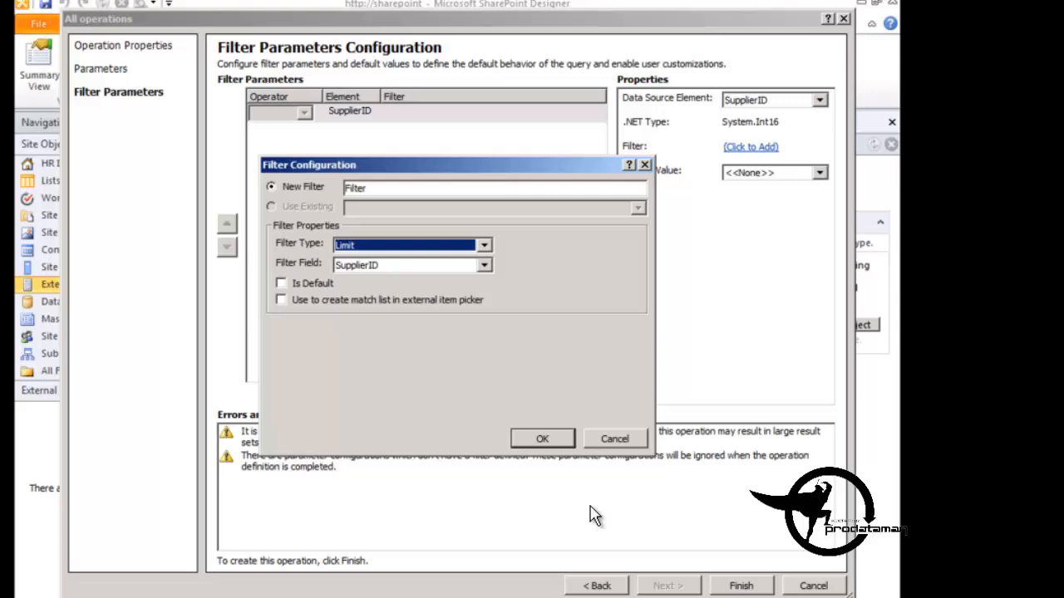
left_click(542, 438)
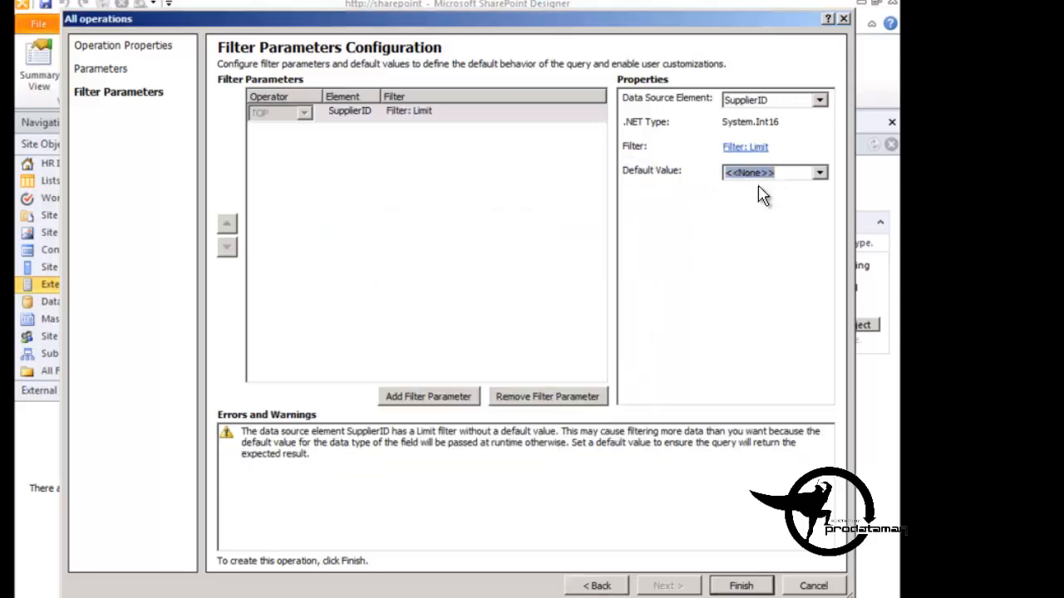
type("100")
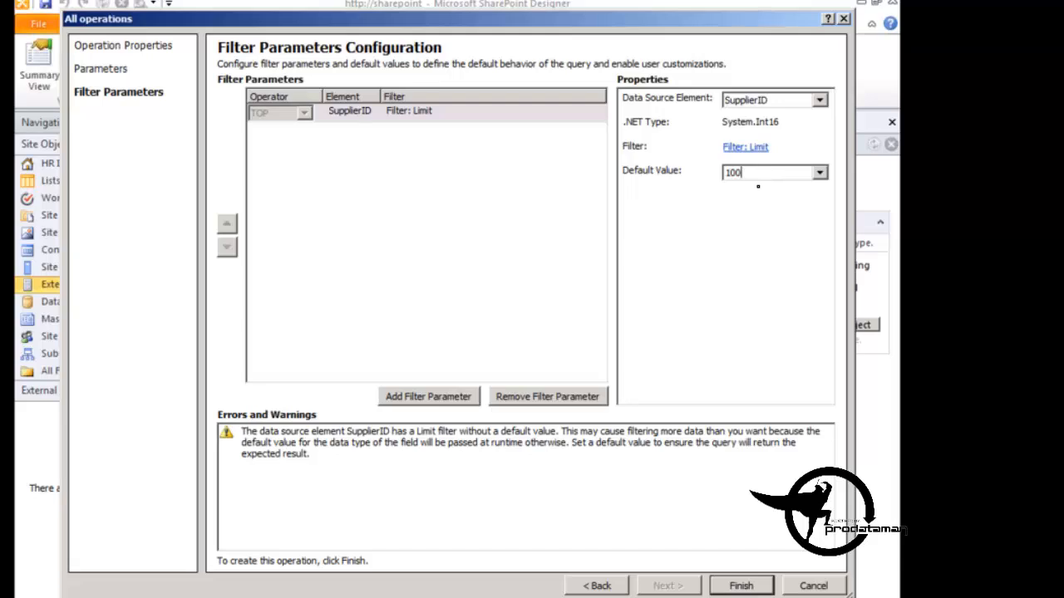
mouse_move(739, 165)
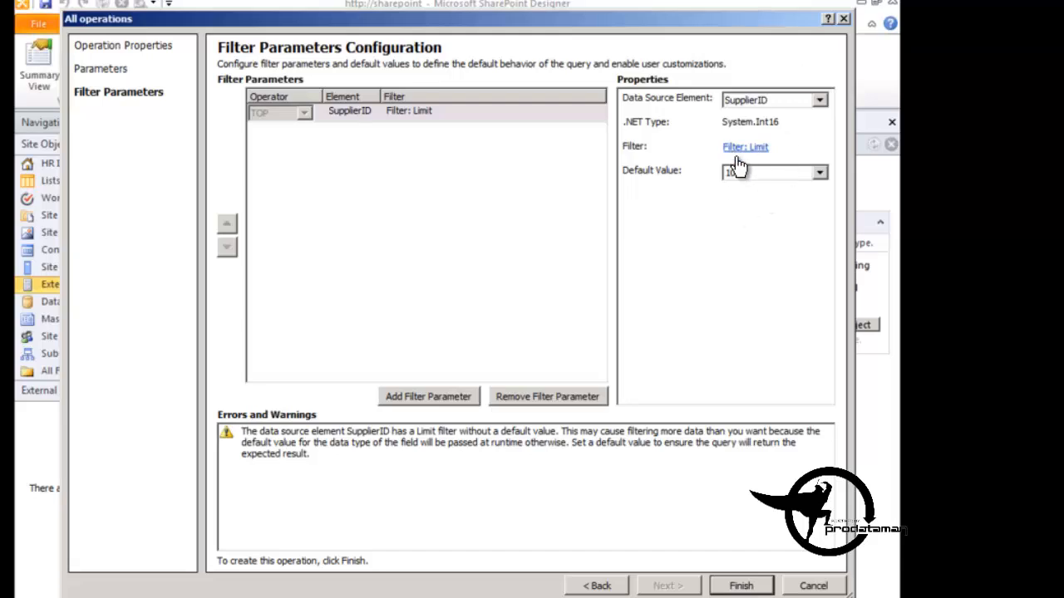
type("100")
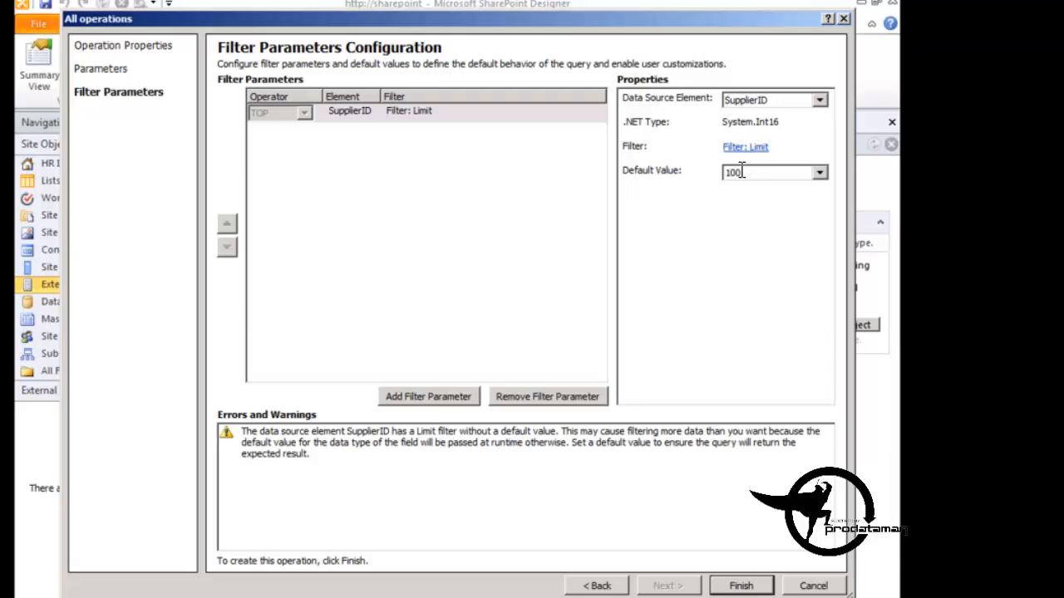
mouse_move(395, 555)
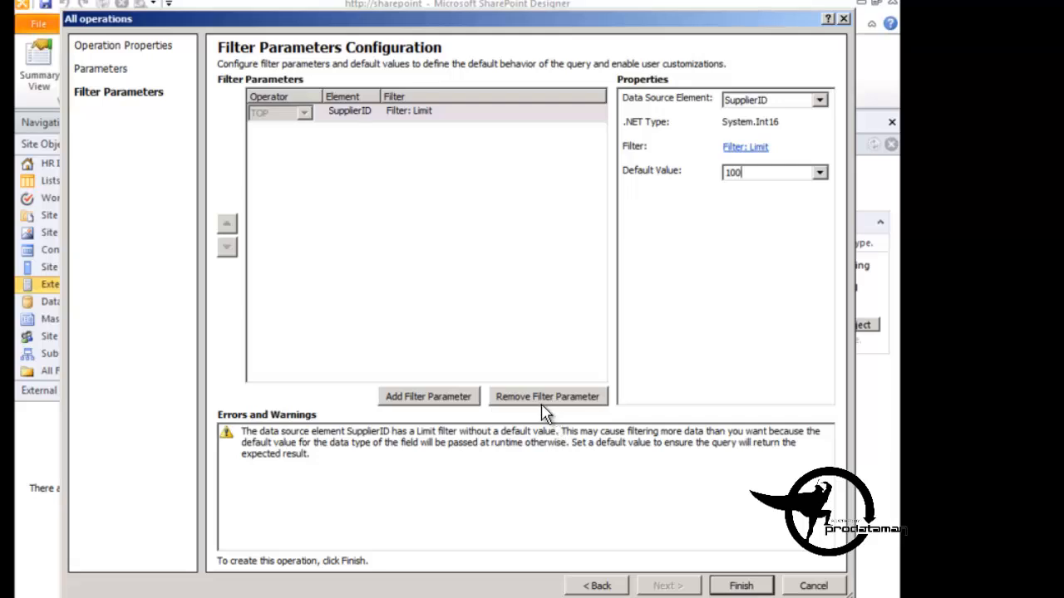
left_click(547, 396)
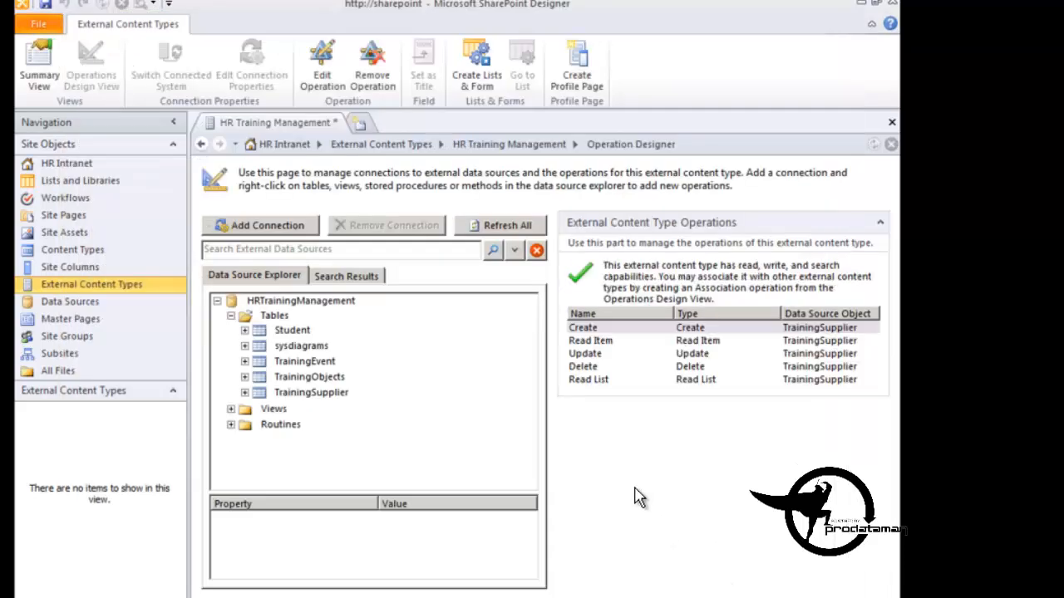
mouse_move(601, 343)
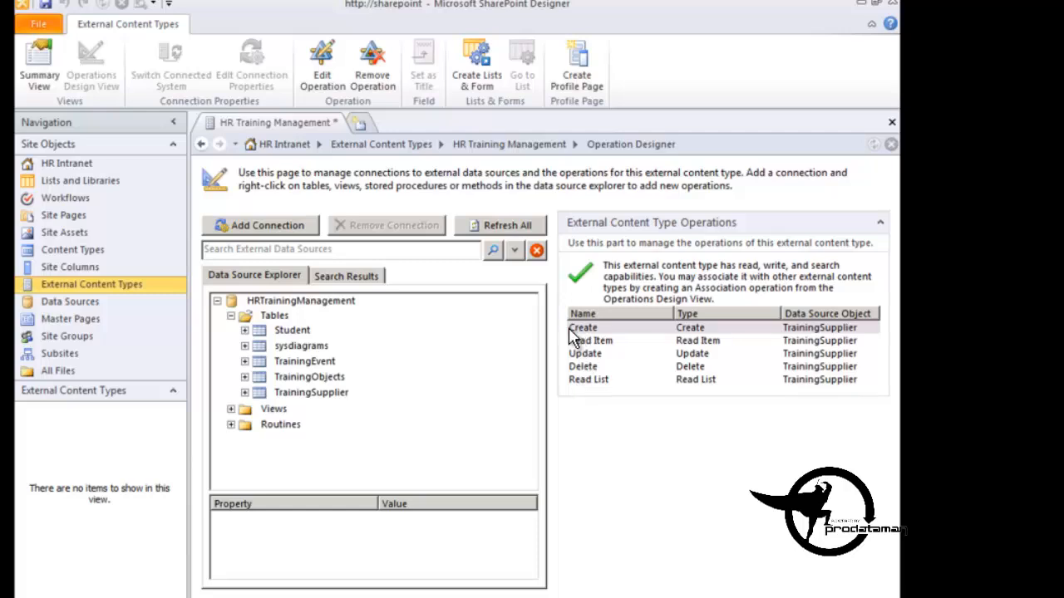
mouse_move(585, 369)
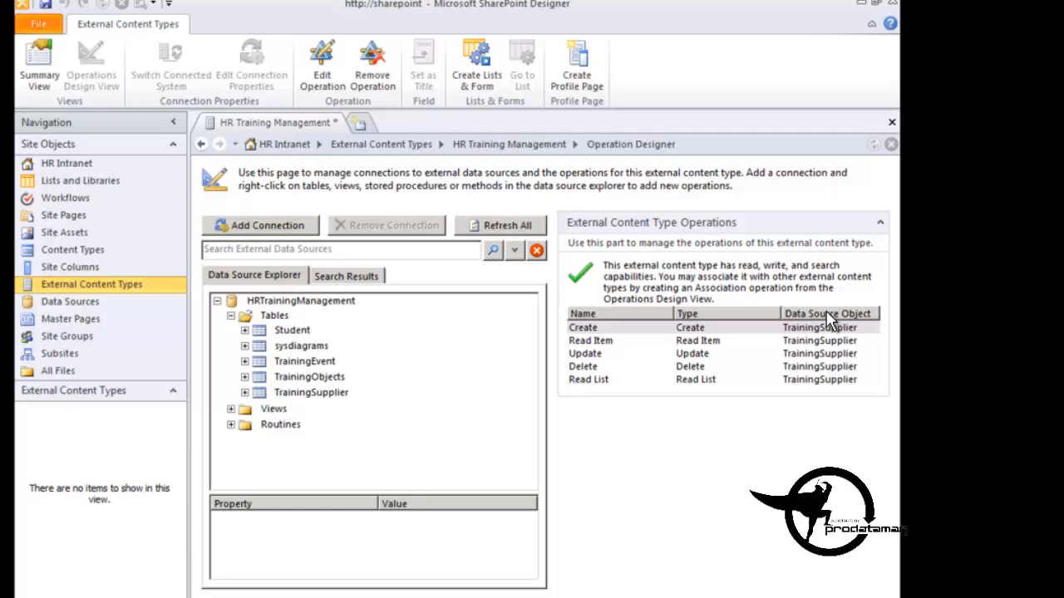
mouse_move(821, 376)
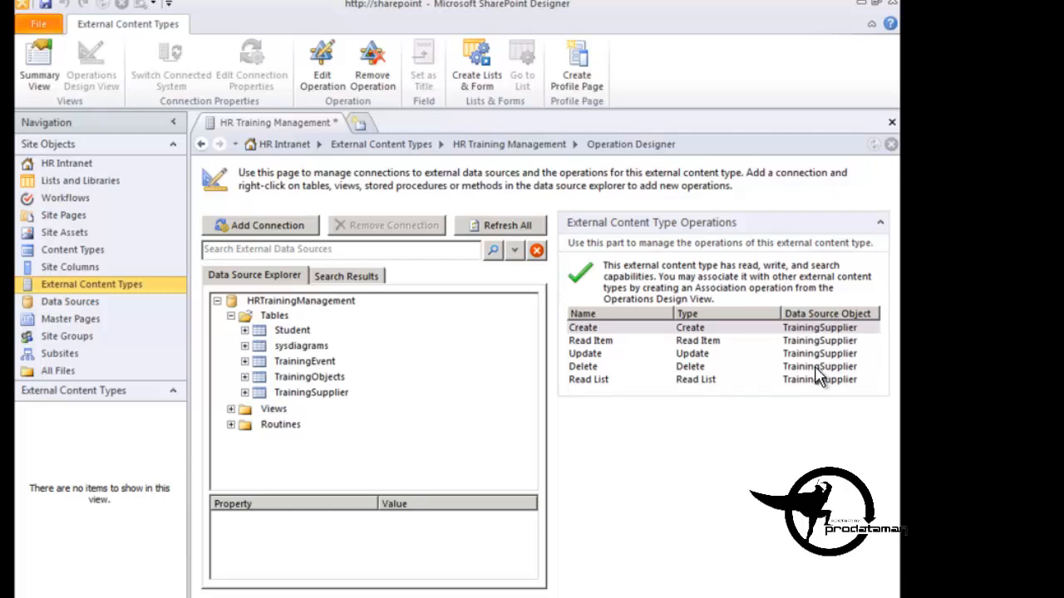
mouse_move(391, 223)
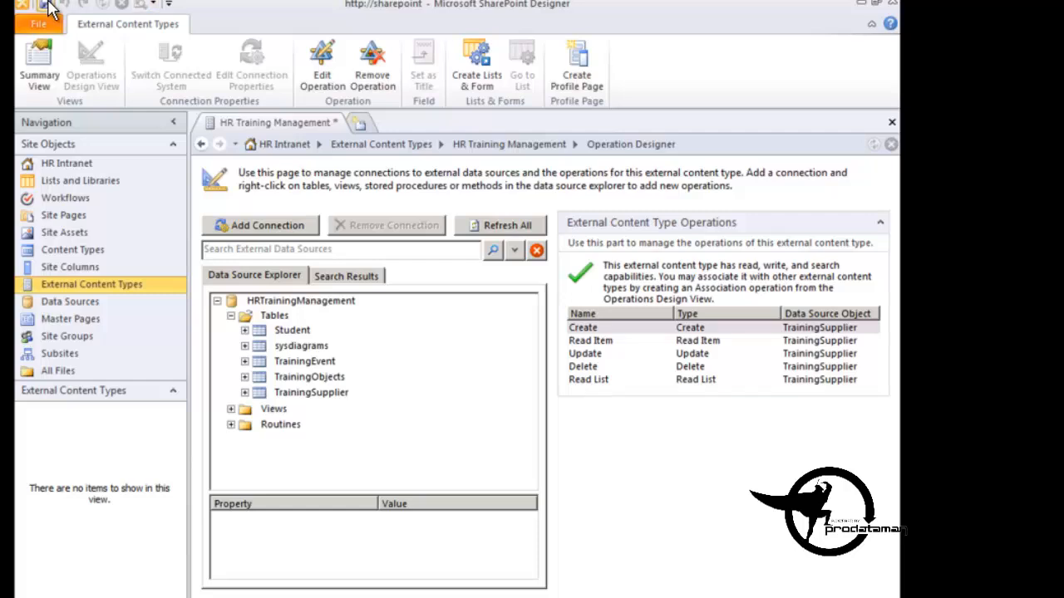
Step: Save the HR Training Management external content type with its five operations
left_click(46, 3)
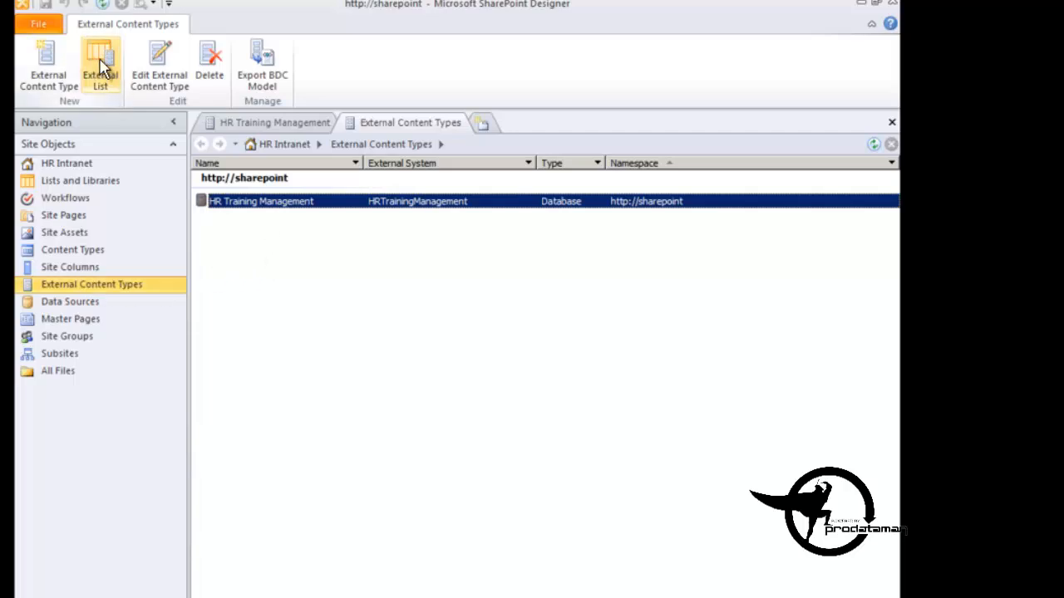
mouse_move(99, 67)
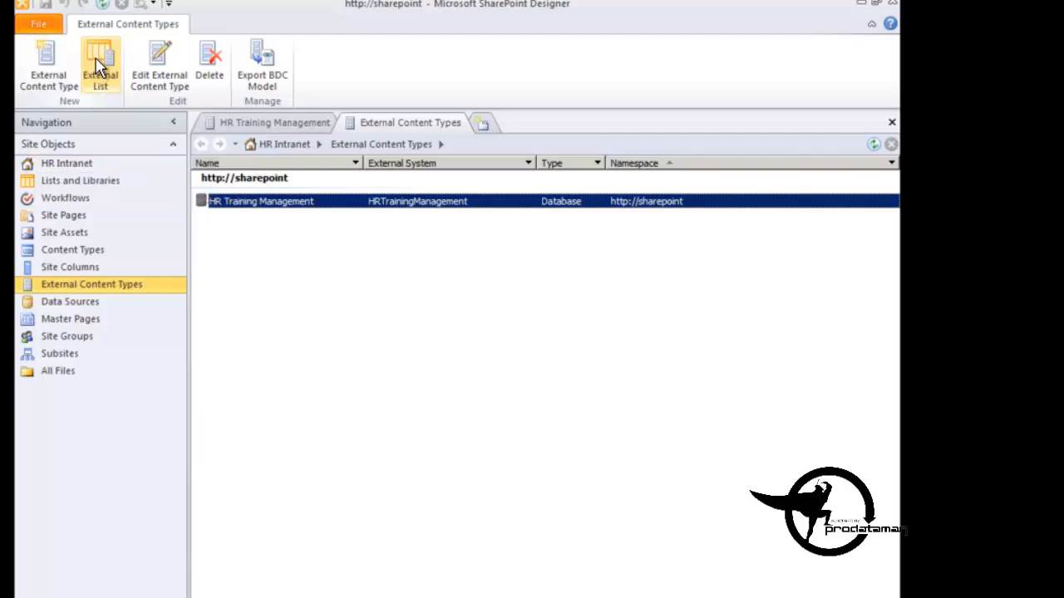
Step: Create an external list named TrainingSuppliers from the HR Training Management content type
left_click(100, 65)
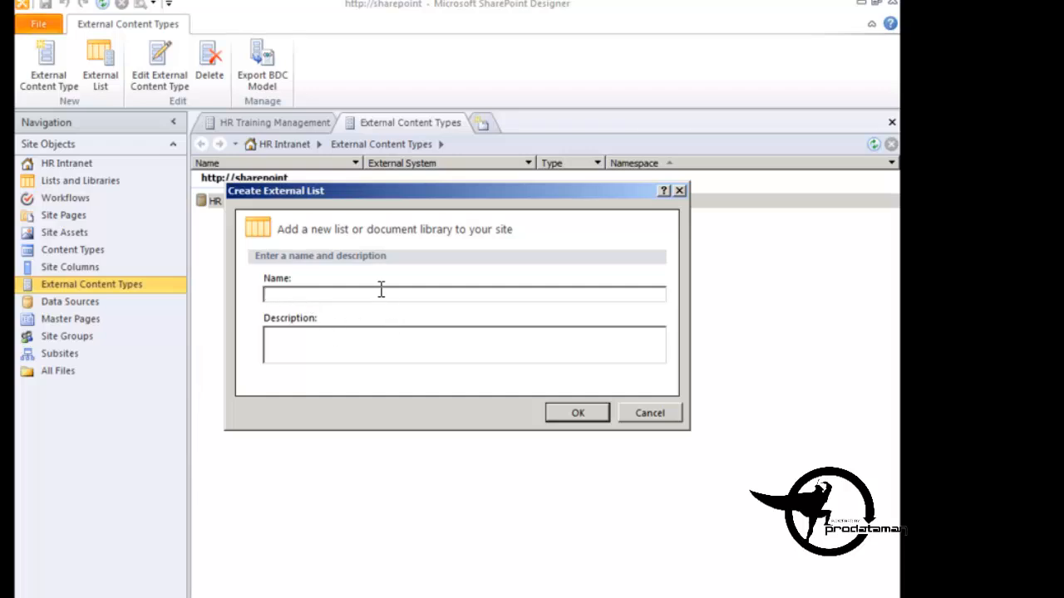
type("TR")
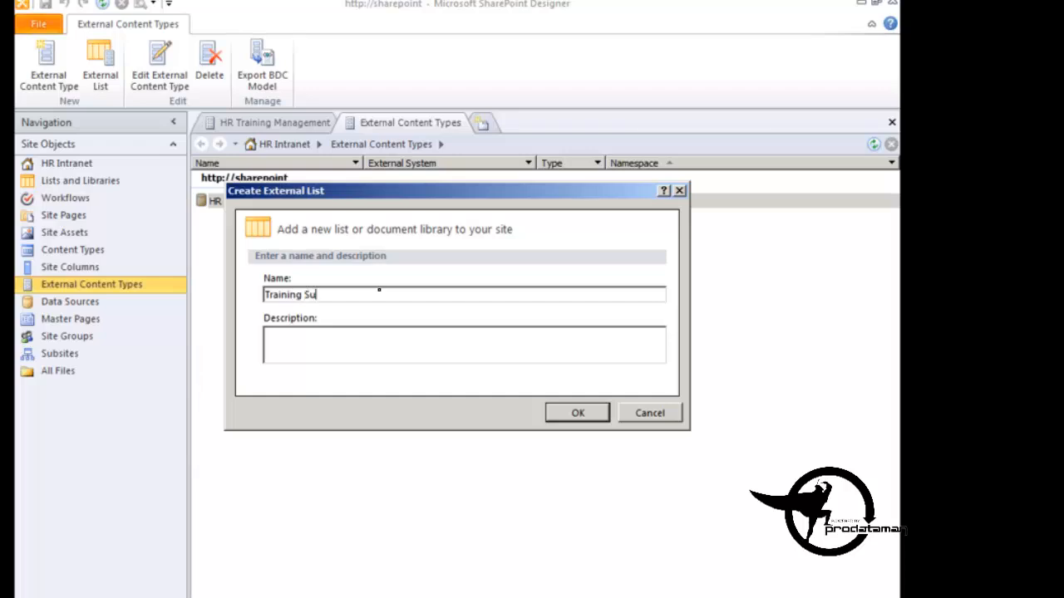
type("ppliers")
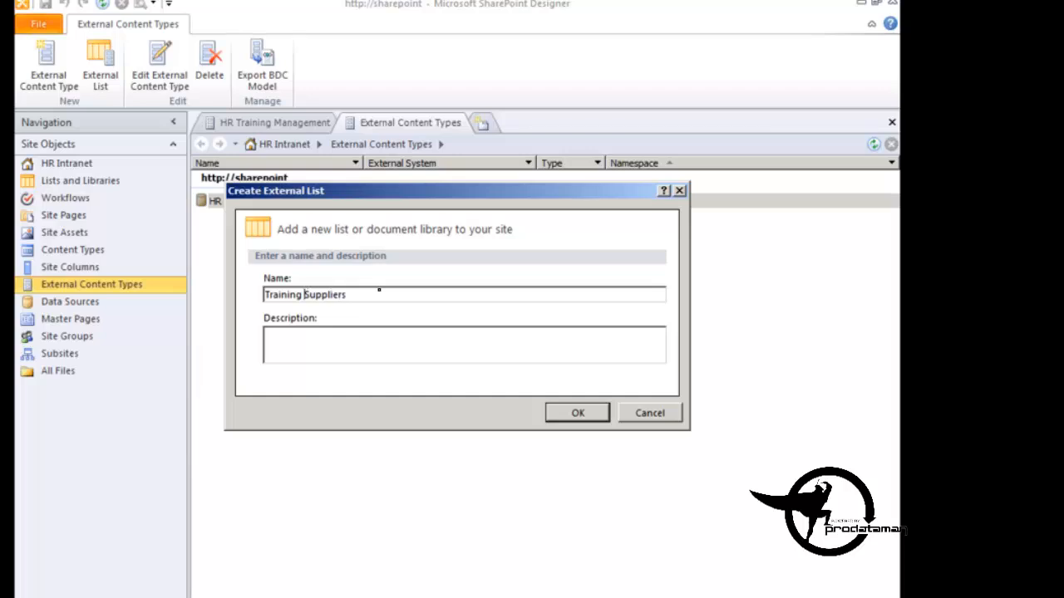
key("Backspace")
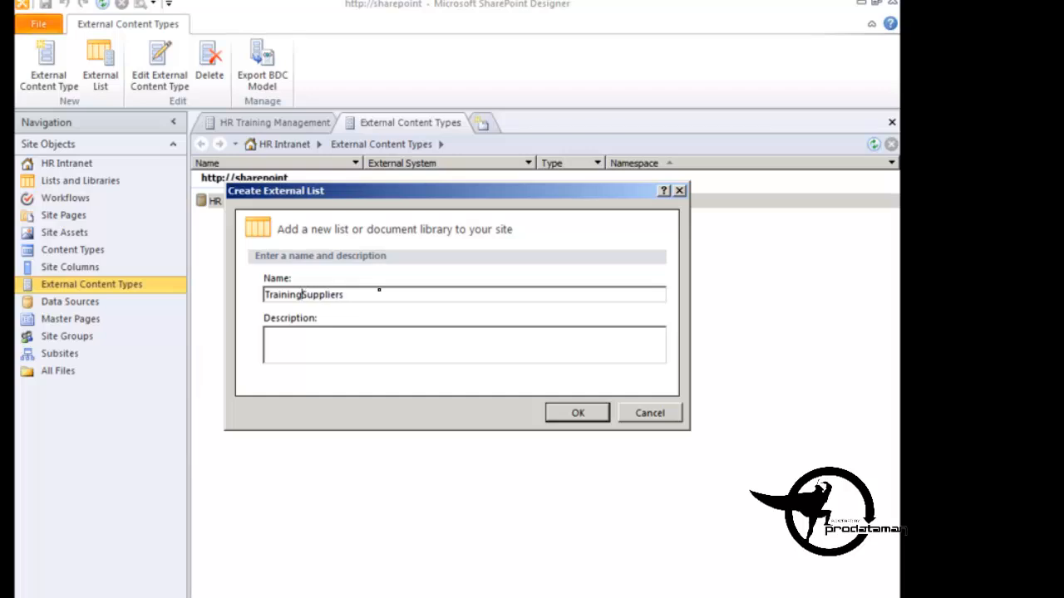
left_click(577, 412)
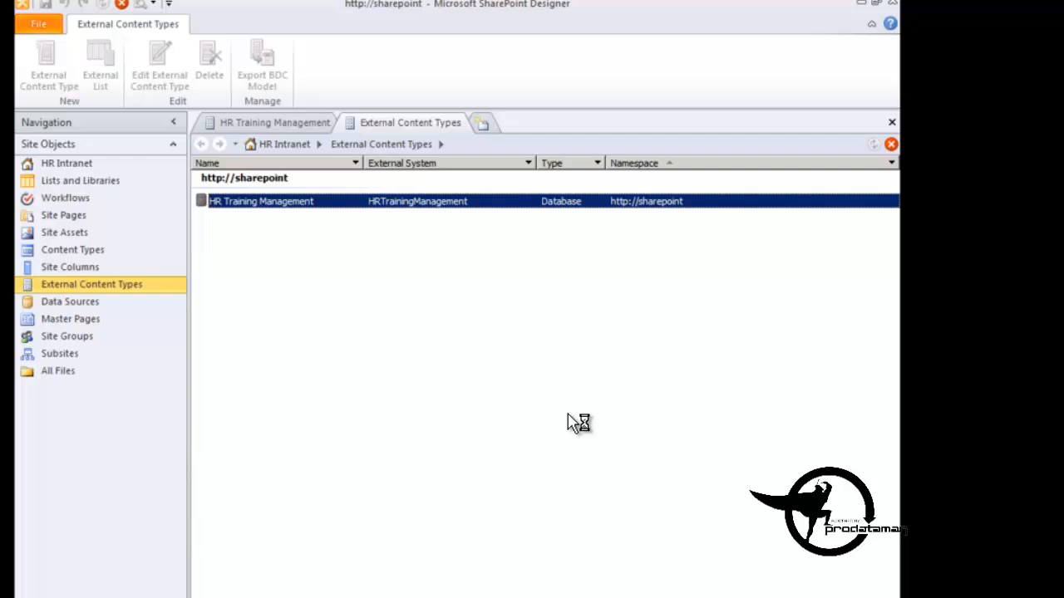
mouse_move(525, 388)
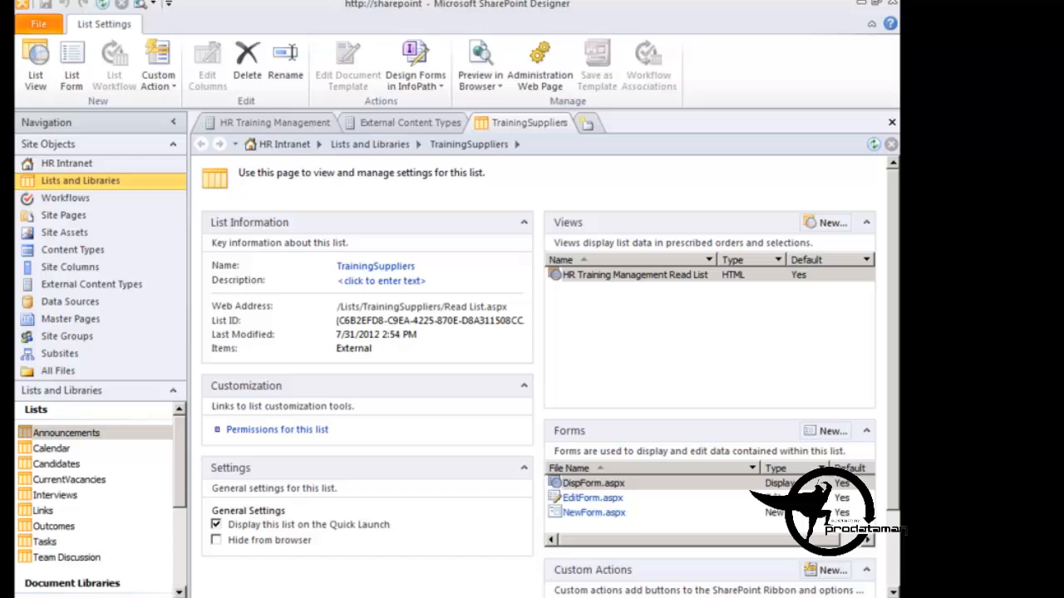
Step: Preview the HR Intranet site in the web browser
left_click(478, 63)
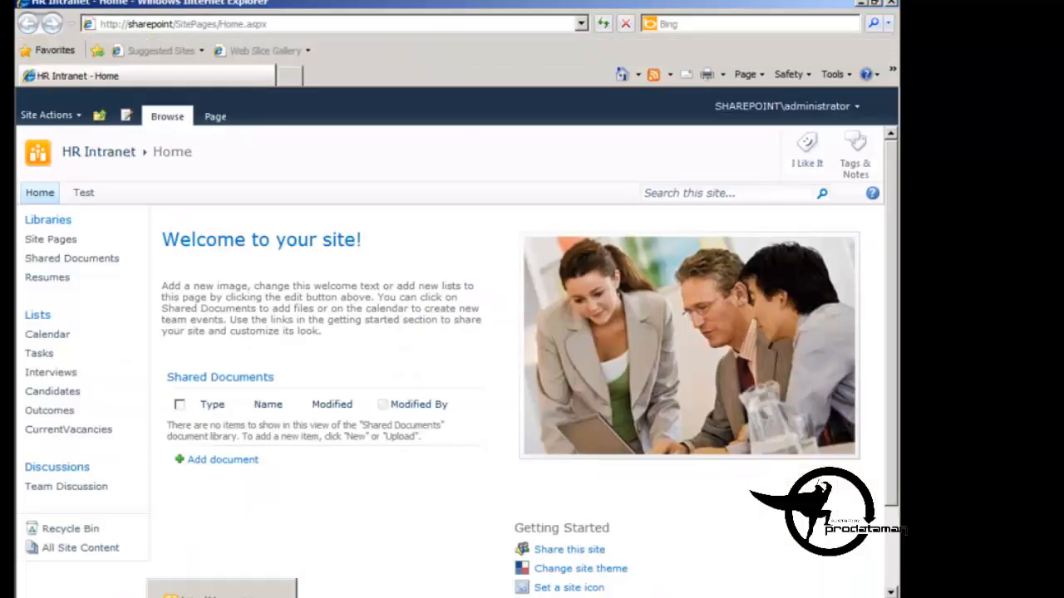
mouse_move(323, 41)
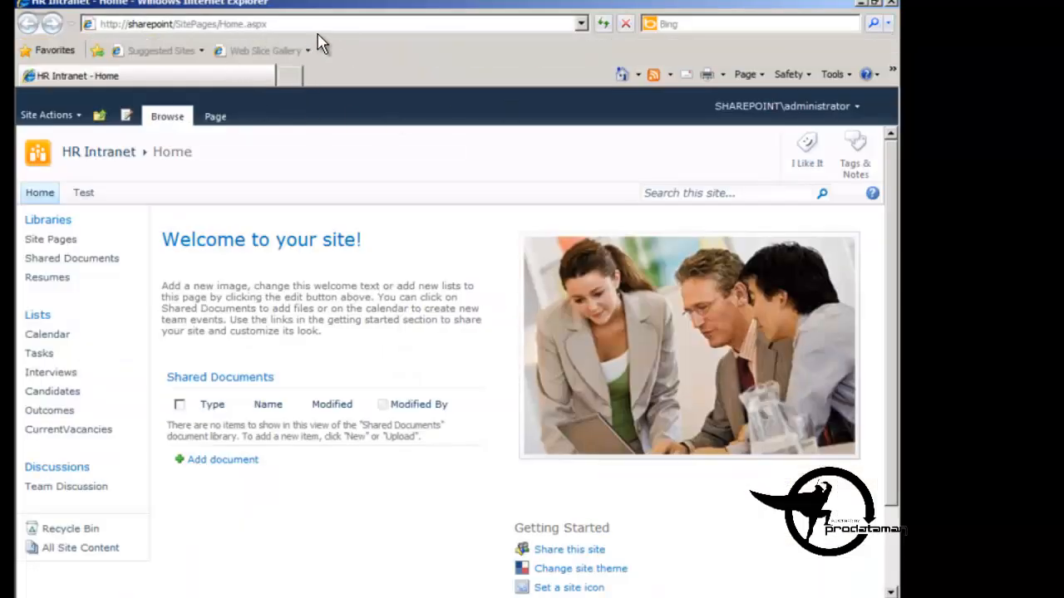
mouse_move(274, 66)
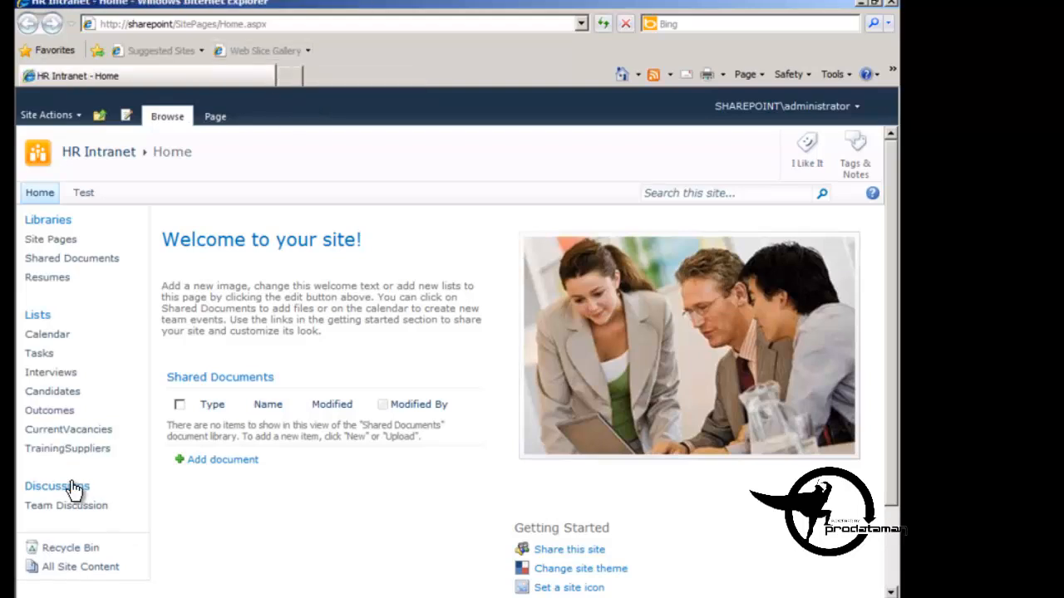
mouse_move(66, 449)
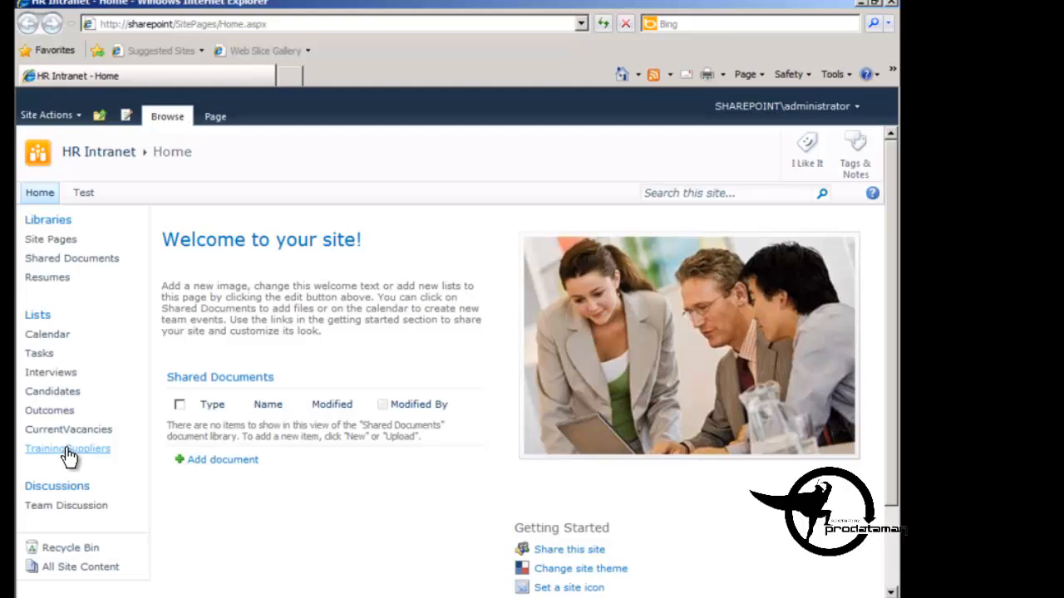
Step: Open the TrainingSuppliers list, which shows access denied by Business Data Connectivity, and bring up the Start menu
left_click(67, 449)
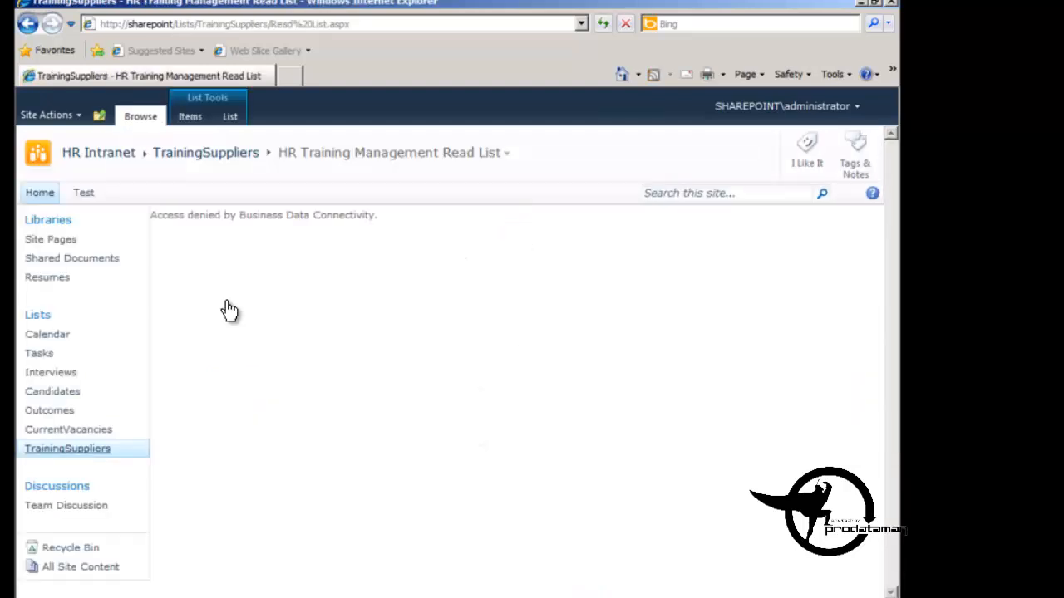
mouse_move(385, 225)
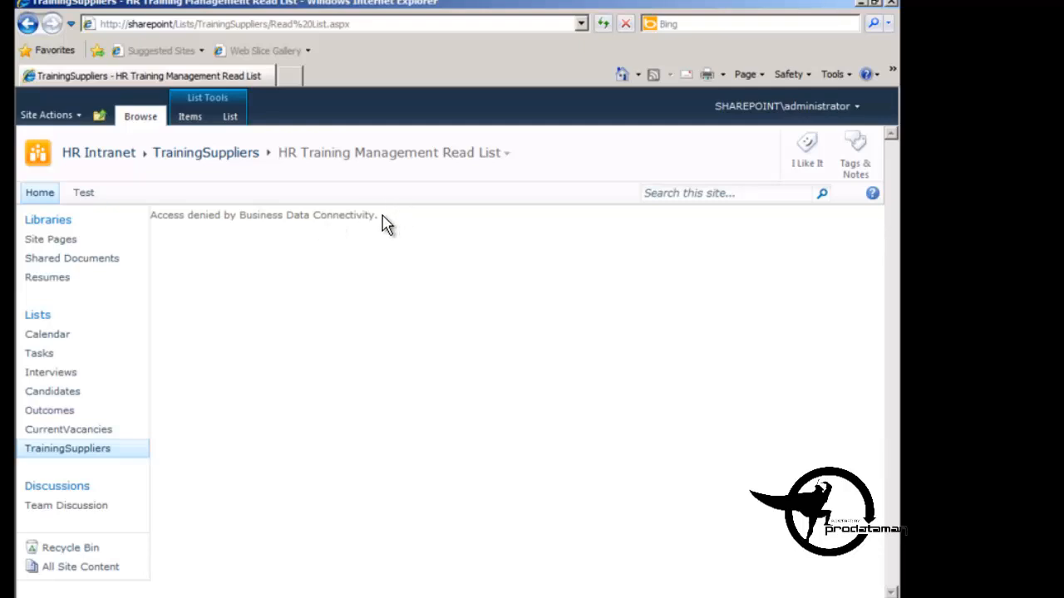
left_click(190, 116)
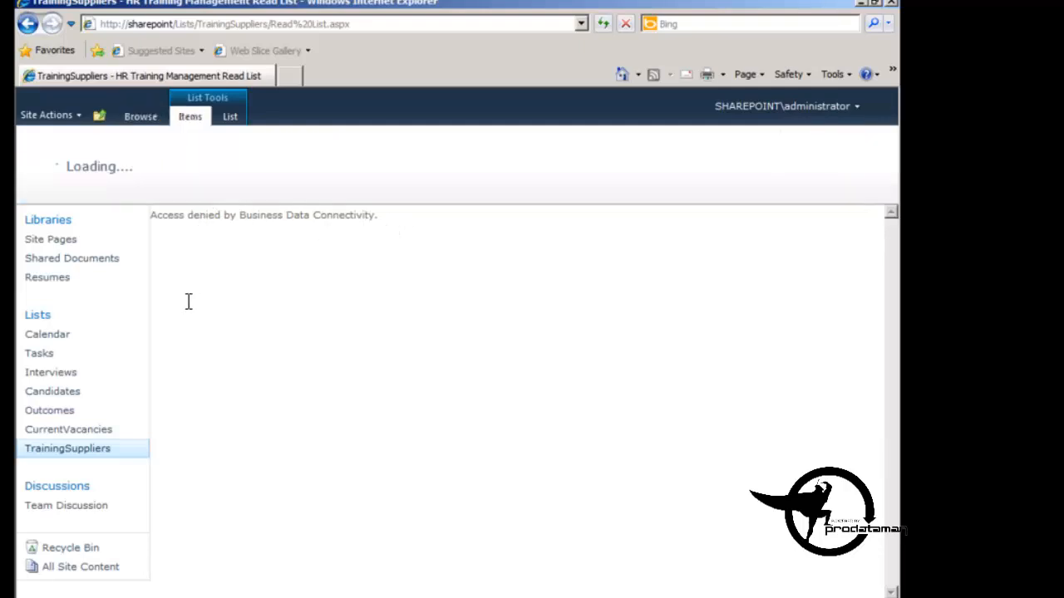
left_click(190, 116)
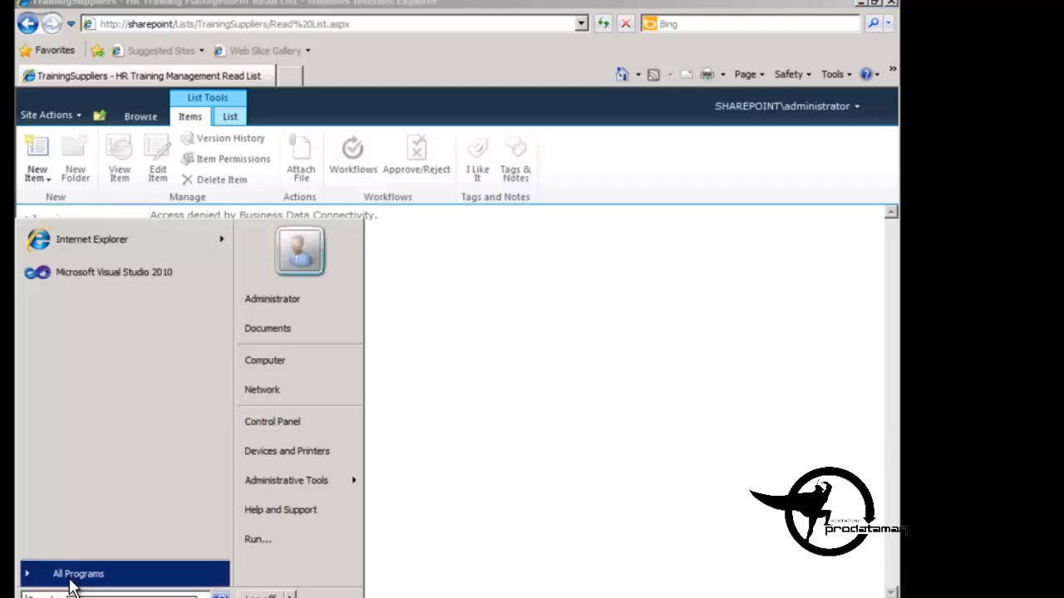
Step: Launch SharePoint 2010 Central Administration from All Programs
left_click(79, 573)
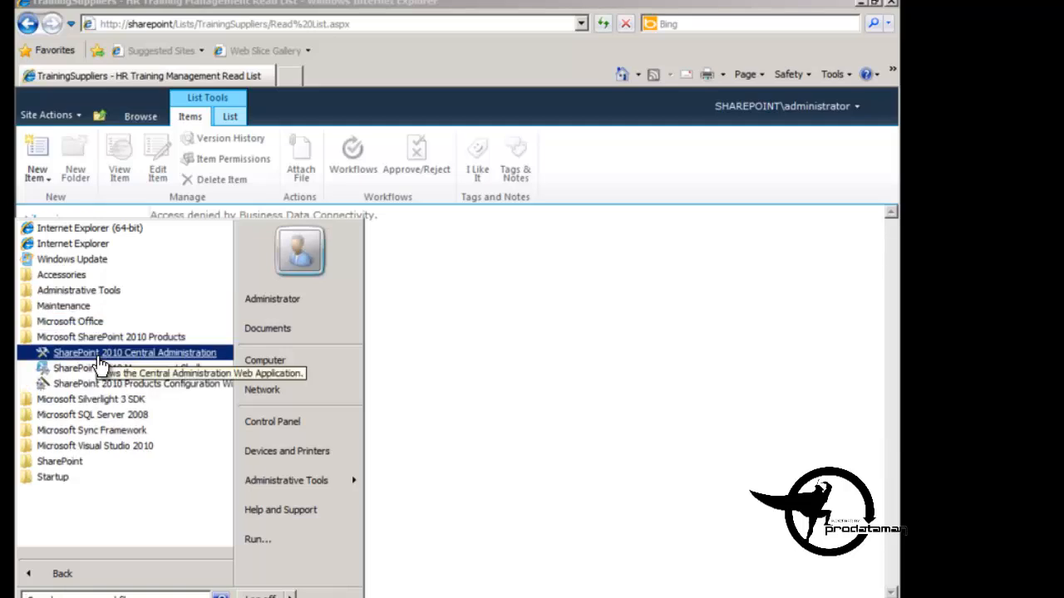
left_click(133, 353)
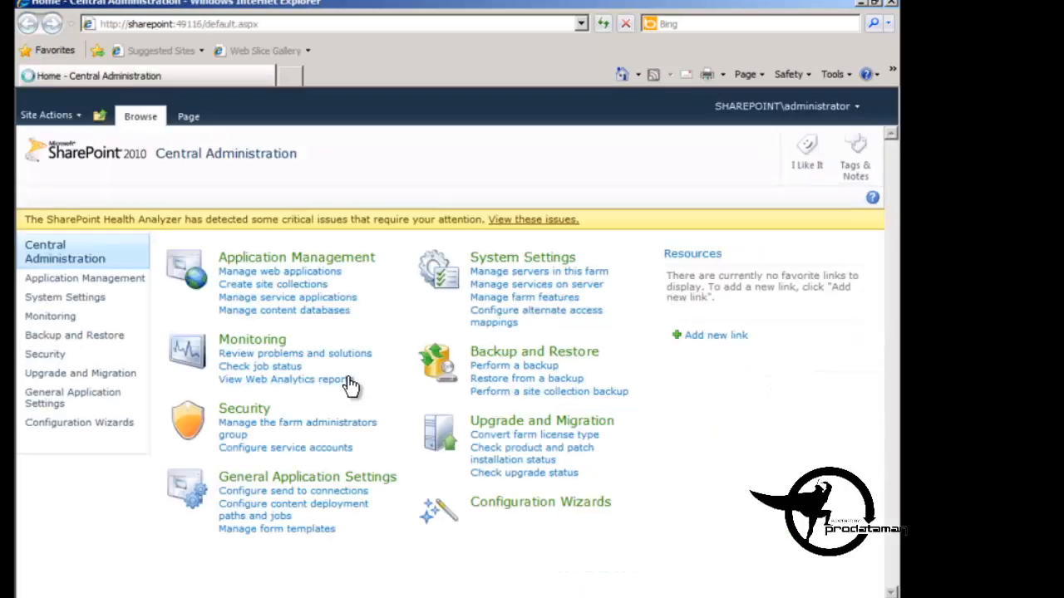
mouse_move(346, 382)
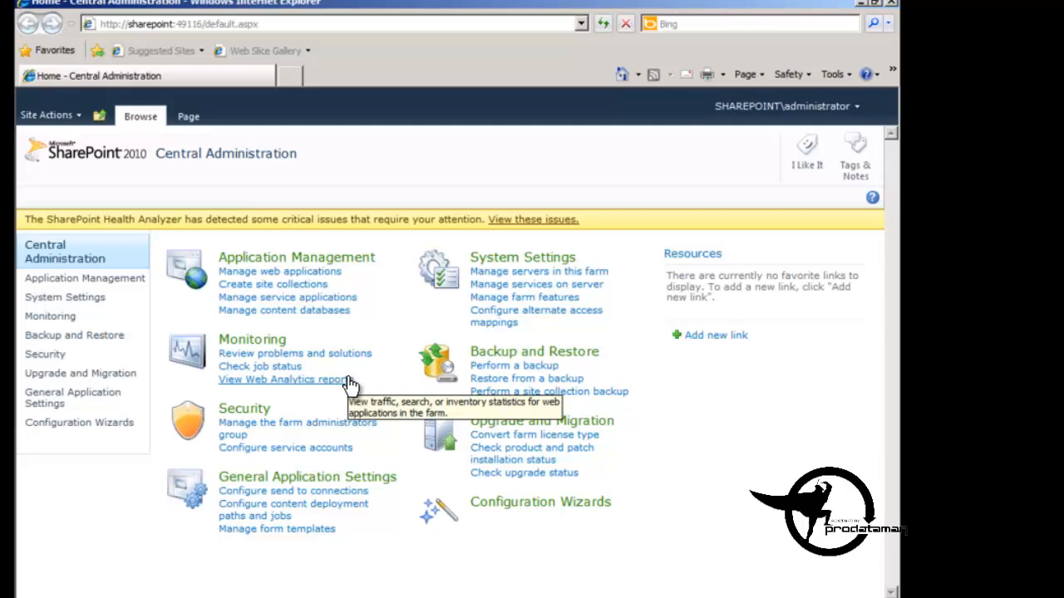
mouse_move(346, 341)
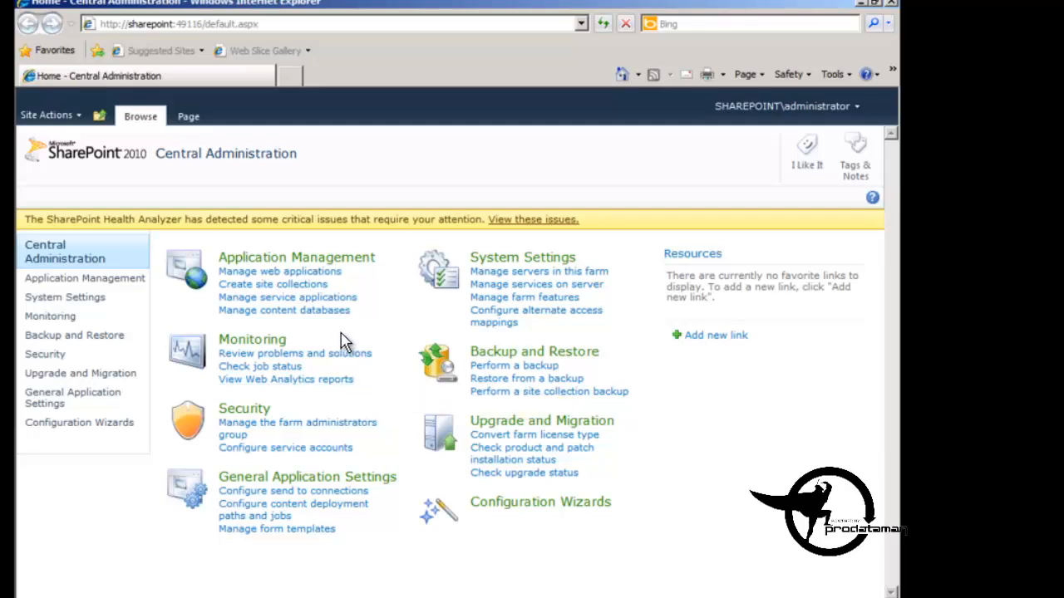
mouse_move(299, 341)
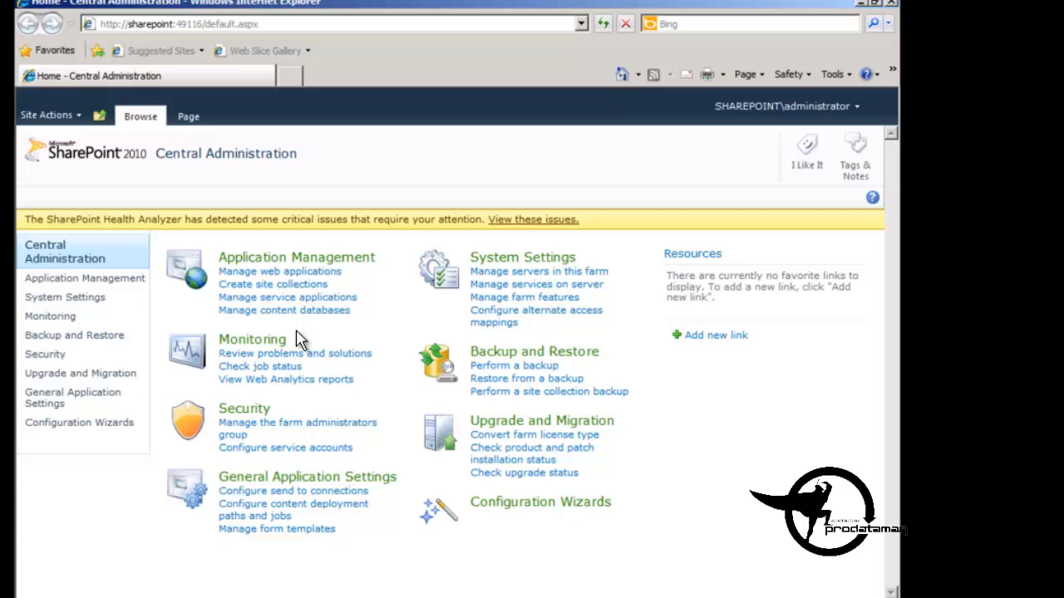
mouse_move(269, 304)
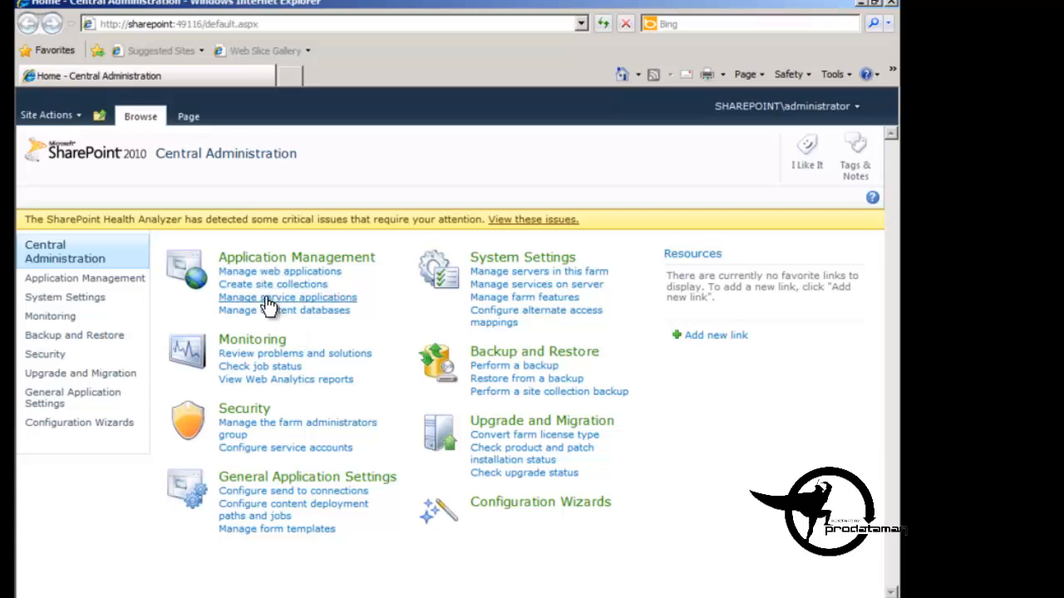
Step: Open Manage service applications and go into the Business Data Connectivity Service
left_click(286, 296)
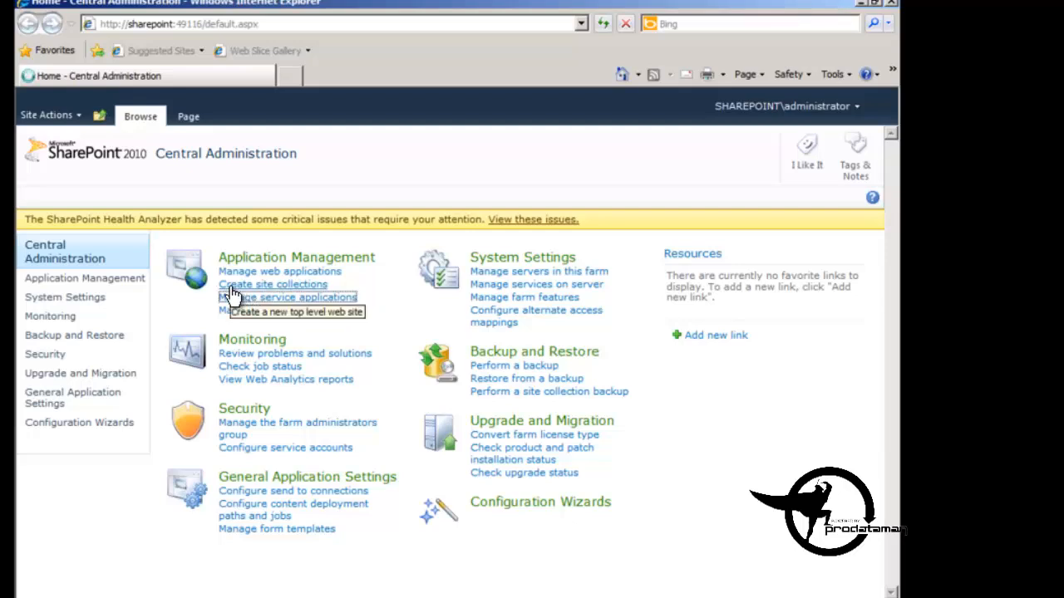
left_click(289, 296)
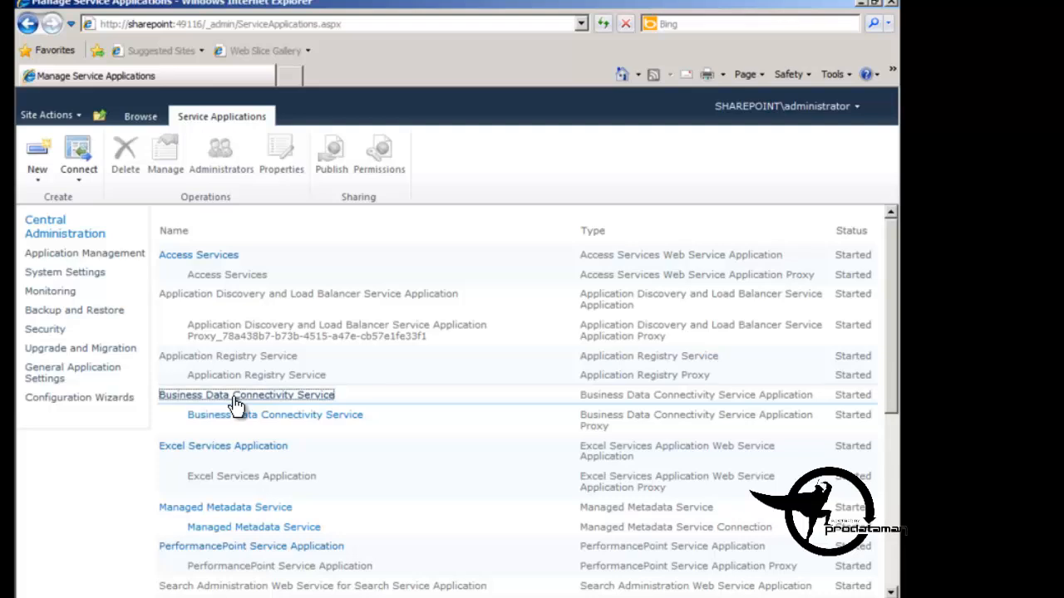
left_click(246, 396)
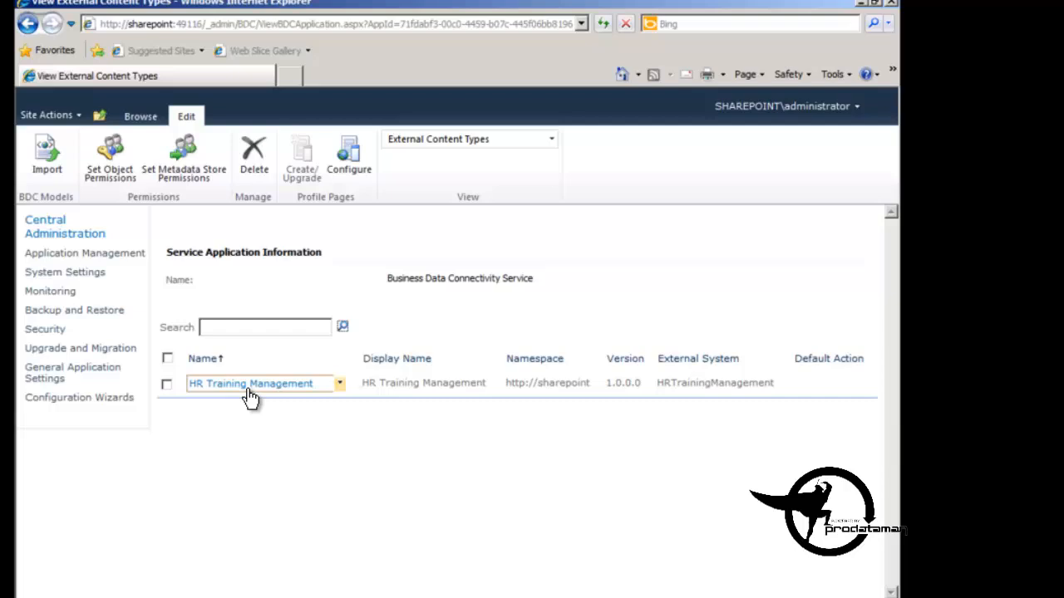
mouse_move(322, 390)
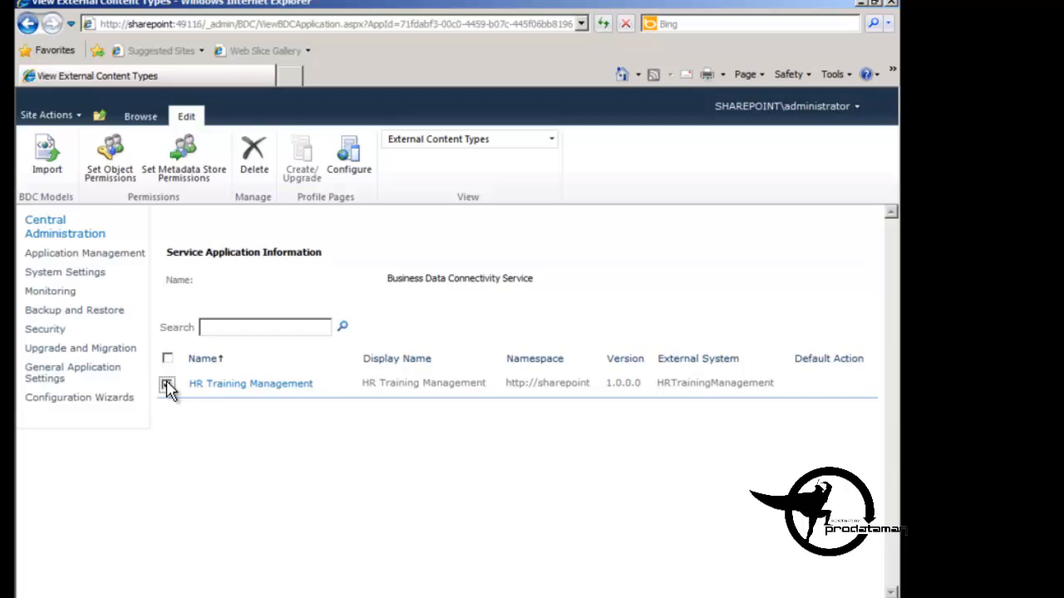
Step: Select HR Training Management and open Set Object Permissions for it
left_click(166, 384)
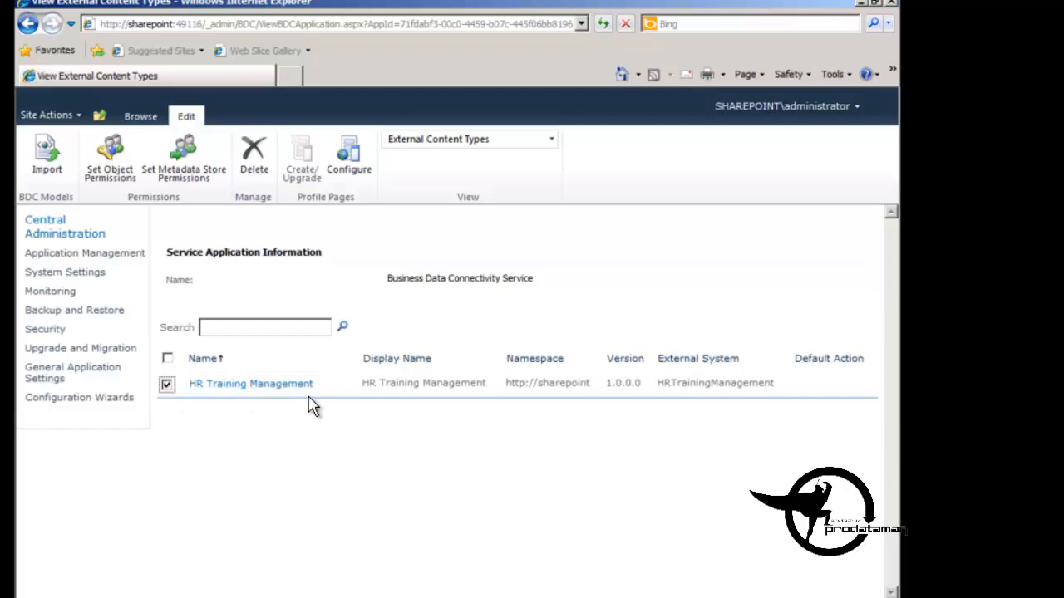
mouse_move(123, 166)
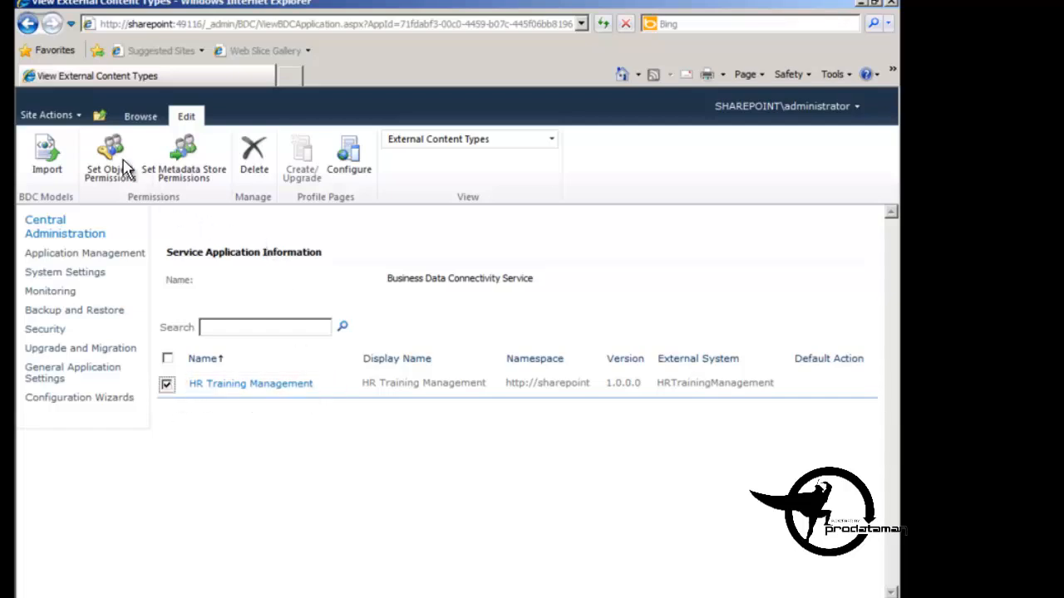
mouse_move(110, 156)
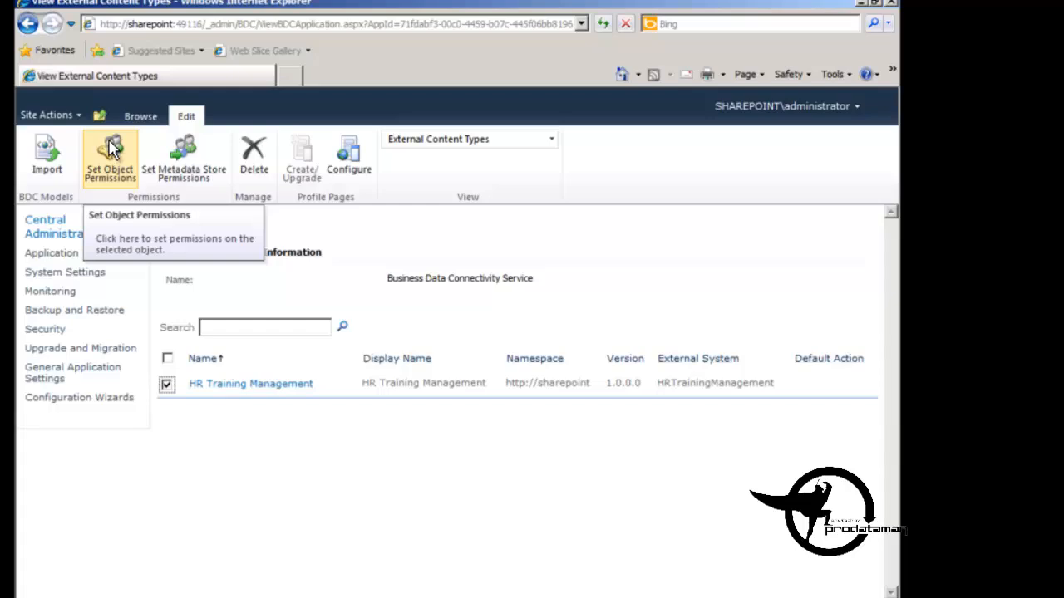
left_click(110, 158)
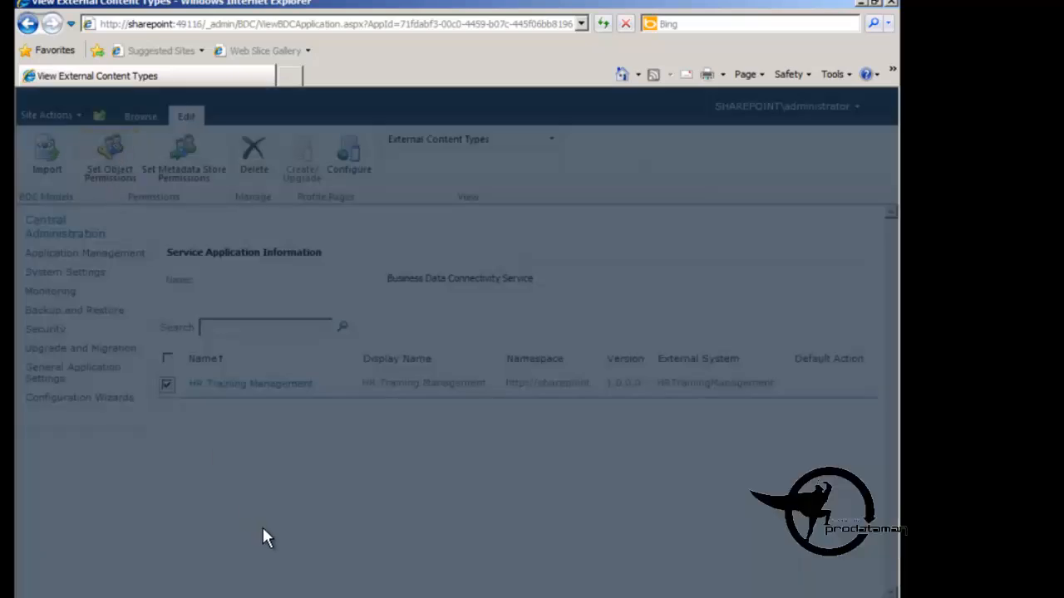
Step: Add All Authenticated Users (from All Users) to the HR Training Management permissions list
left_click(109, 153)
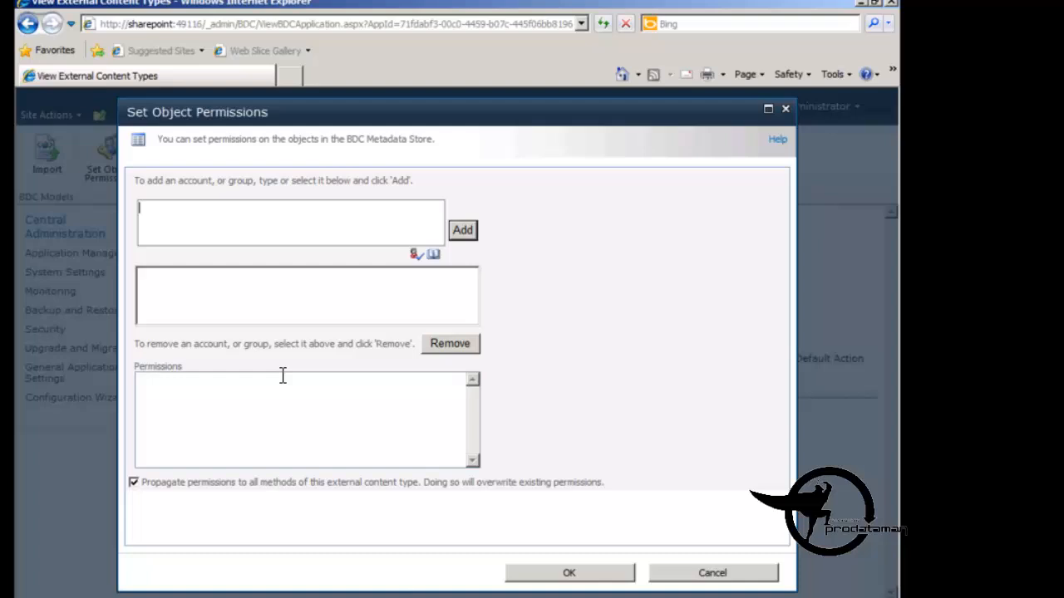
mouse_move(325, 223)
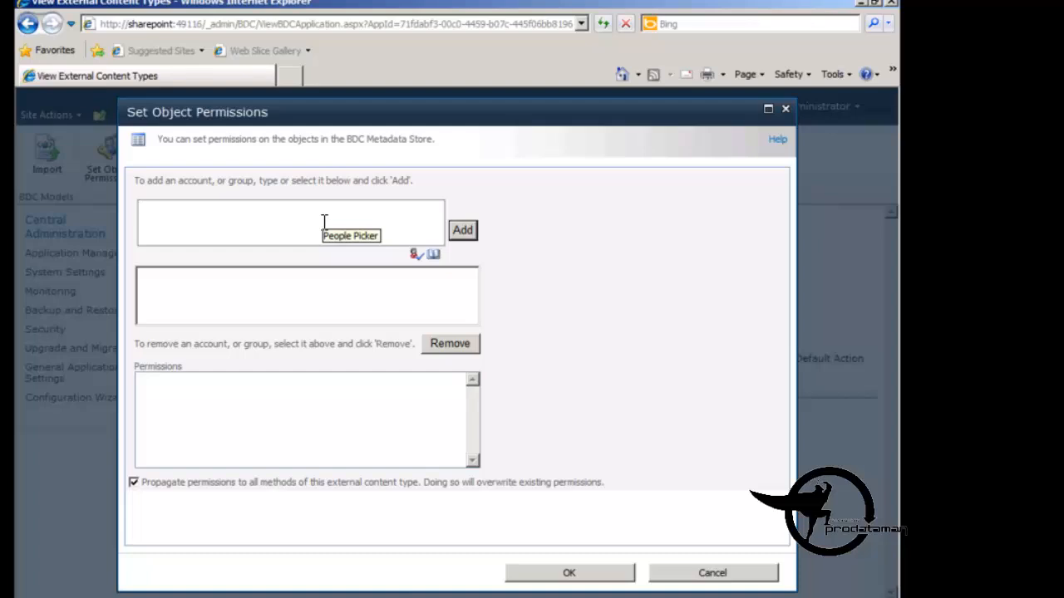
mouse_move(462, 230)
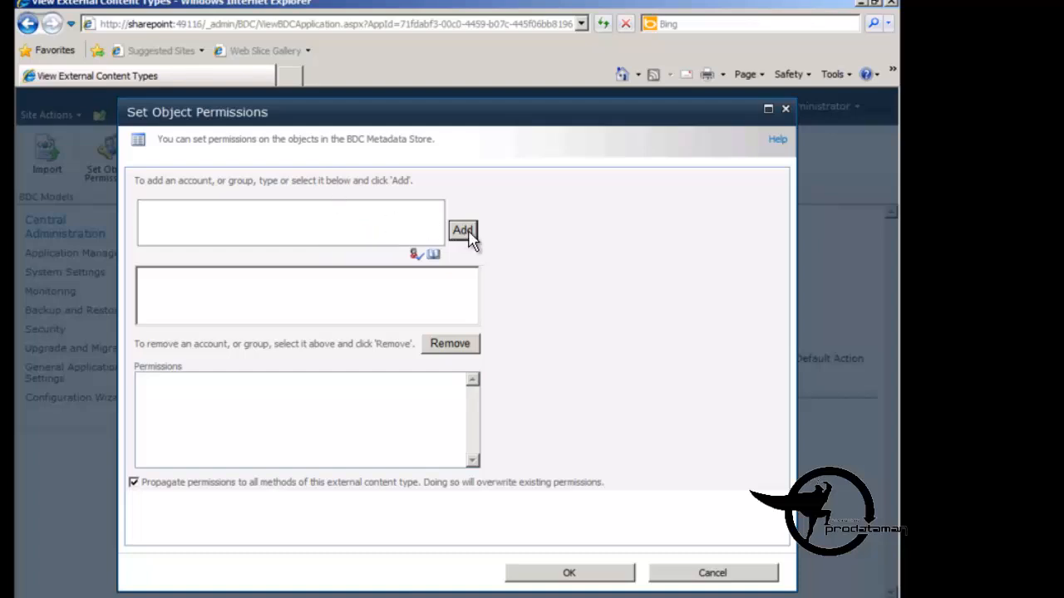
mouse_move(434, 256)
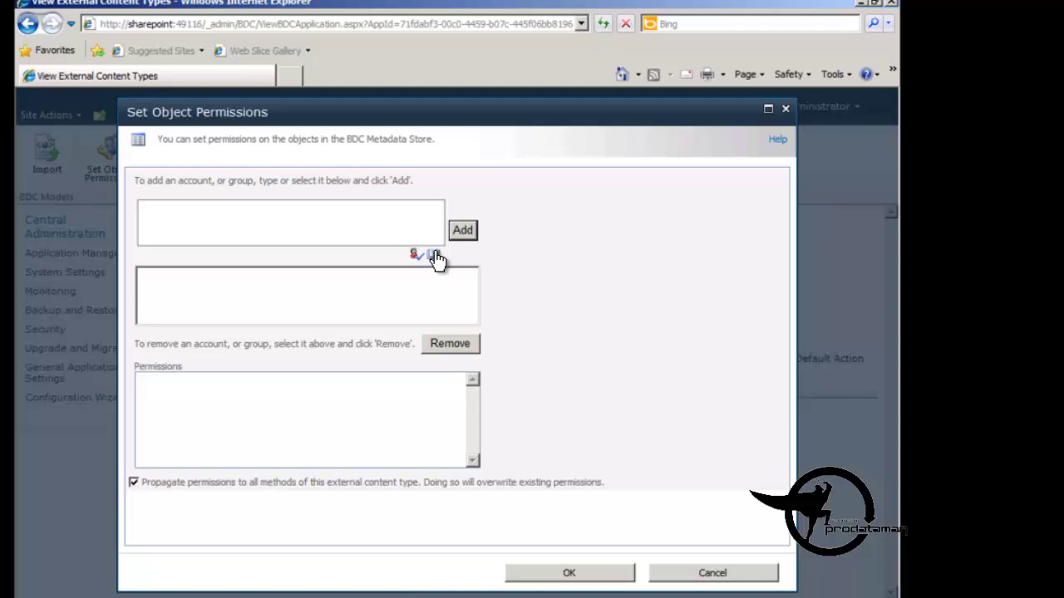
left_click(418, 254)
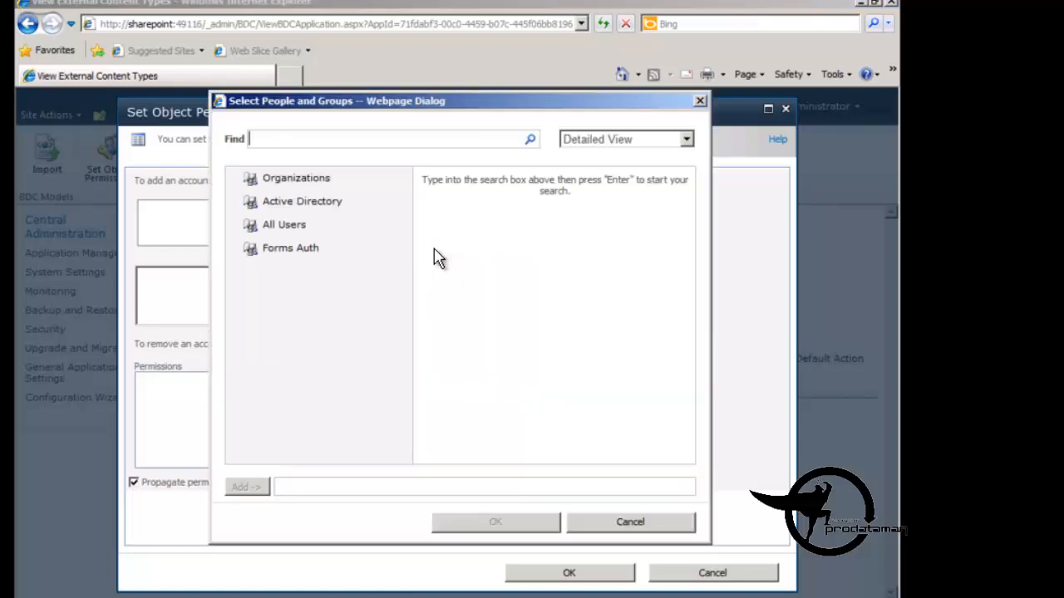
mouse_move(284, 226)
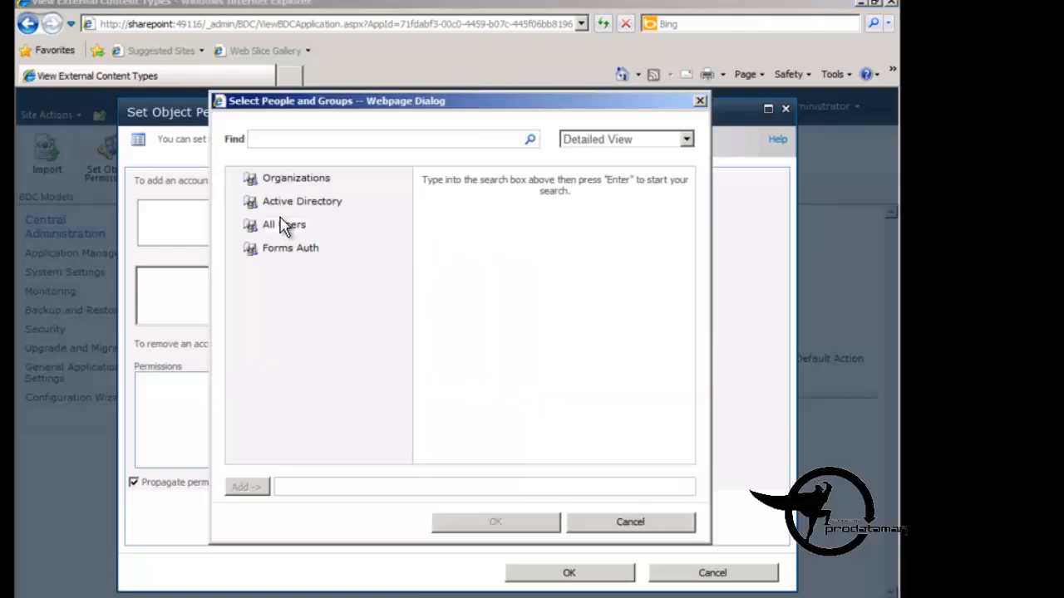
left_click(284, 225)
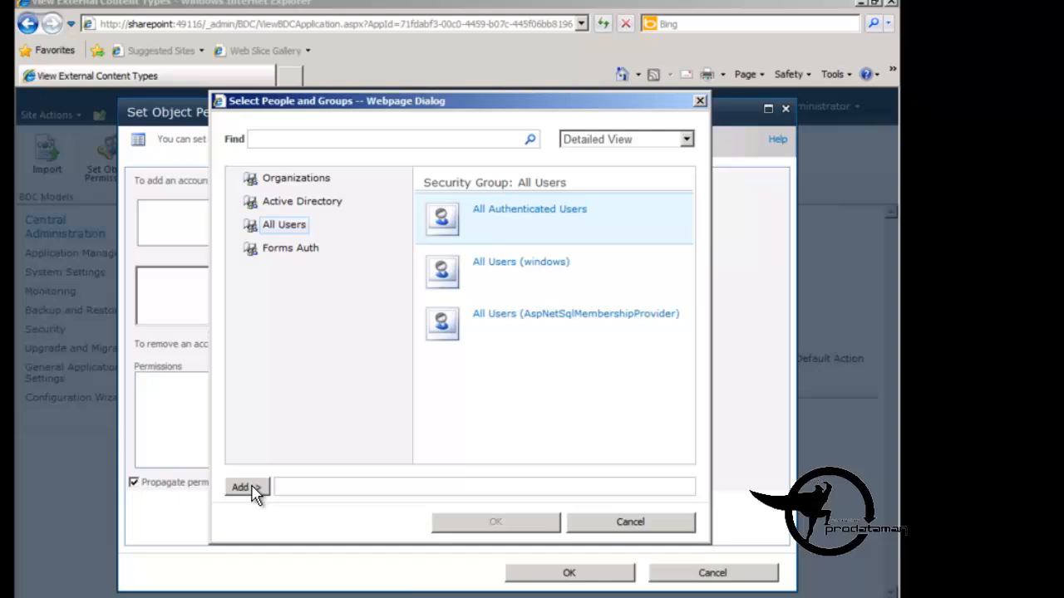
left_click(239, 487)
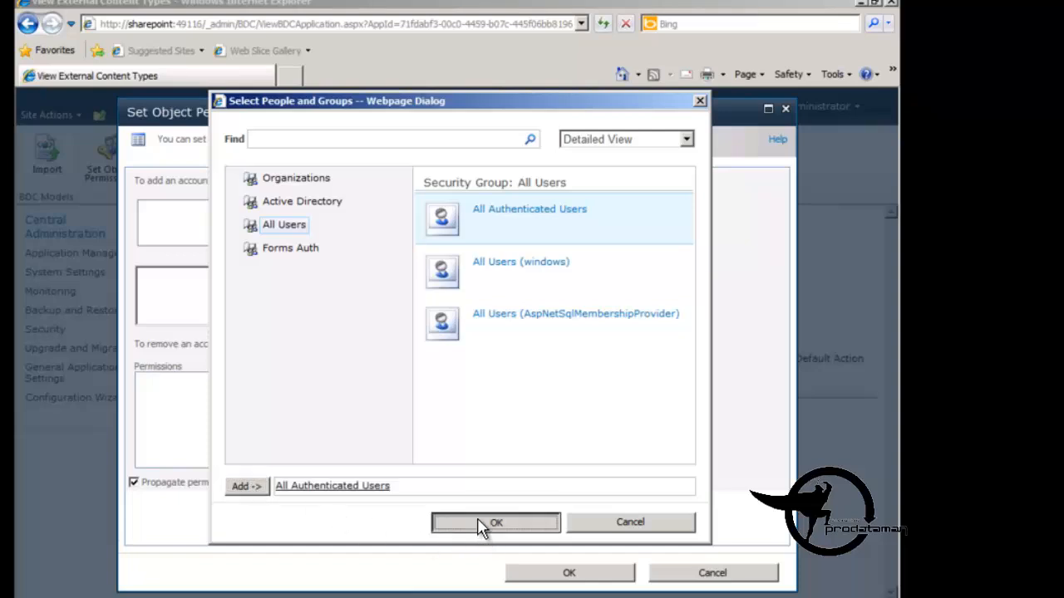
left_click(495, 522)
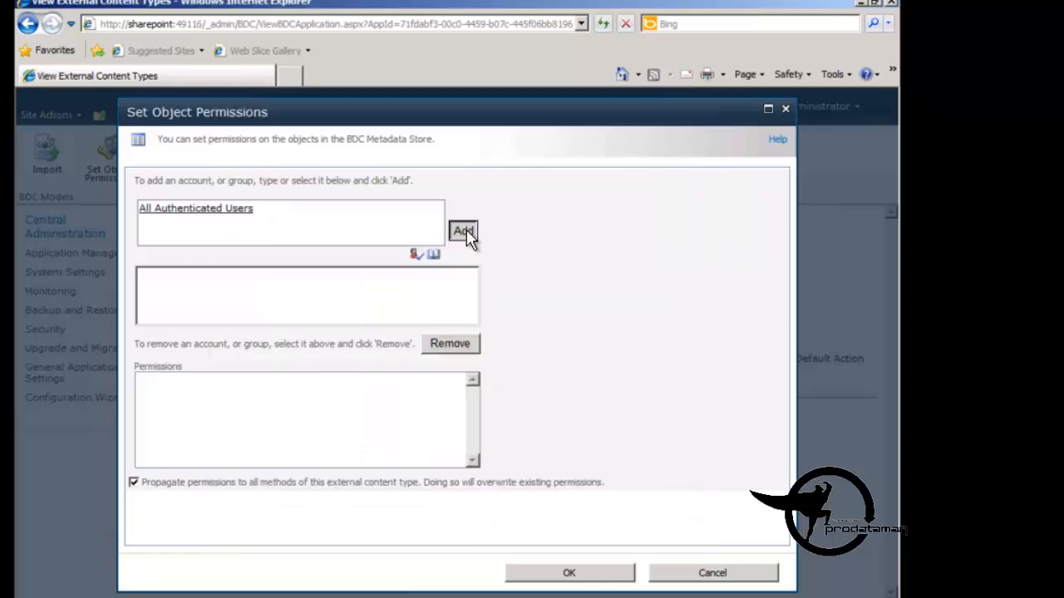
left_click(462, 230)
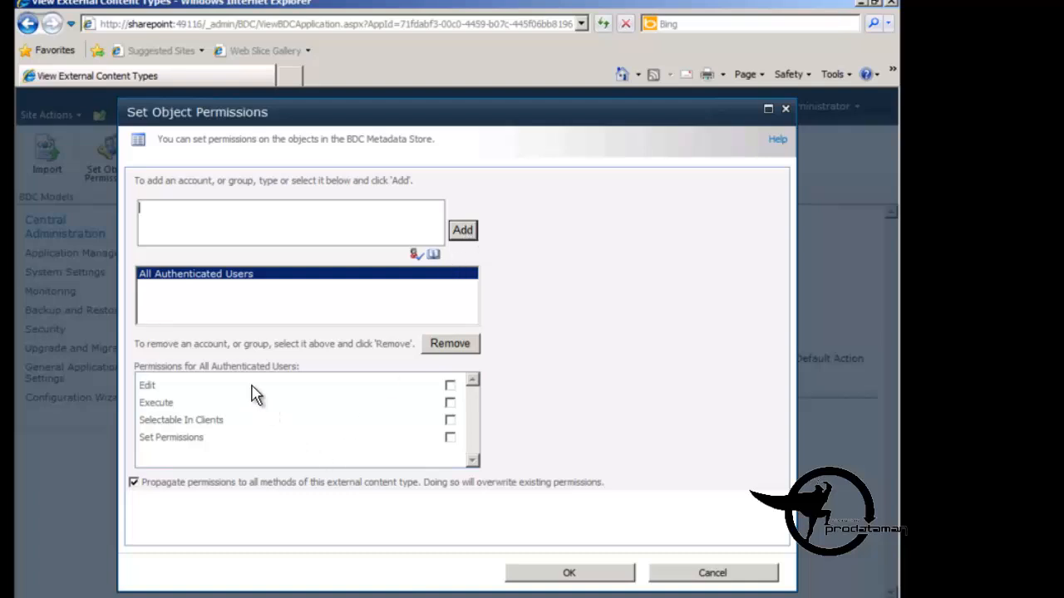
mouse_move(275, 416)
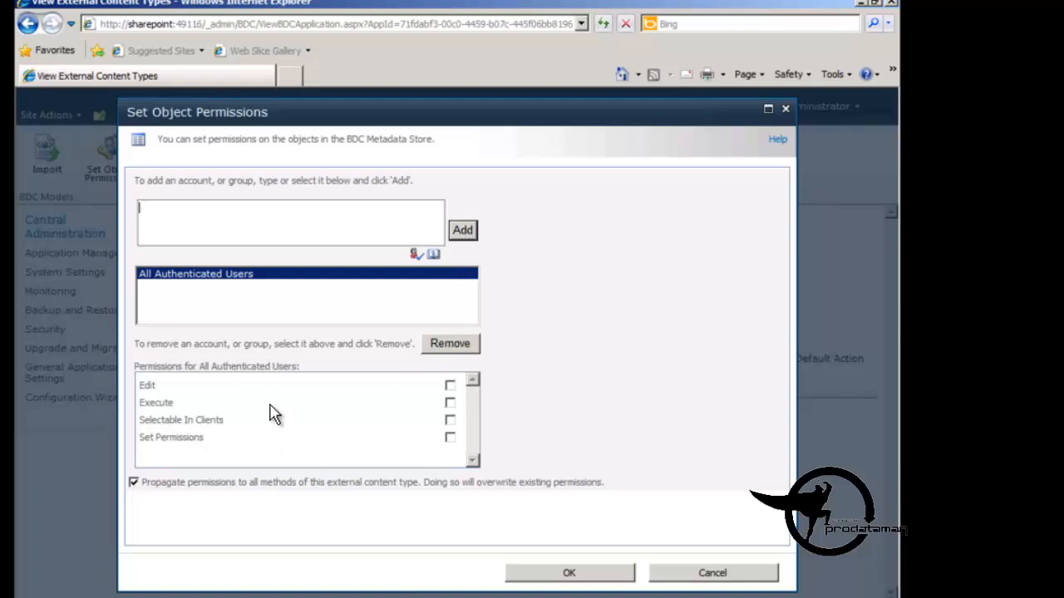
mouse_move(182, 440)
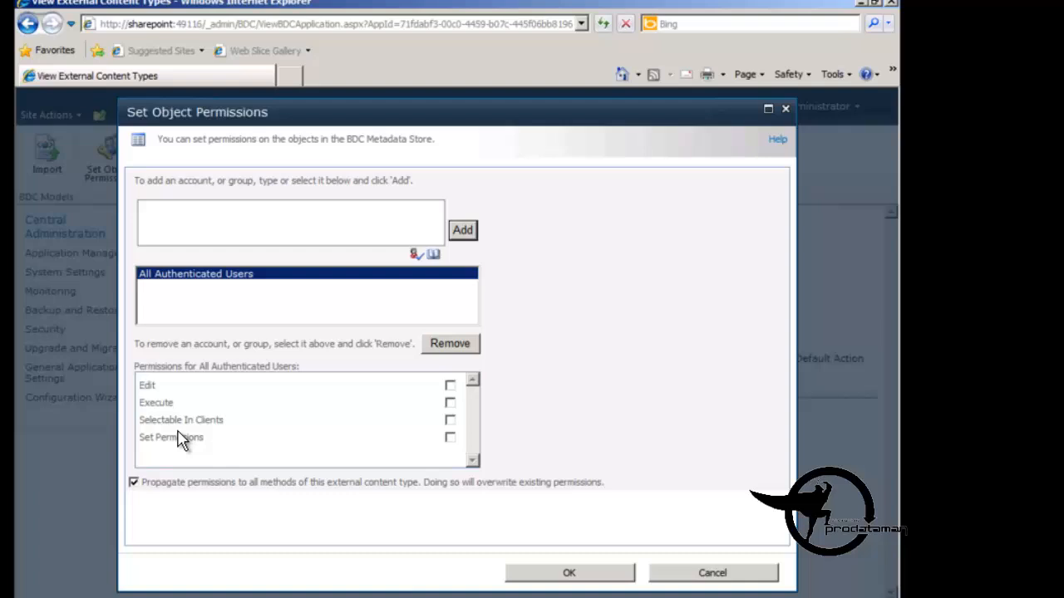
mouse_move(447, 447)
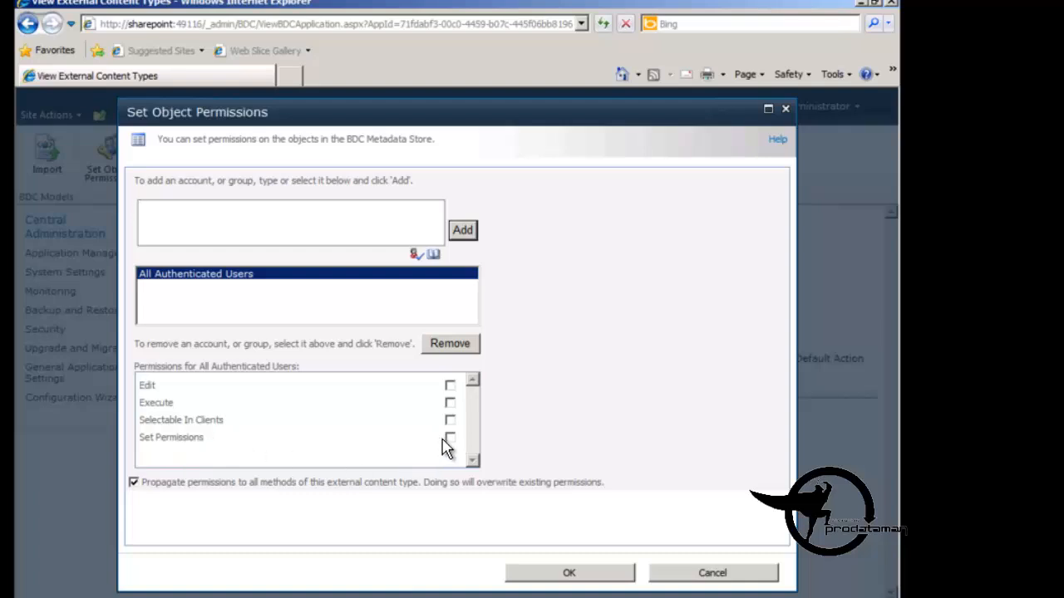
mouse_move(449, 440)
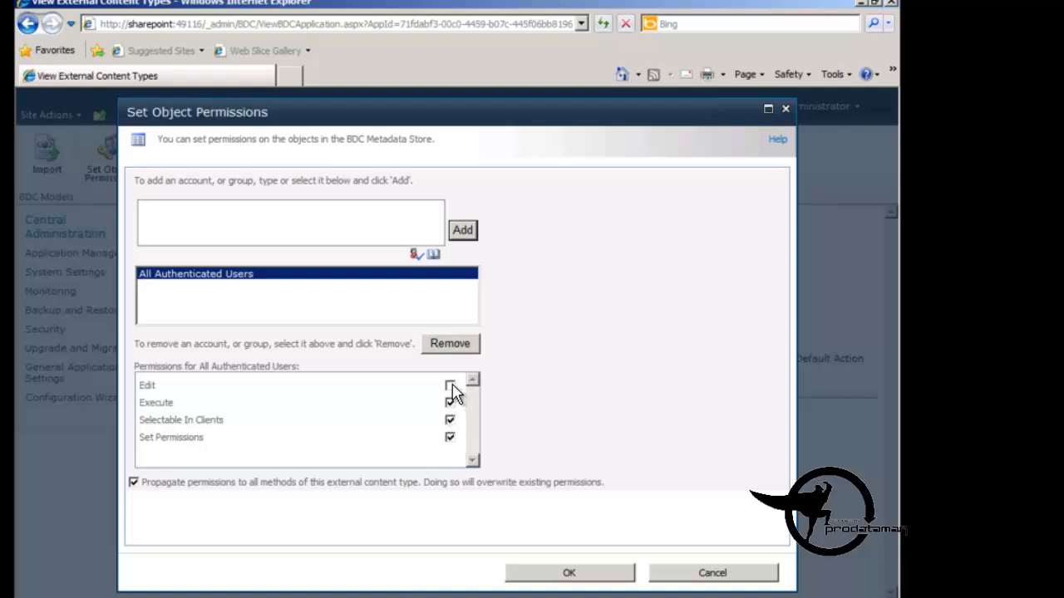
Step: Grant them Edit, Execute, Selectable In Clients and Set Permissions rights and save
left_click(448, 385)
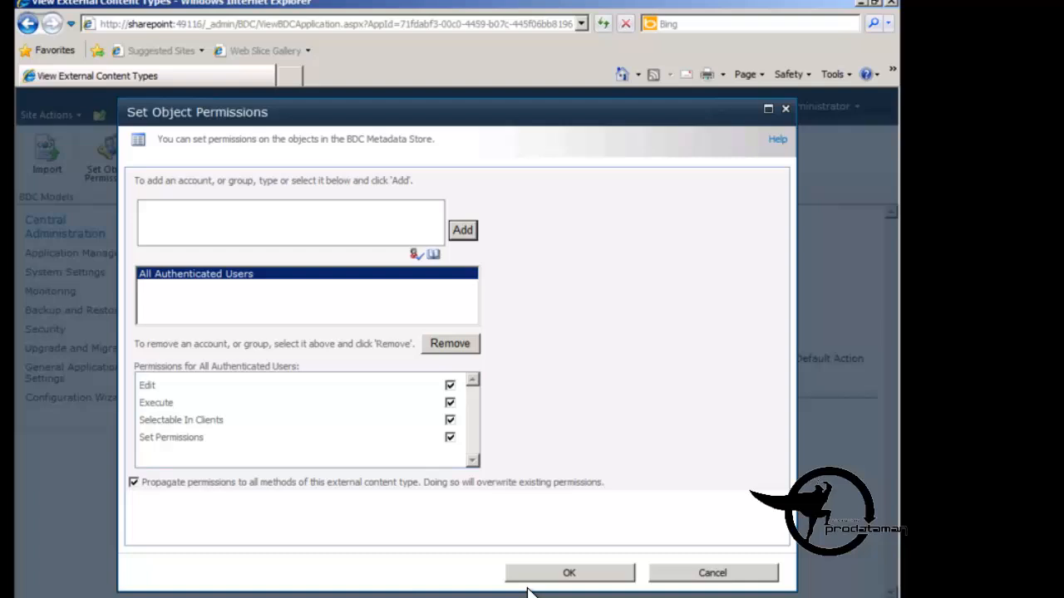
mouse_move(419, 462)
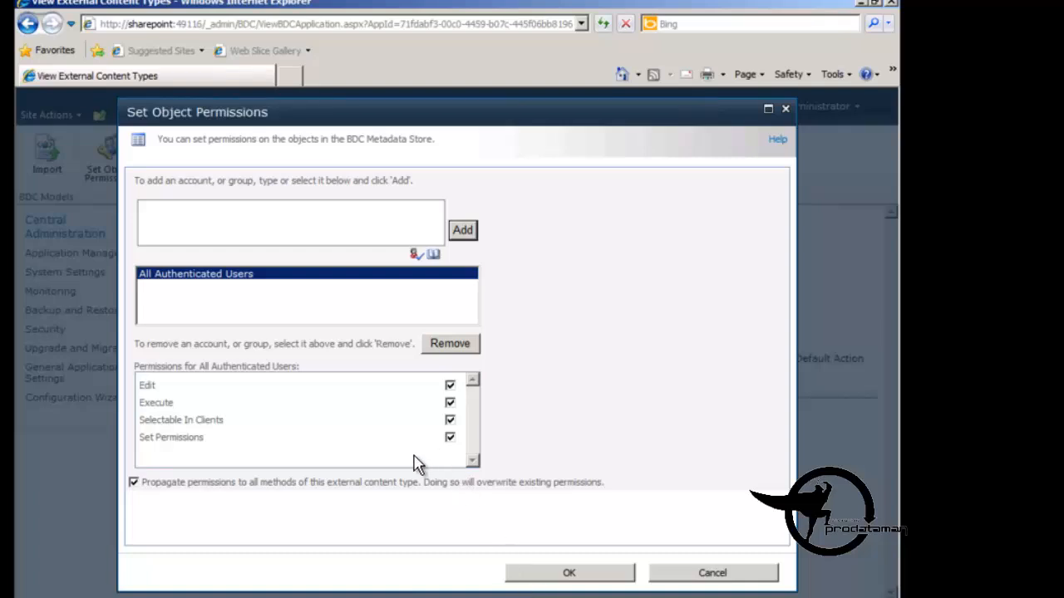
mouse_move(472, 452)
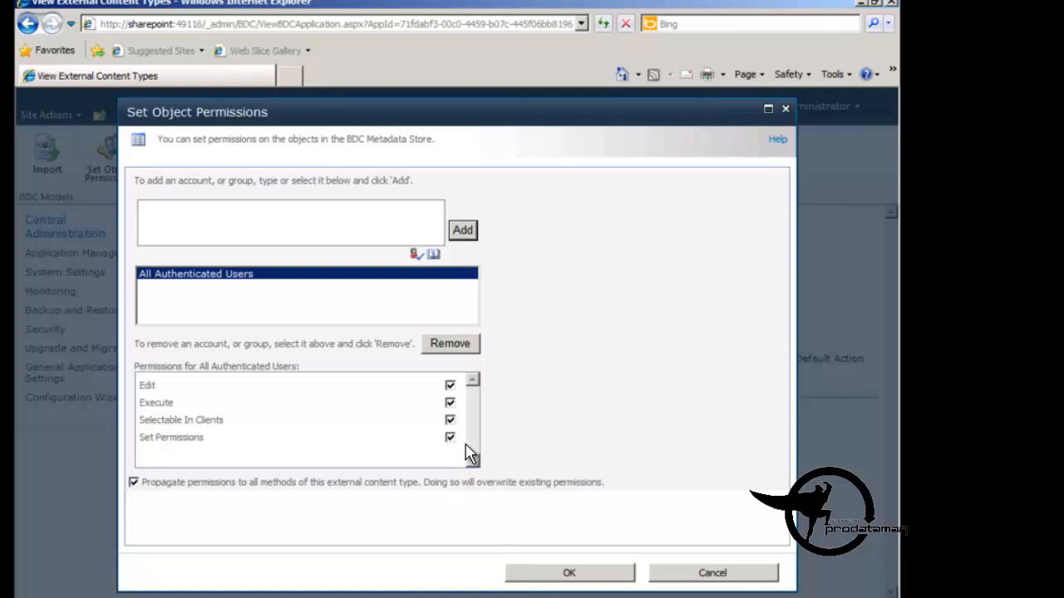
left_click(449, 437)
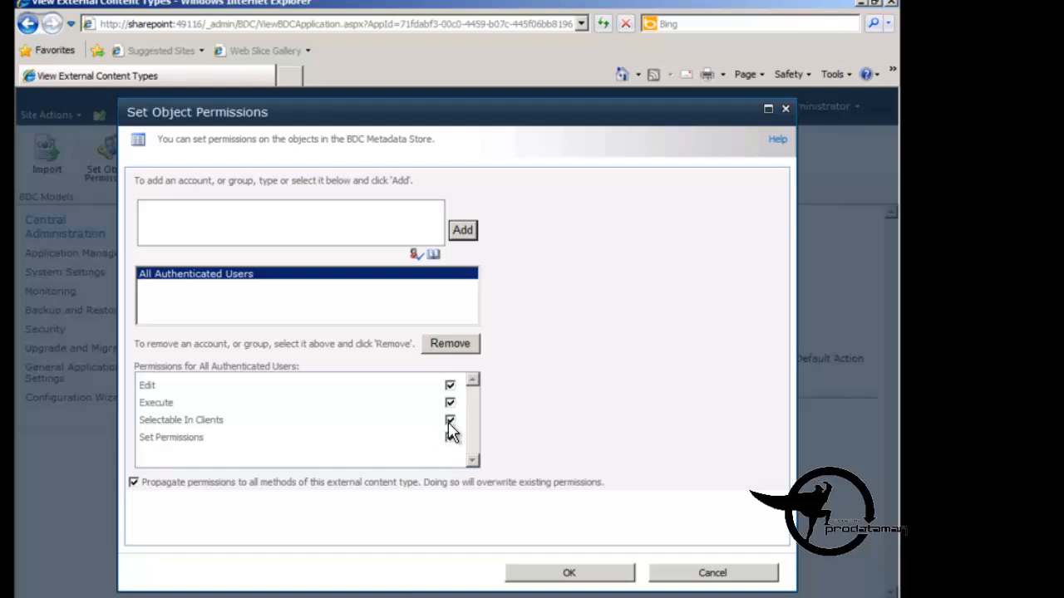
left_click(449, 437)
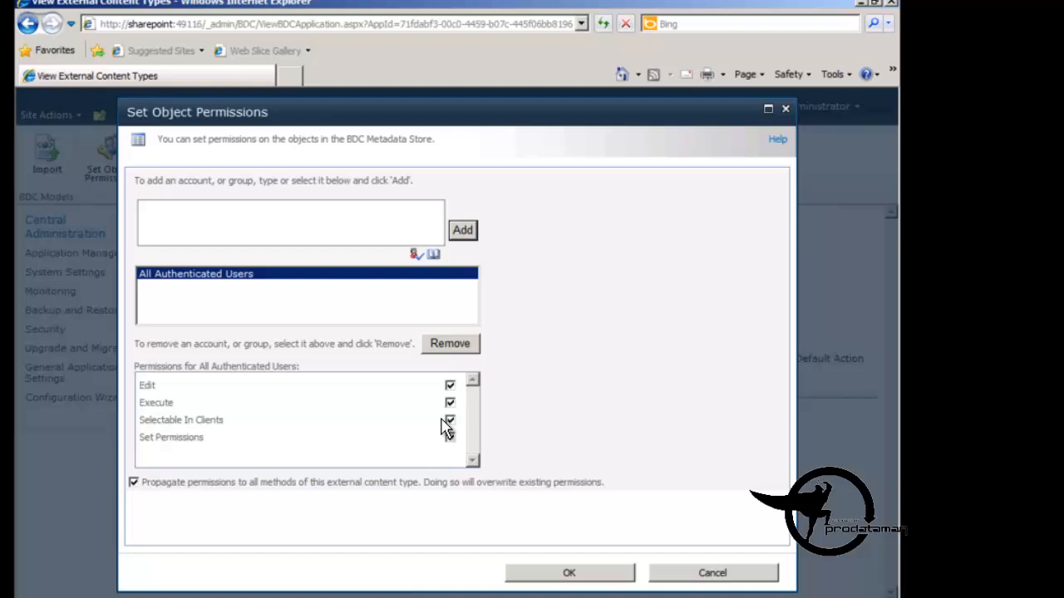
left_click(449, 436)
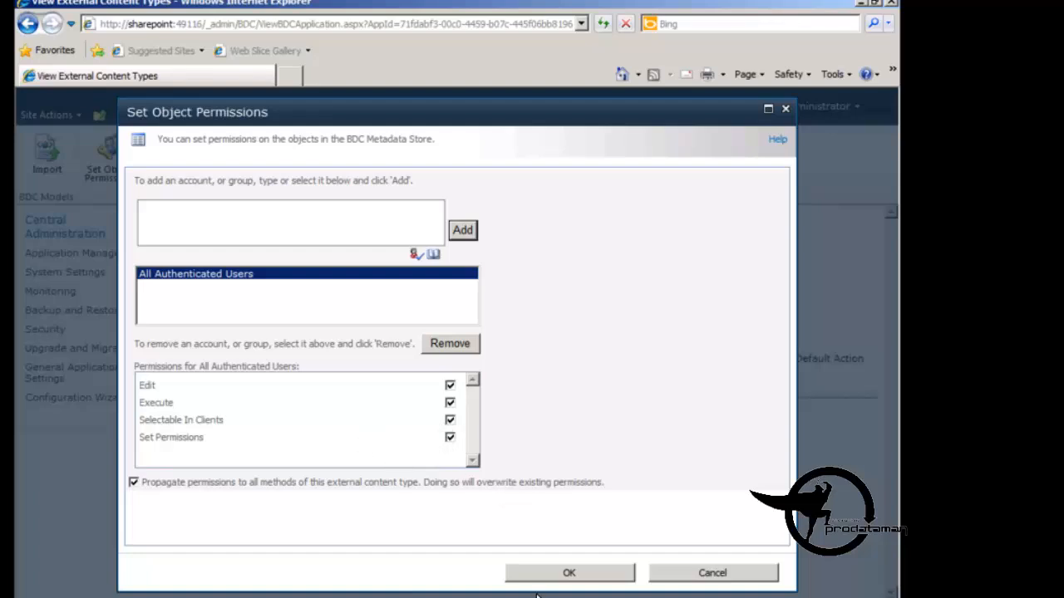
mouse_move(568, 572)
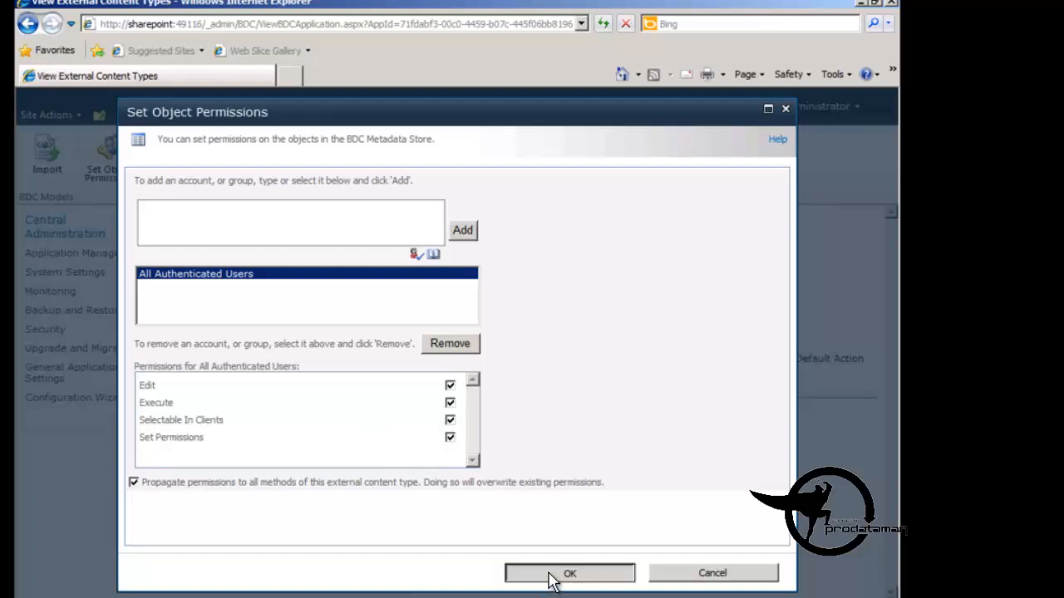
left_click(568, 572)
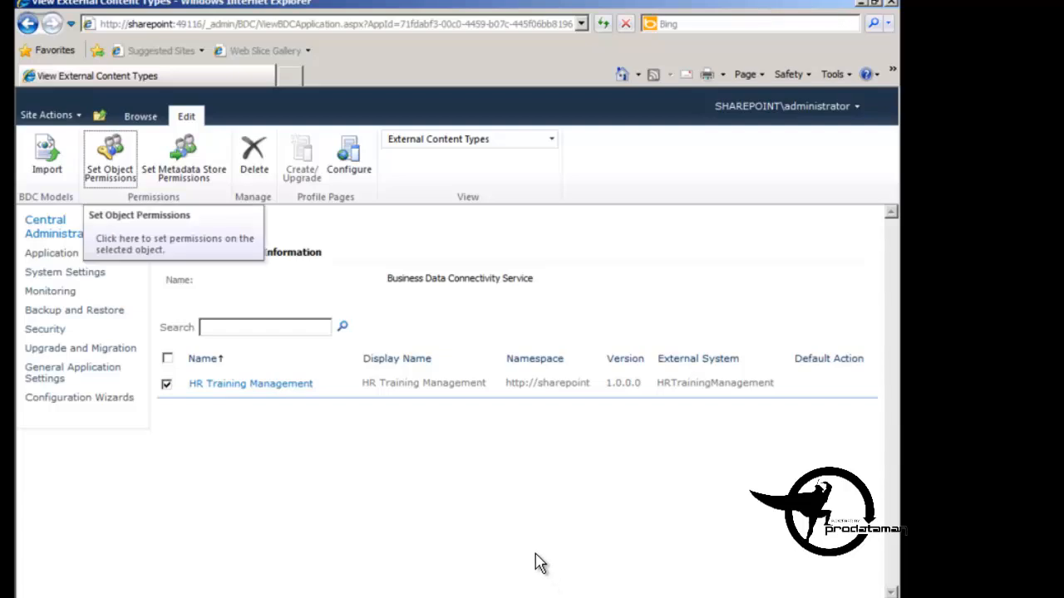
mouse_move(442, 574)
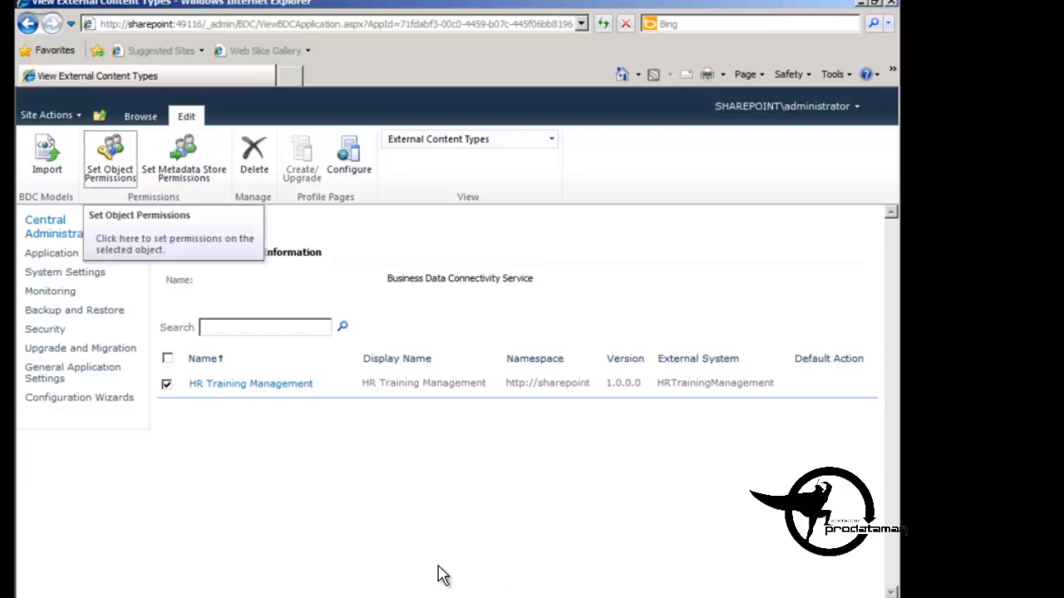
mouse_move(412, 531)
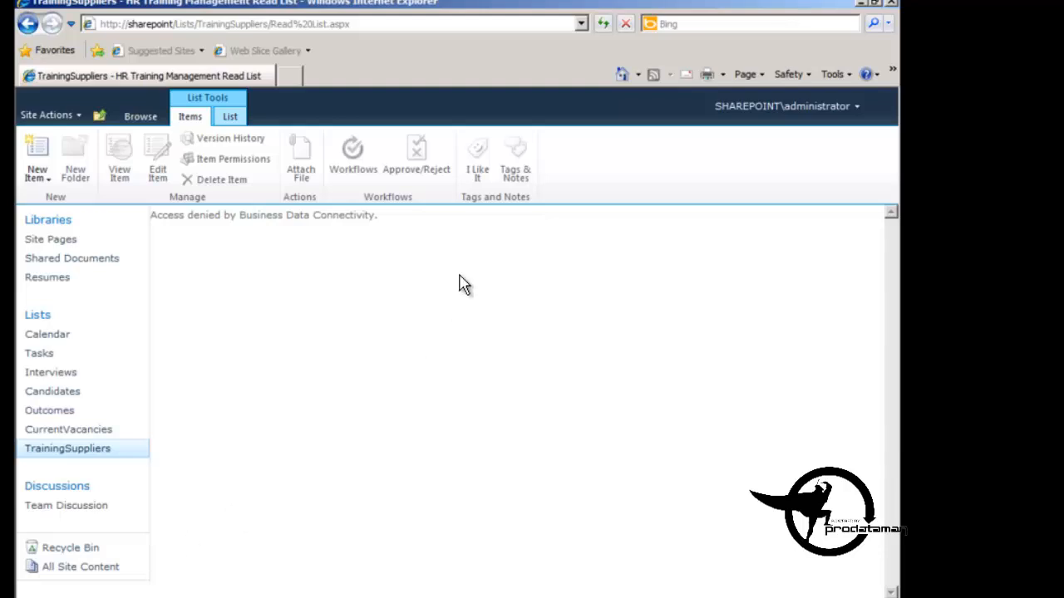
mouse_move(67, 449)
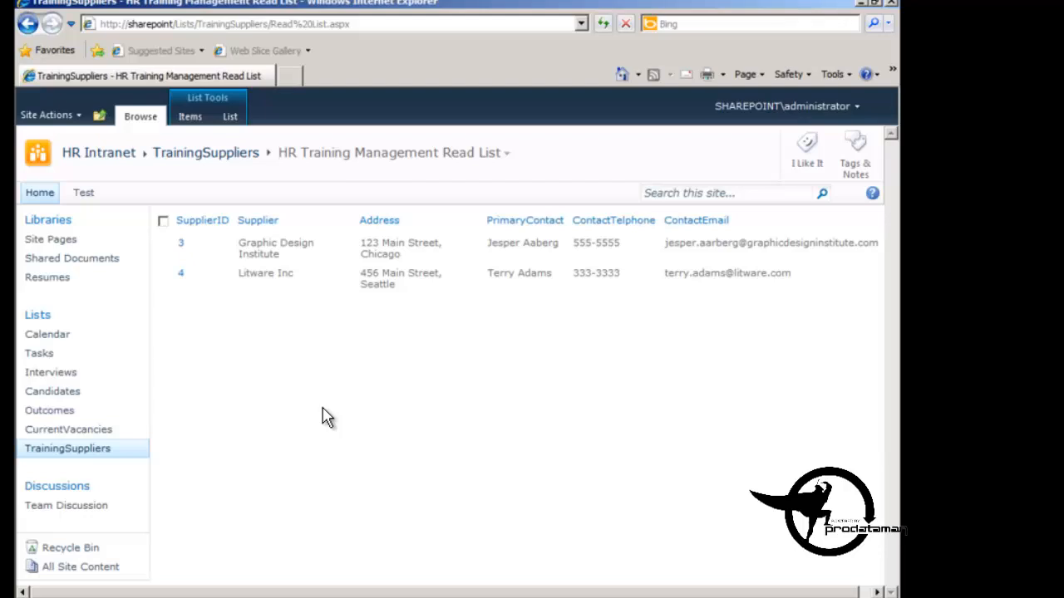
mouse_move(130, 233)
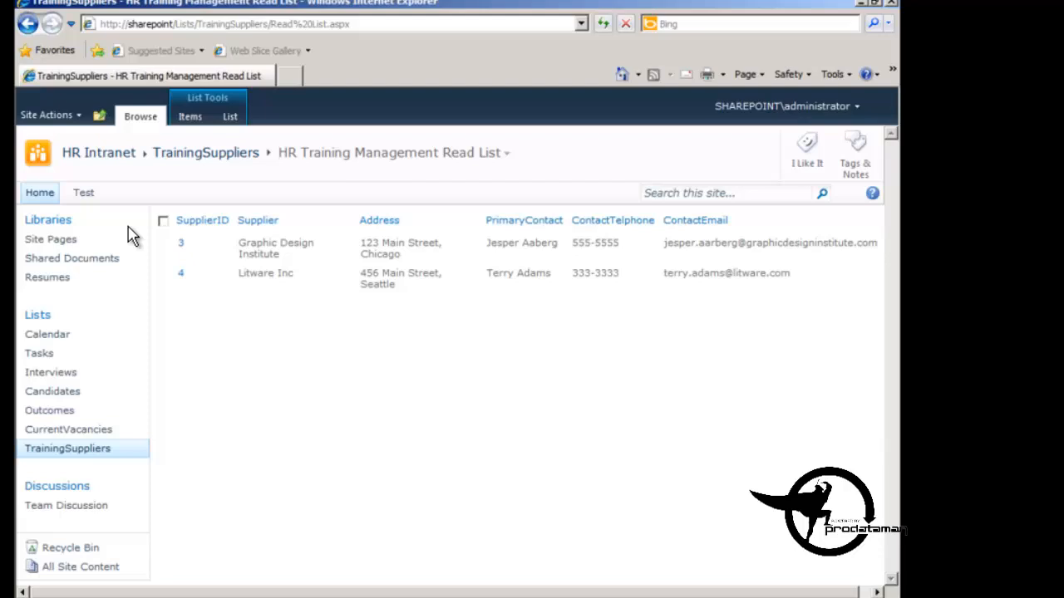
mouse_move(179, 248)
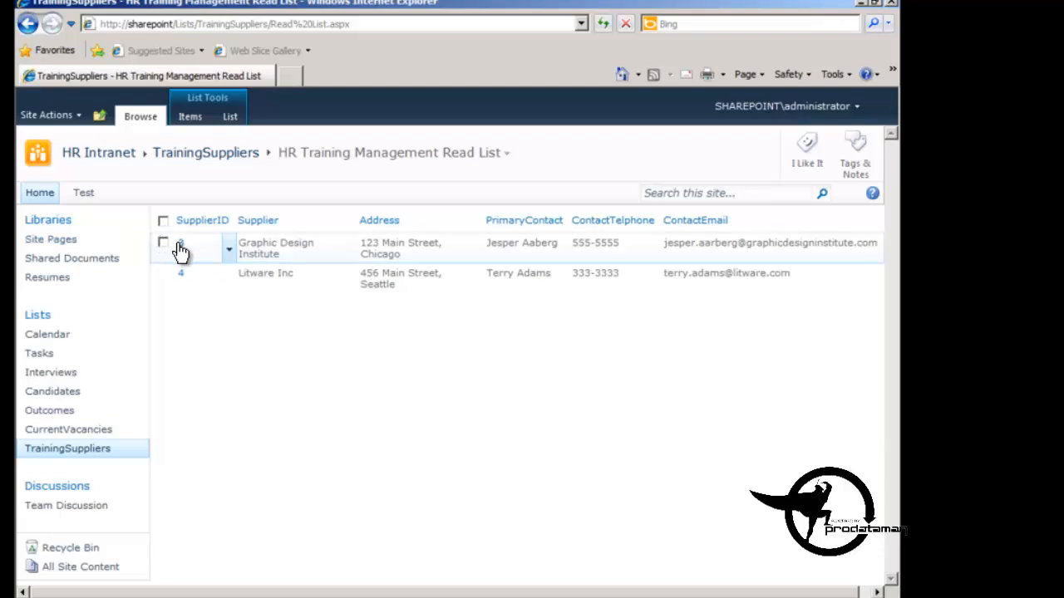
mouse_move(181, 253)
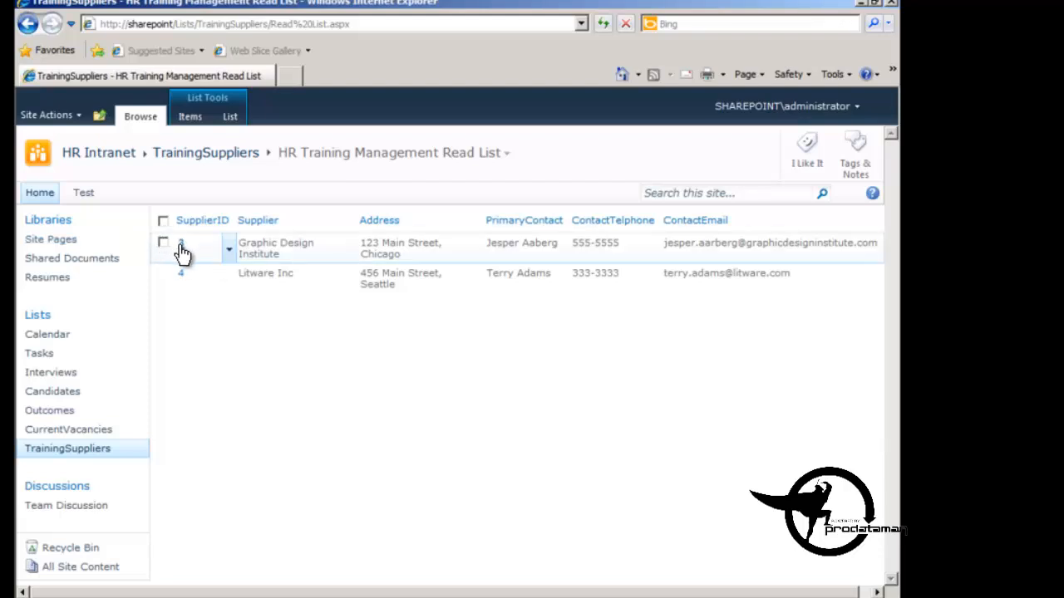
Step: View the SupplierID 3 item, Graphic Design Institute, from the TrainingSuppliers read list
left_click(179, 248)
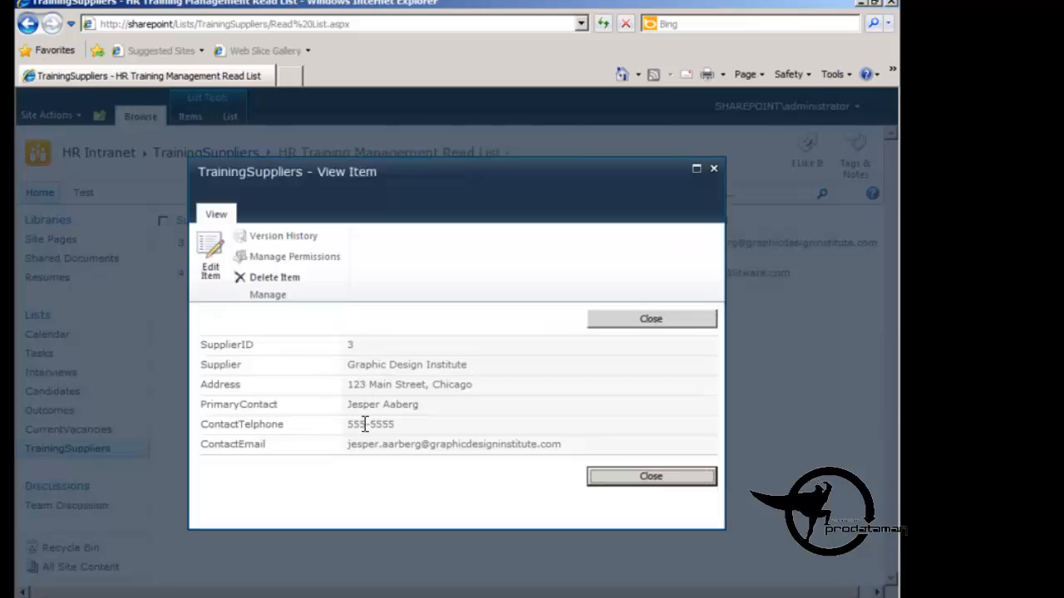
mouse_move(359, 349)
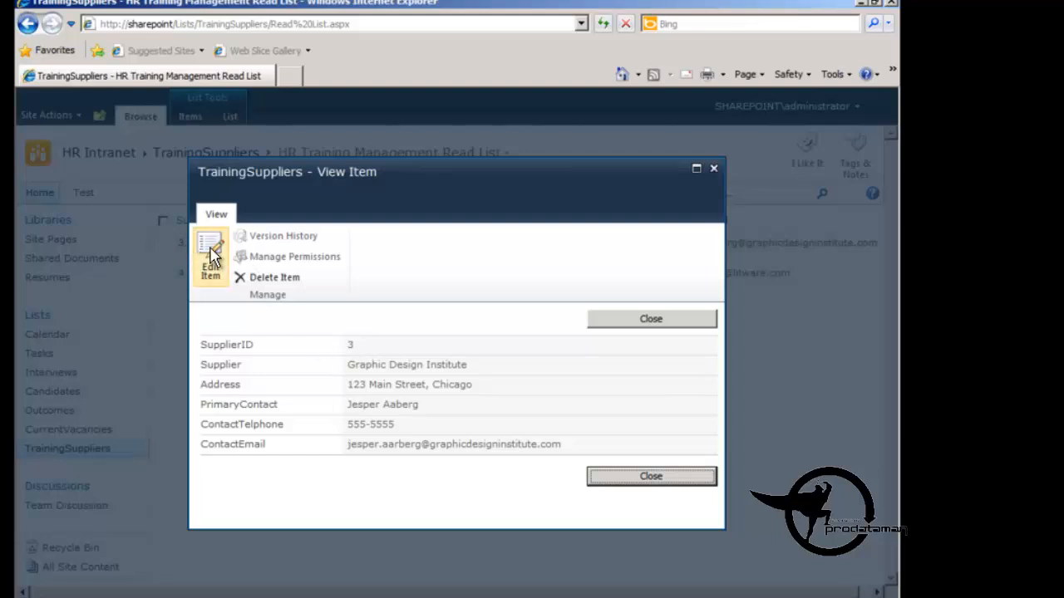
Step: Edit the item, replace the telephone 555-5555 with 555-1234 and save
left_click(209, 256)
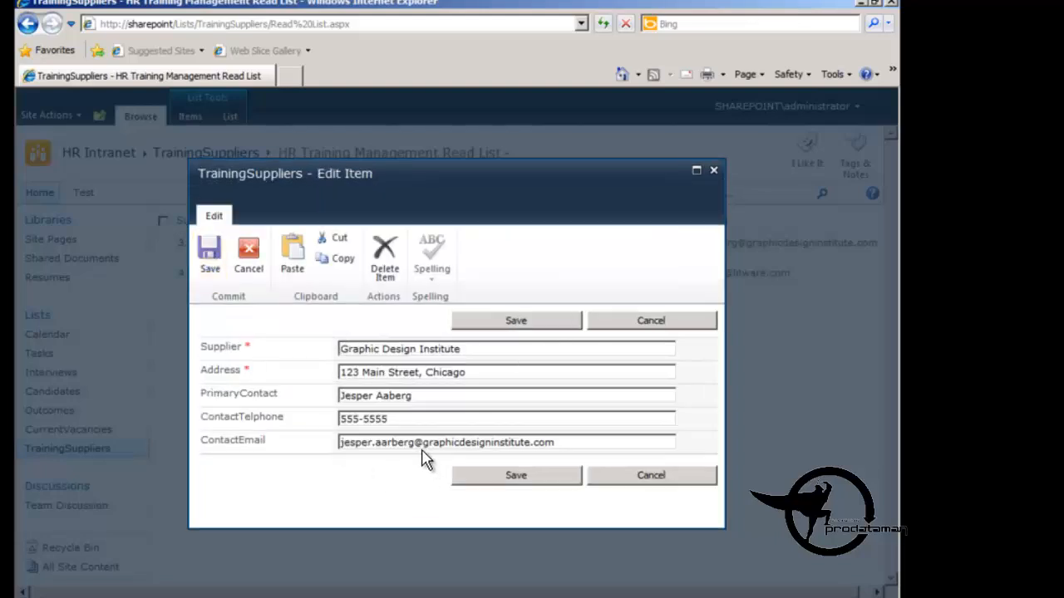
double_click(373, 419)
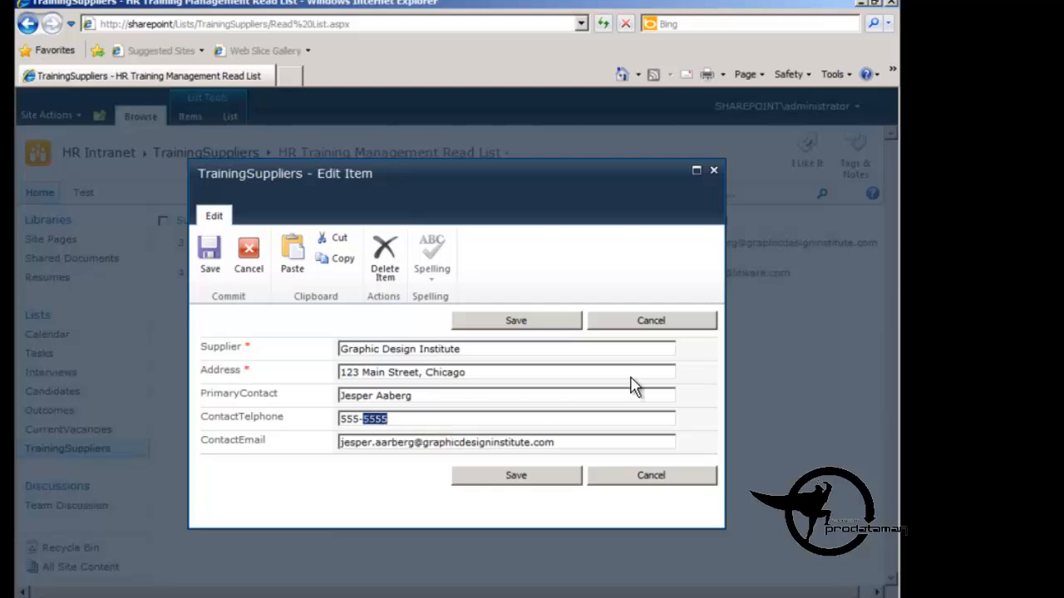
mouse_move(645, 373)
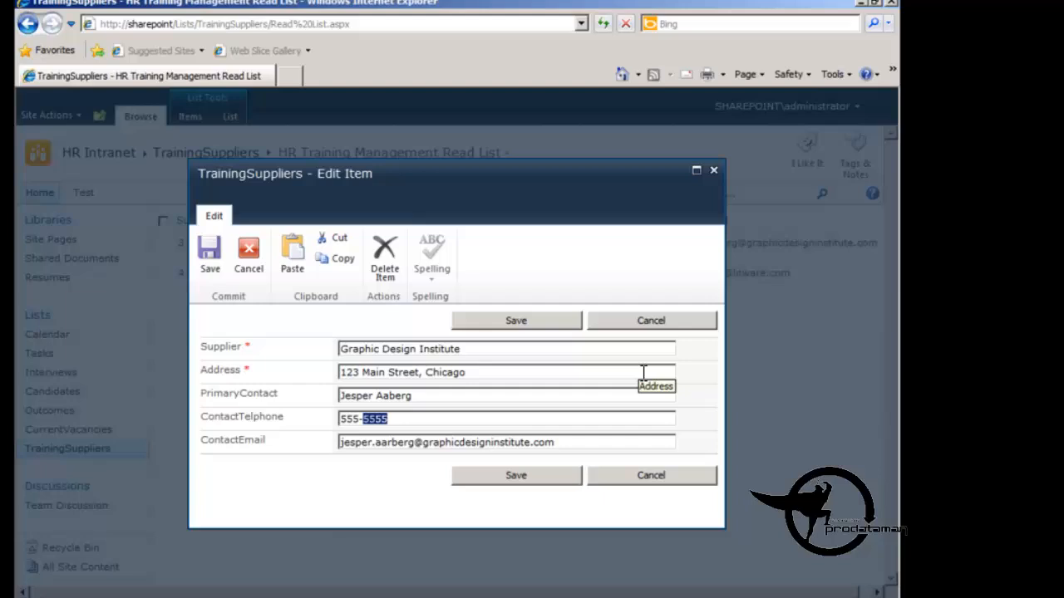
mouse_move(642, 374)
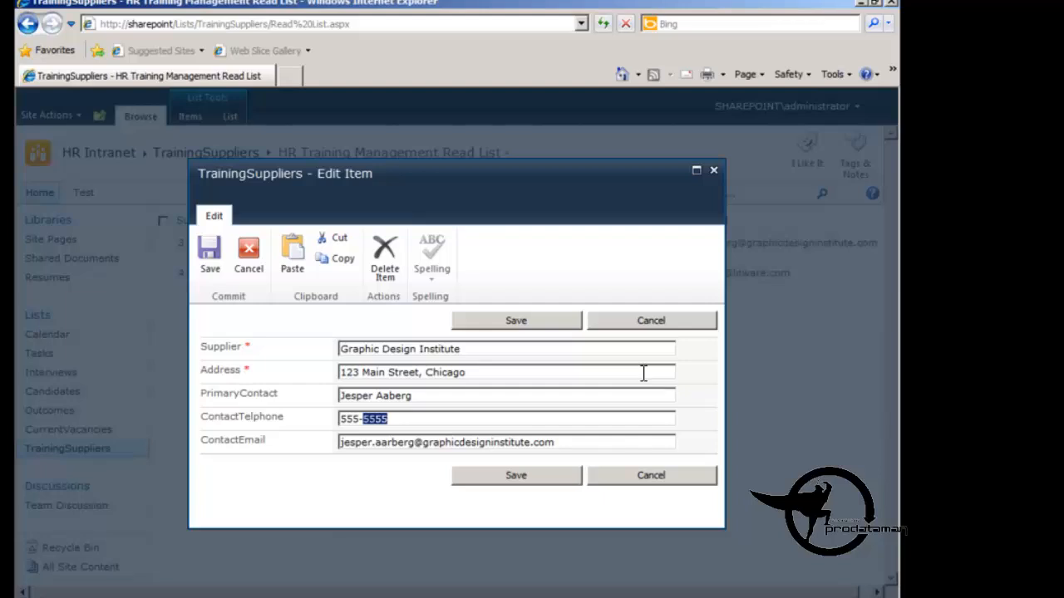
type("555-12")
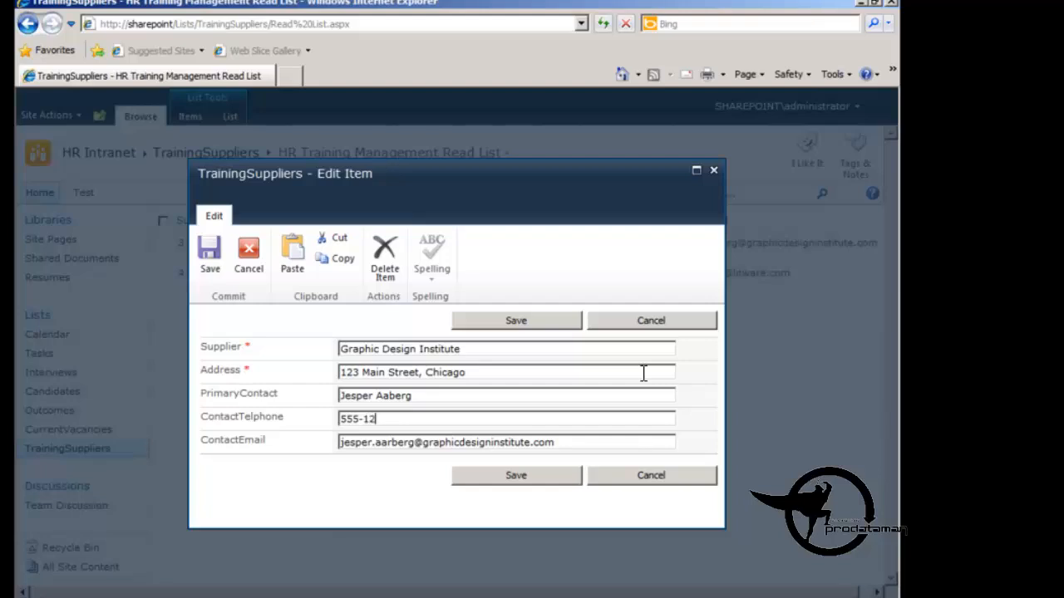
type("34")
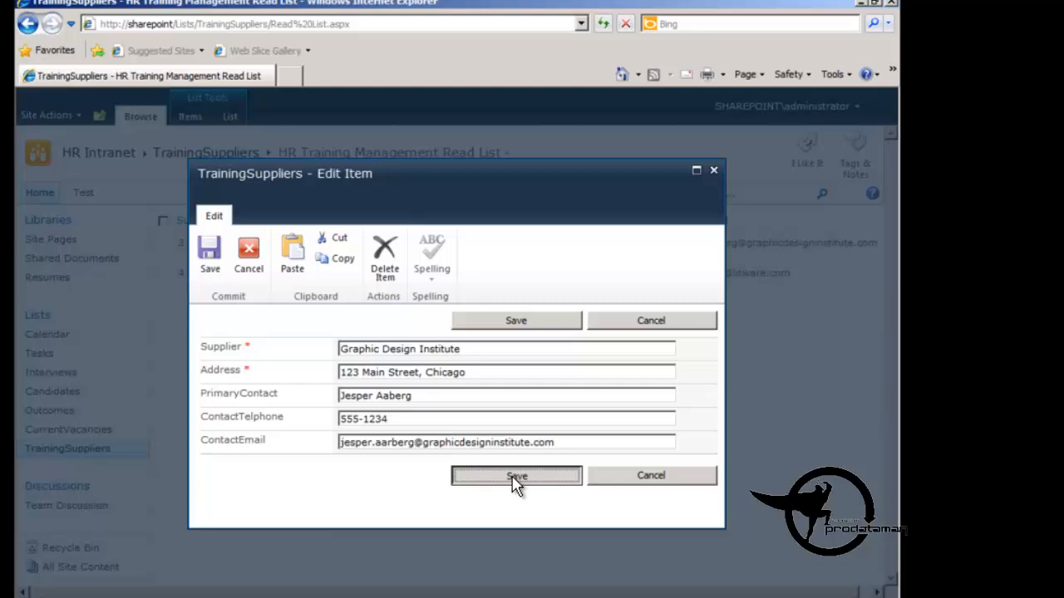
left_click(515, 475)
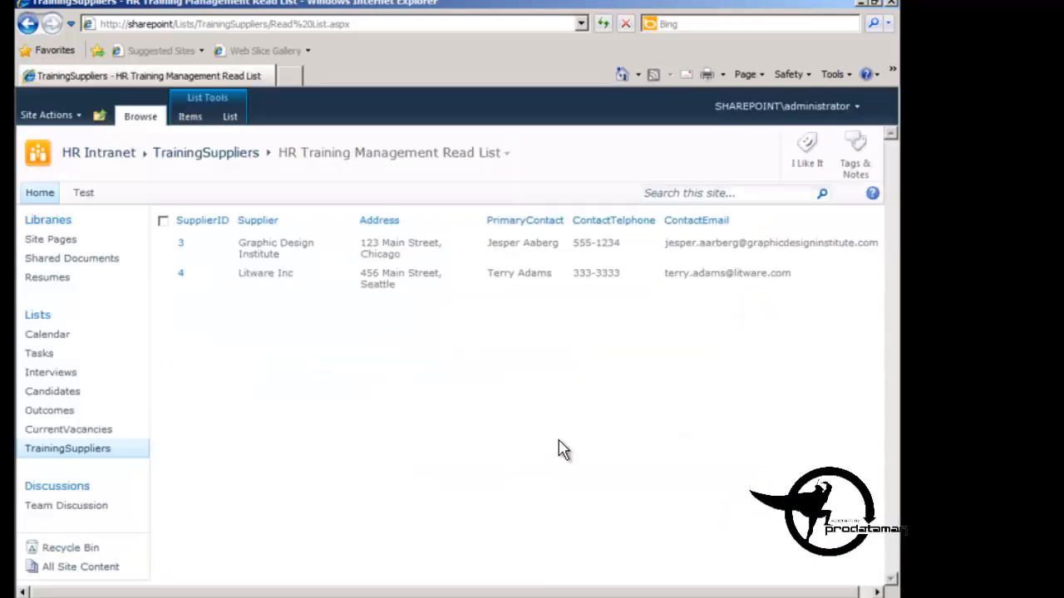
mouse_move(588, 306)
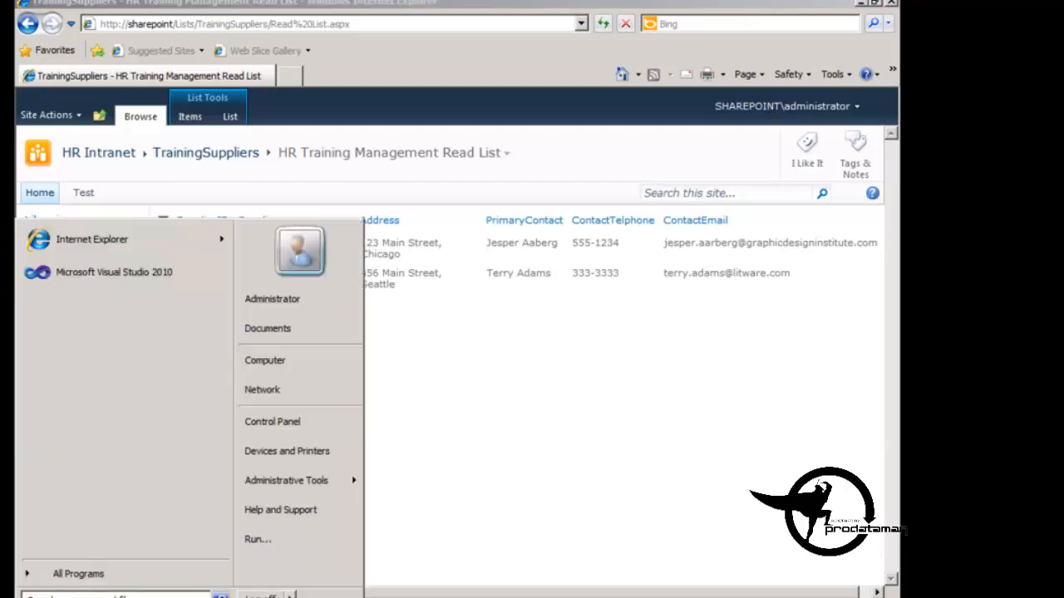
Step: Start SQL Server Management Studio from the Microsoft SQL Server 2008 program group
left_click(78, 573)
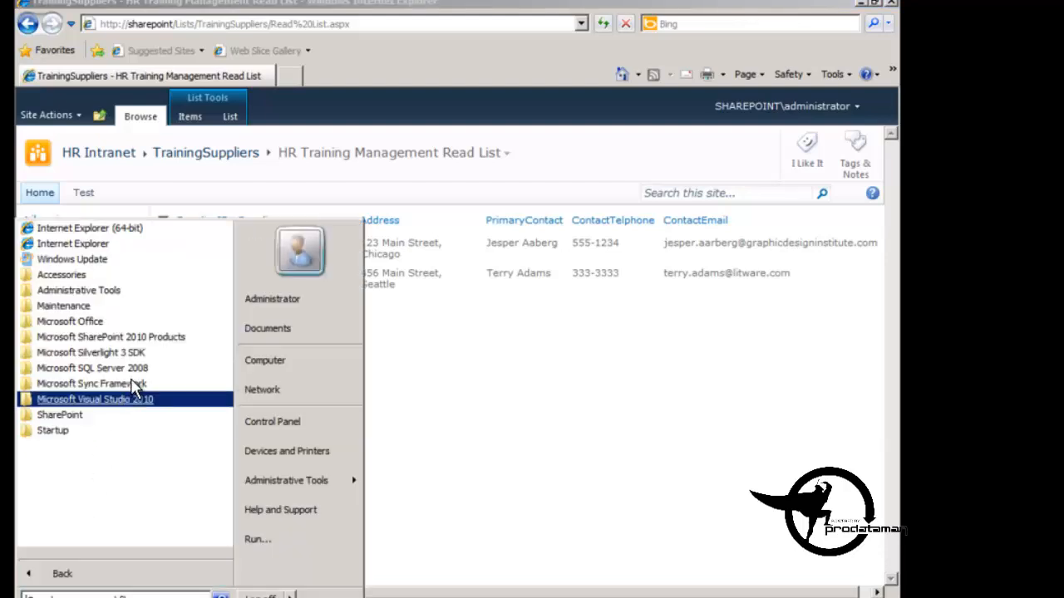
left_click(91, 369)
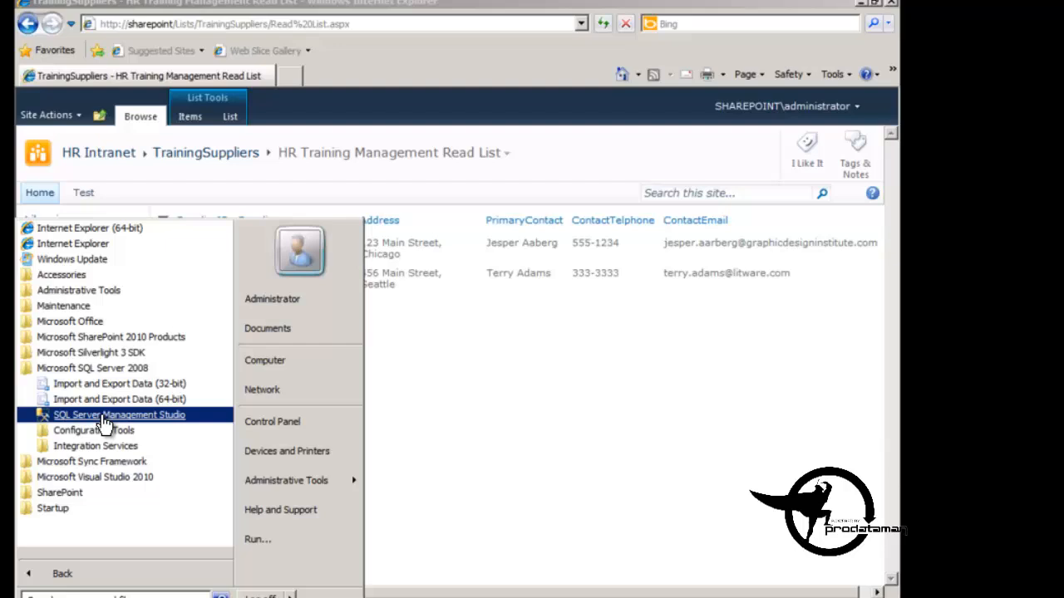
left_click(120, 416)
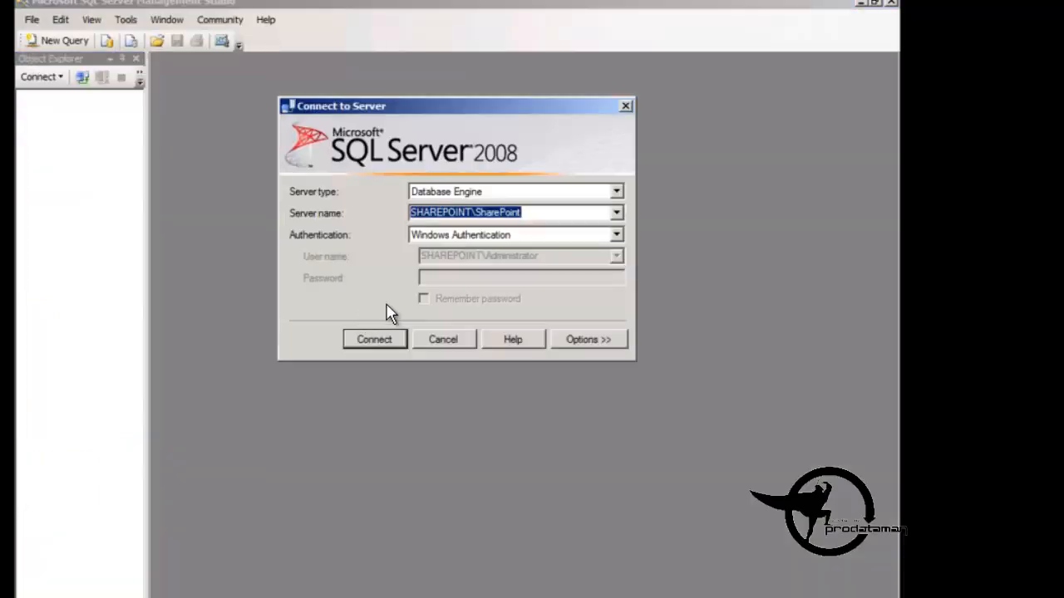
Step: Connect to SHAREPOINT\SharePoint and reach dbo.TrainingSupplier under HRTrainingManagement > Tables
left_click(372, 339)
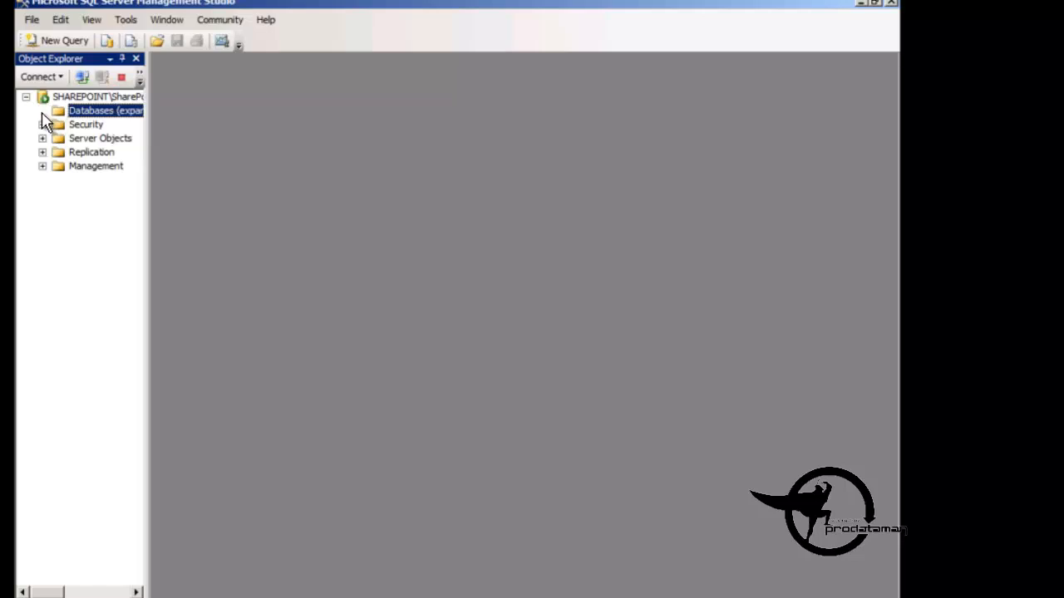
mouse_move(153, 223)
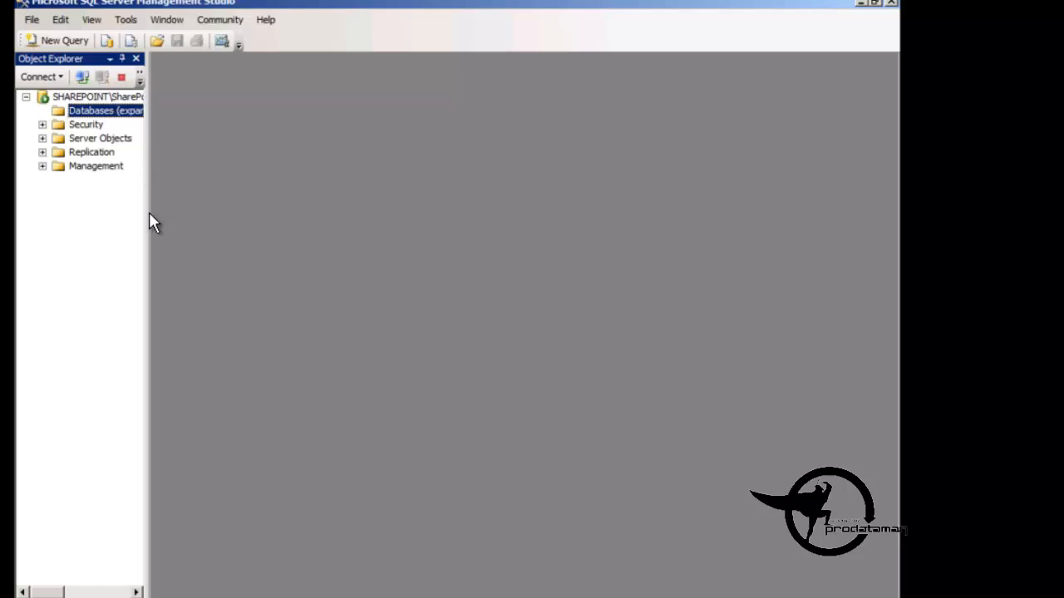
left_click(43, 109)
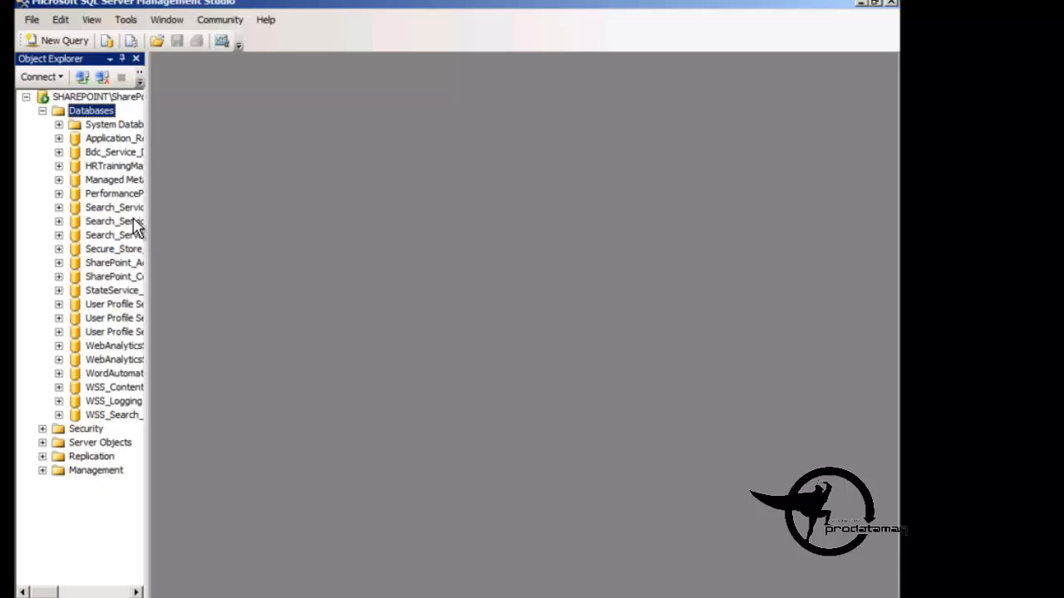
mouse_move(263, 235)
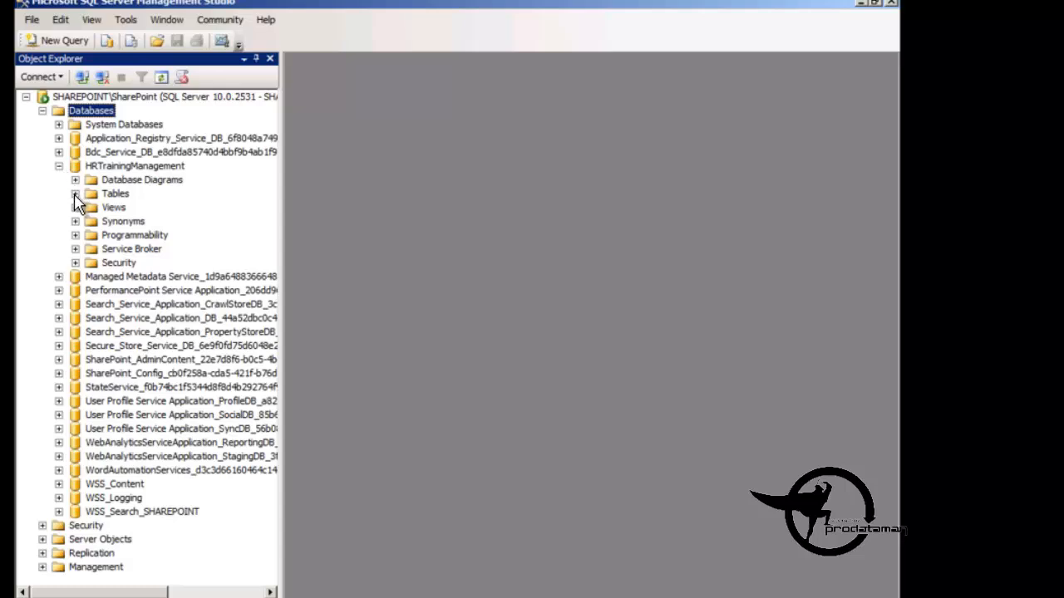
left_click(75, 193)
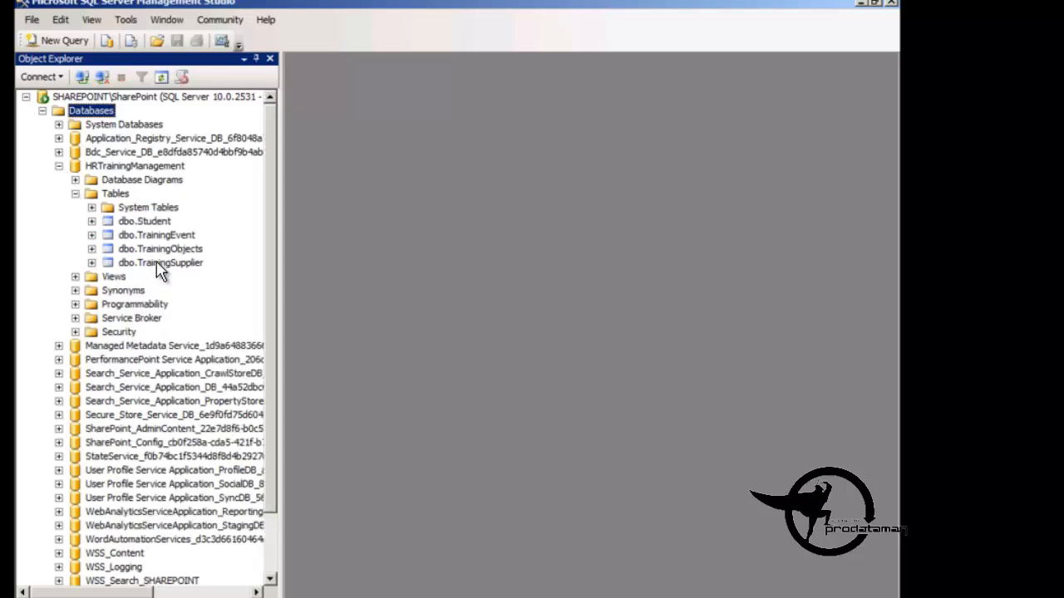
left_click(160, 263)
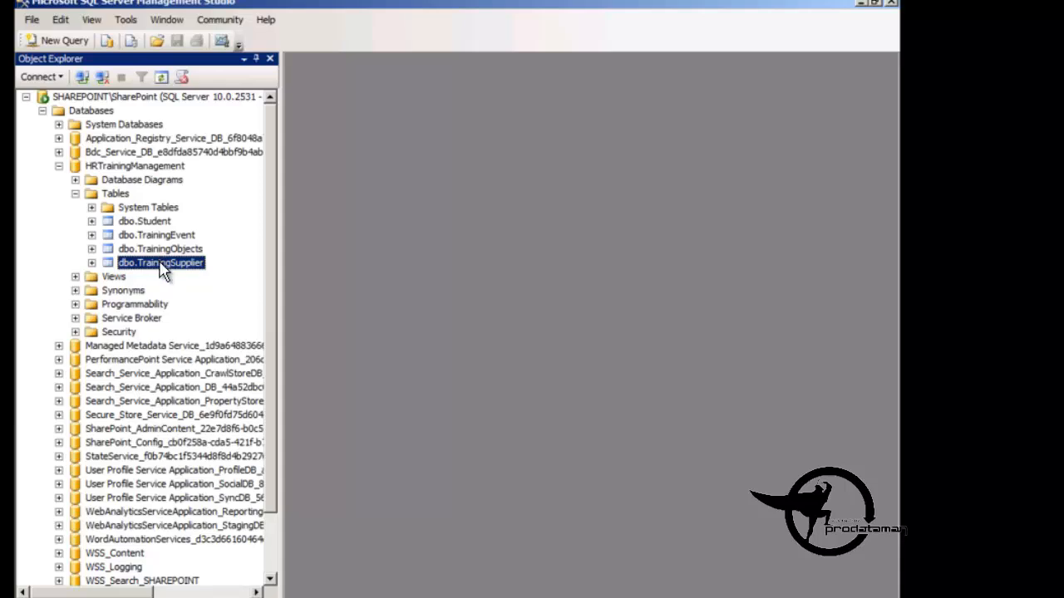
right_click(160, 263)
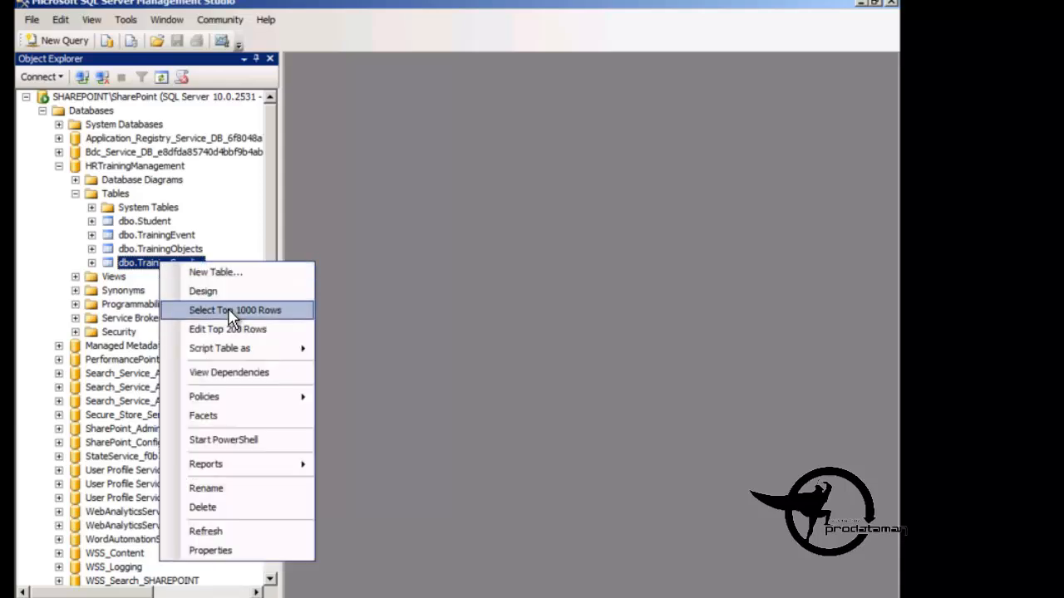
Step: Run Select Top 1000 Rows on TrainingSupplier to confirm ContactTelephone reads 555-1234
left_click(235, 311)
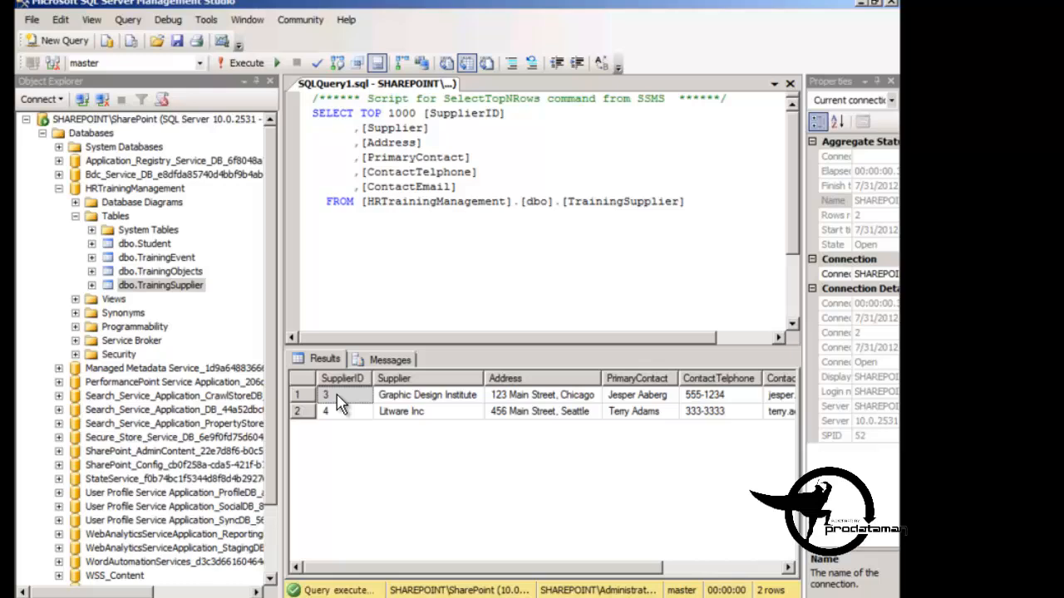
mouse_move(728, 407)
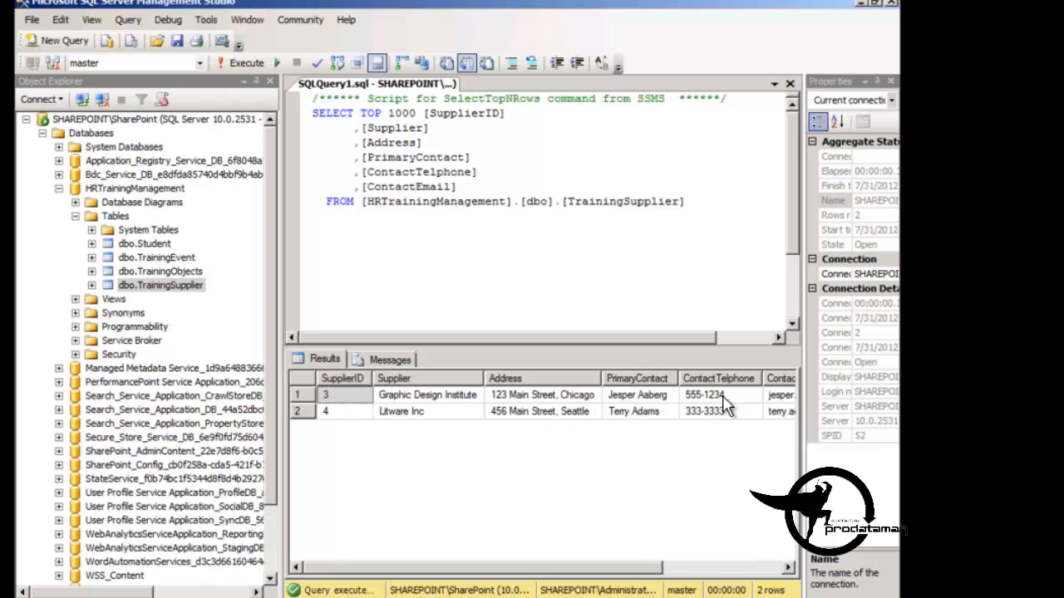